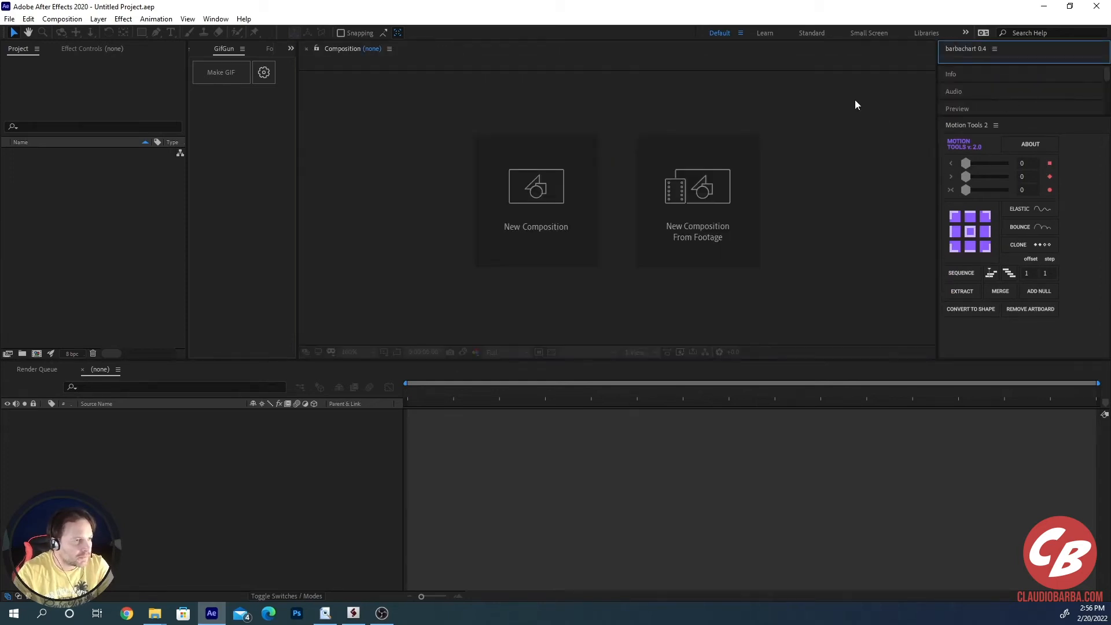
mouse_move(984, 73)
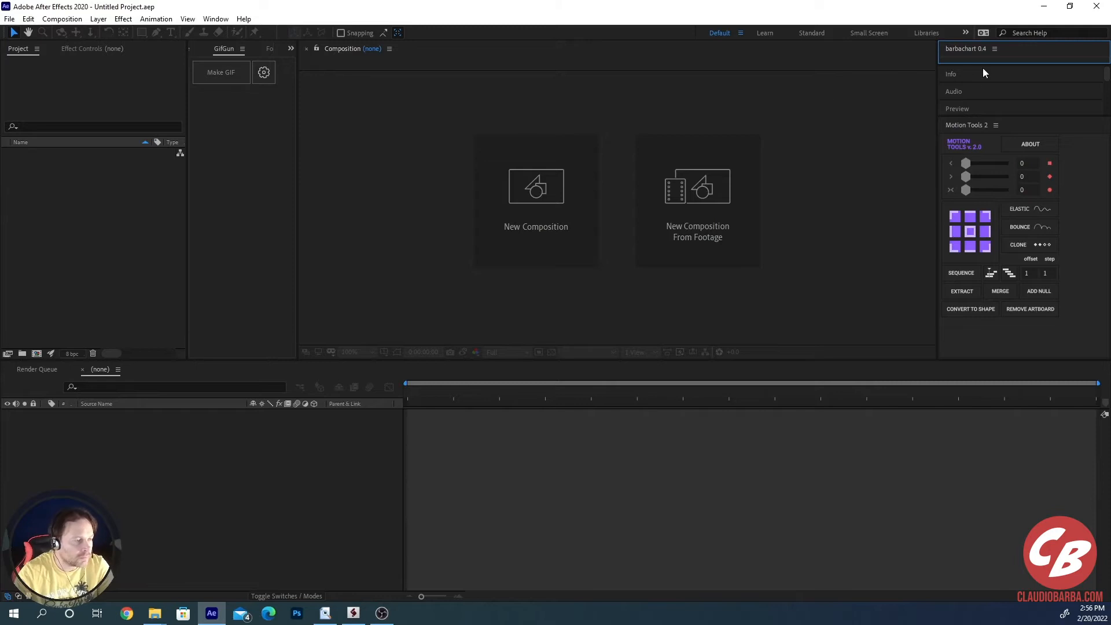
mouse_move(967, 59)
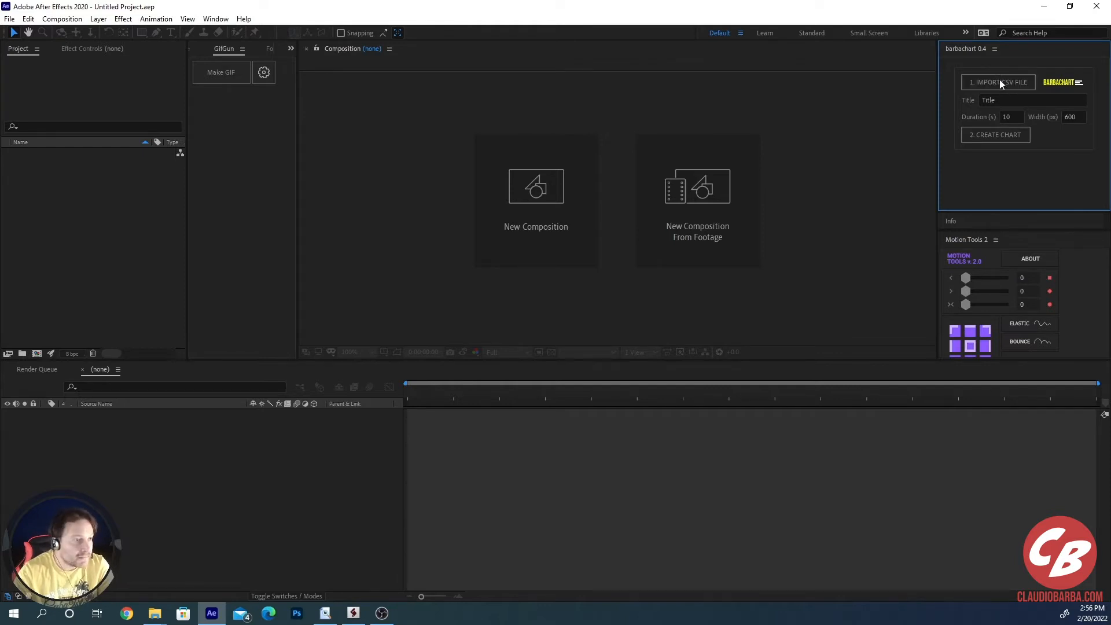
Step: Import sampledata1.csv through BarbaChart's 1. IMPORT CSV FILE button
click(998, 82)
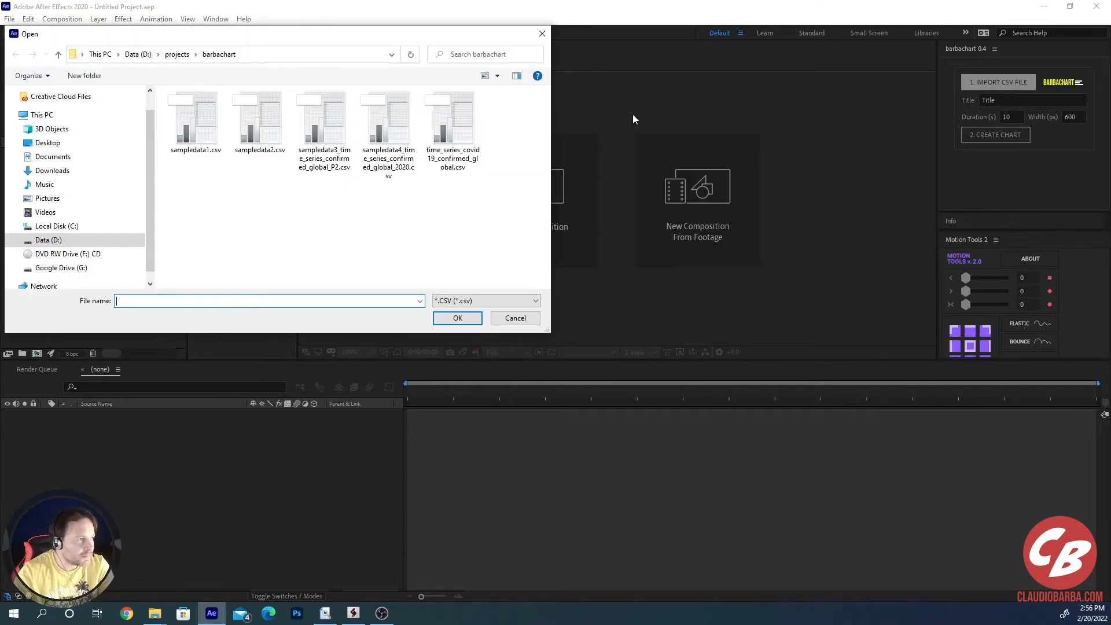
mouse_move(287, 206)
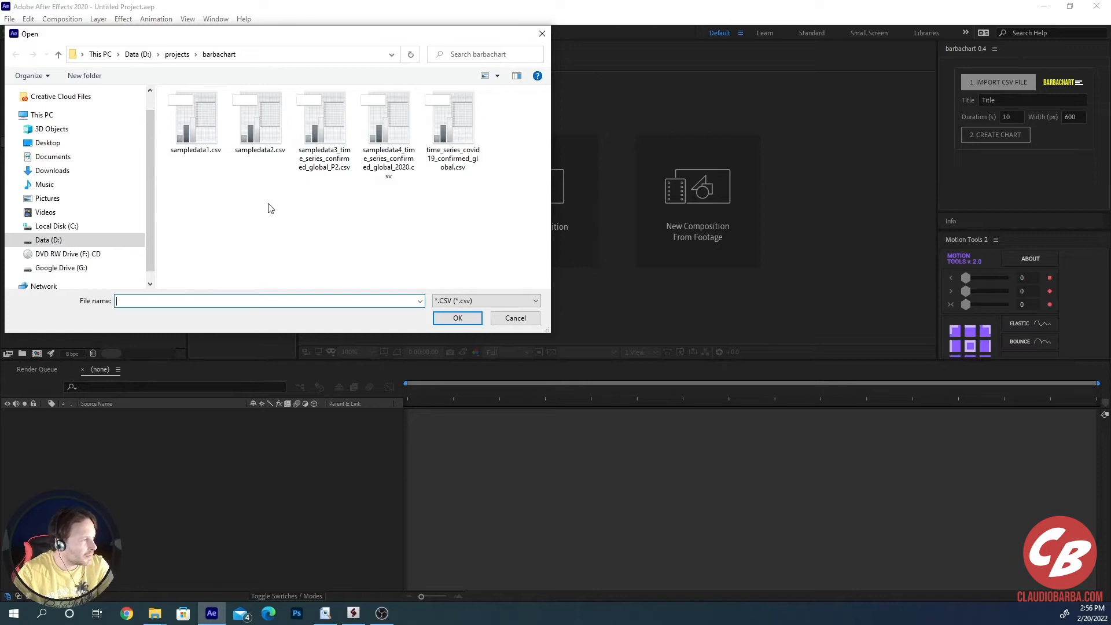
click(195, 120)
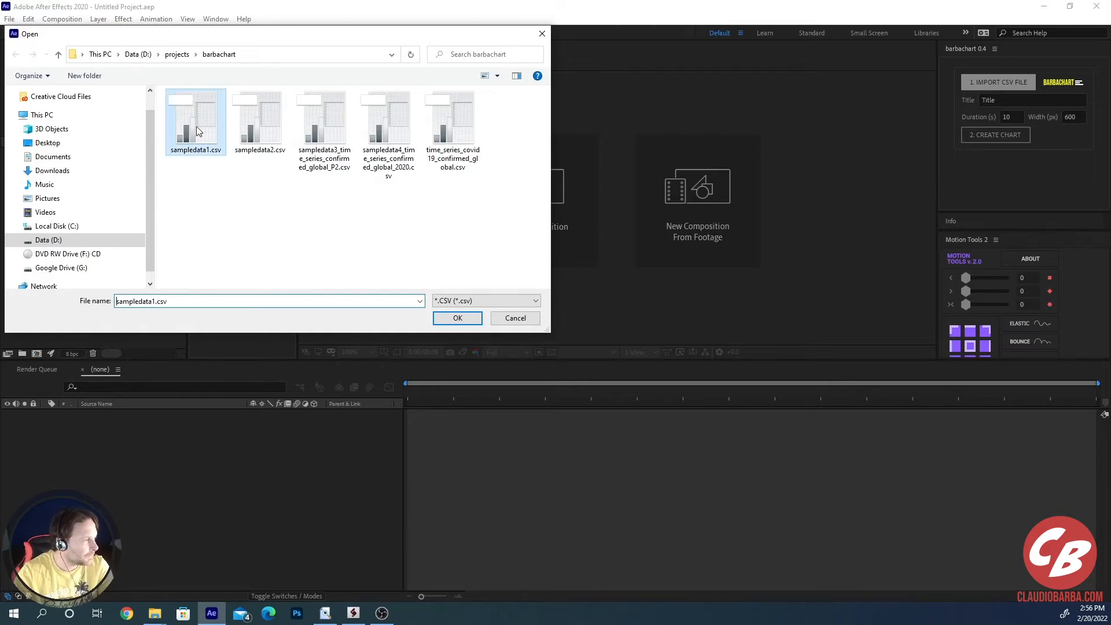
click(457, 317)
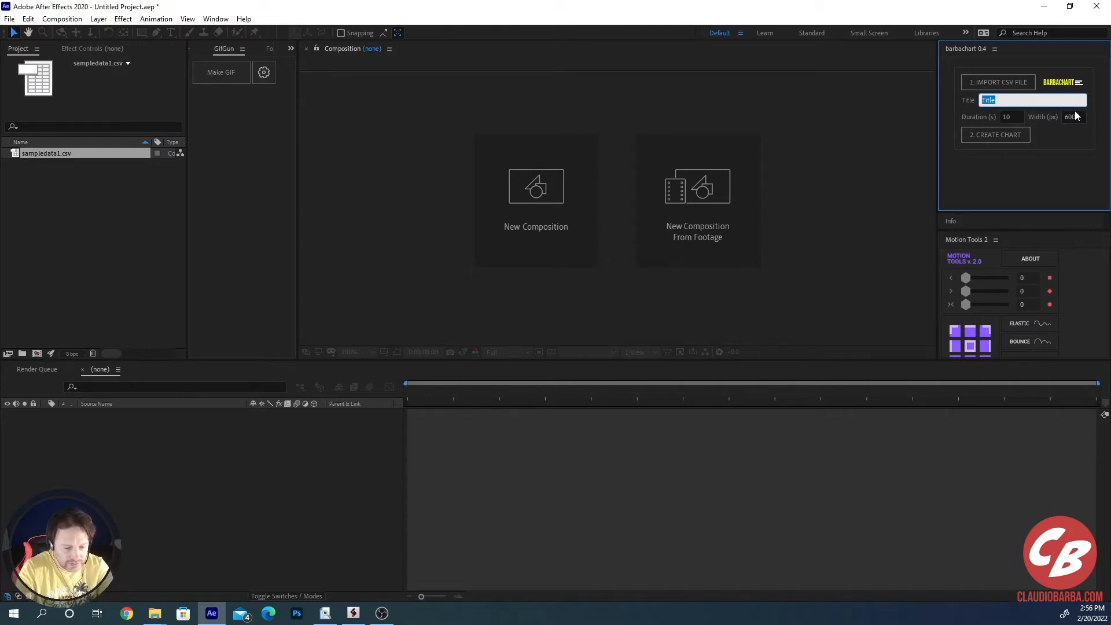
Step: Enter 'this is my title' in the BarbaChart Title field
text(this is my)
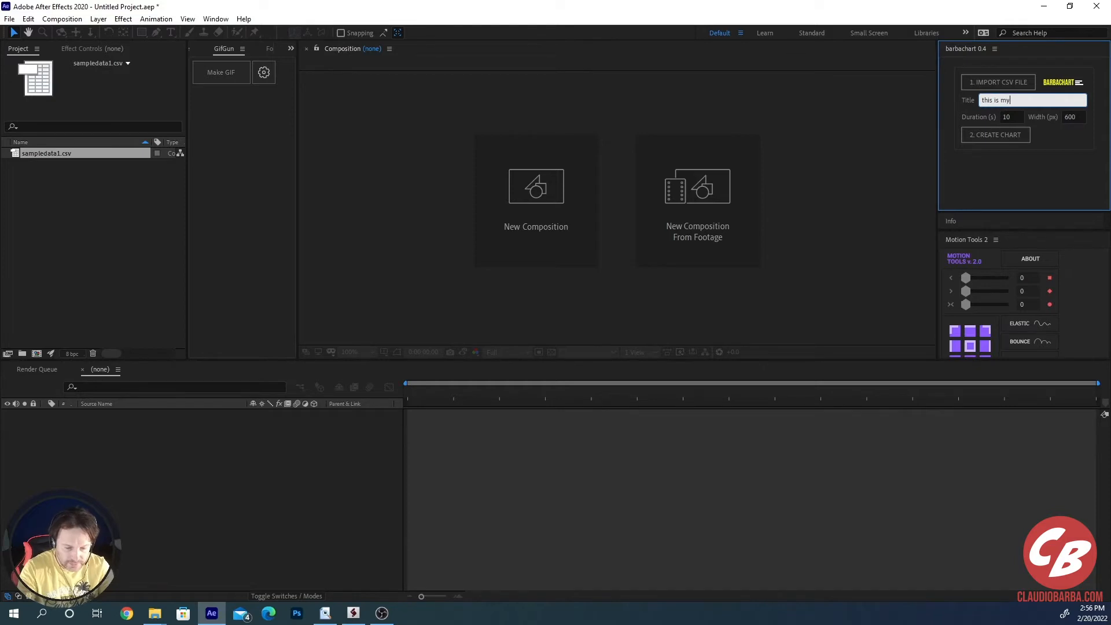
text(title)
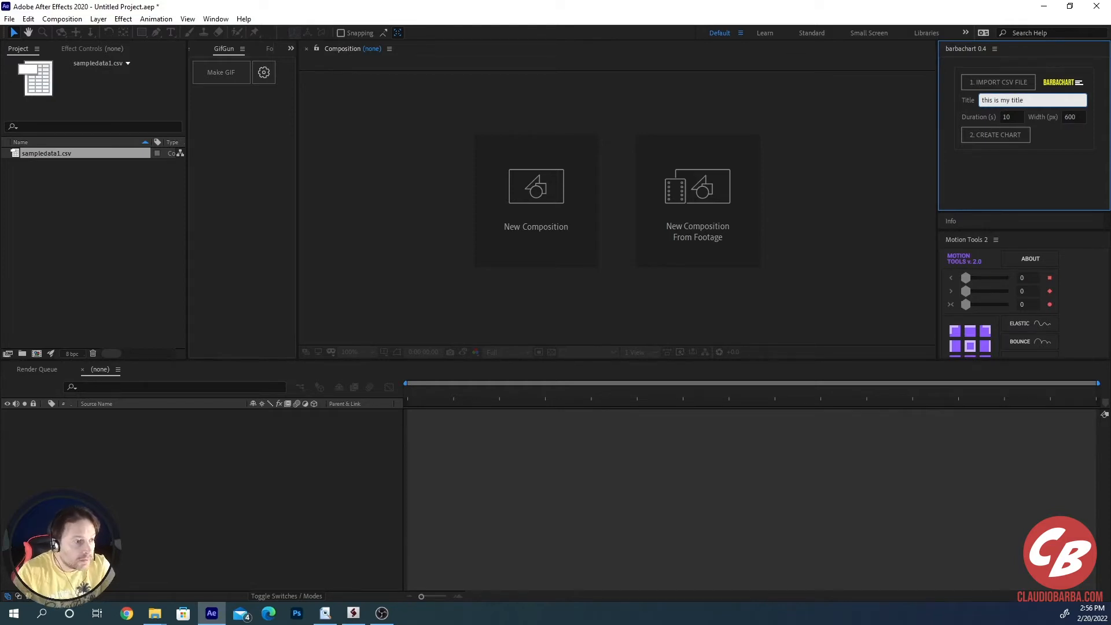
mouse_move(957, 108)
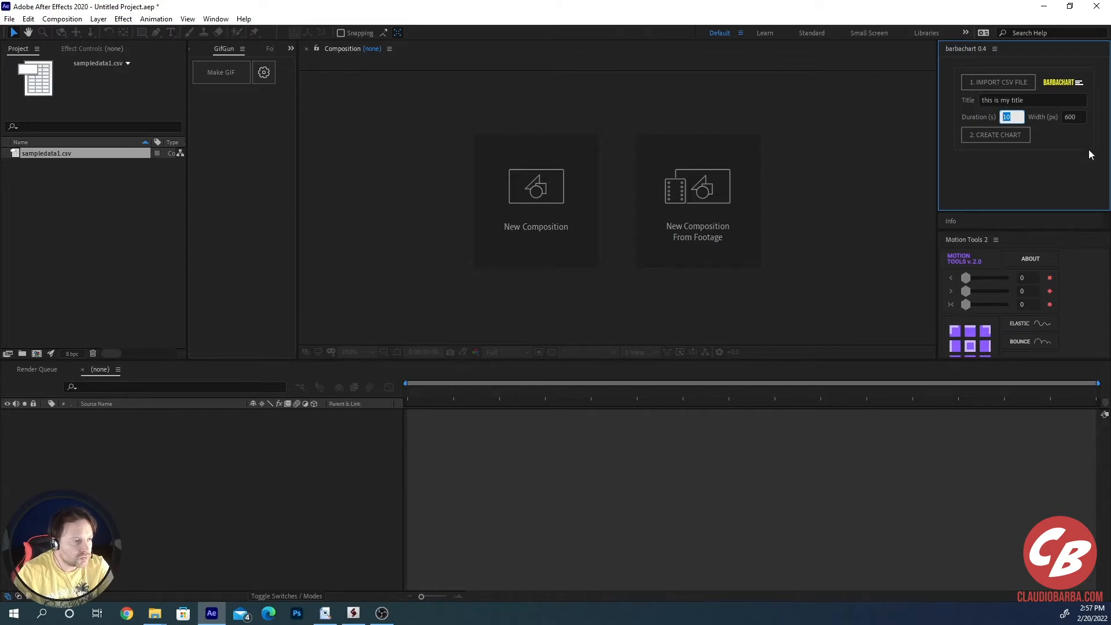
mouse_move(1072, 155)
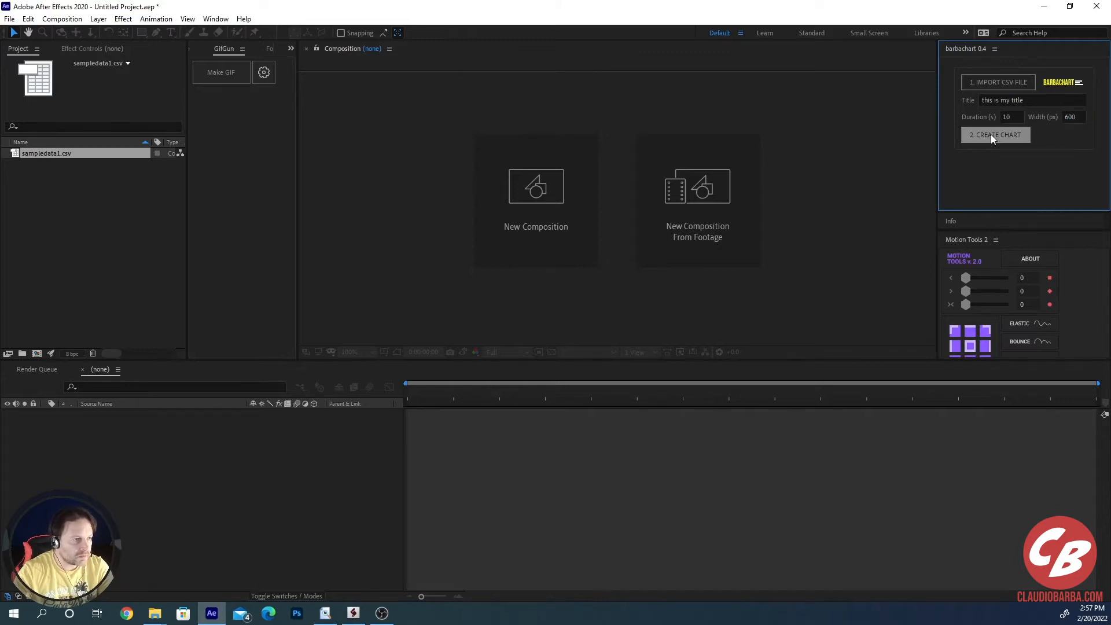
Step: Create the 'this is my title' bar chart and preview points along its animation
click(995, 135)
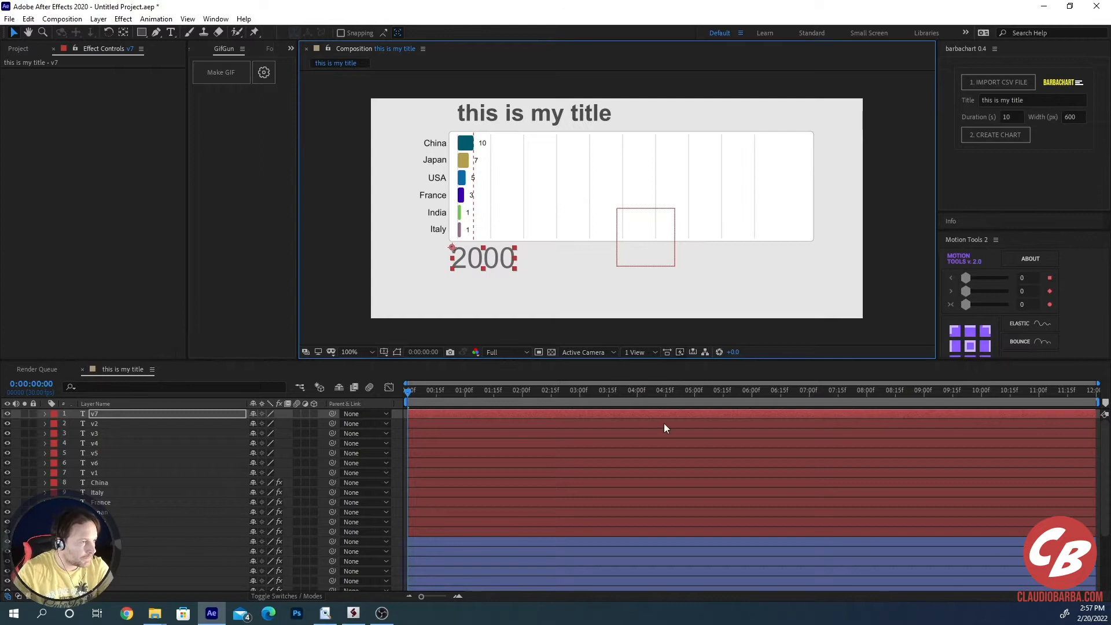
mouse_move(516, 422)
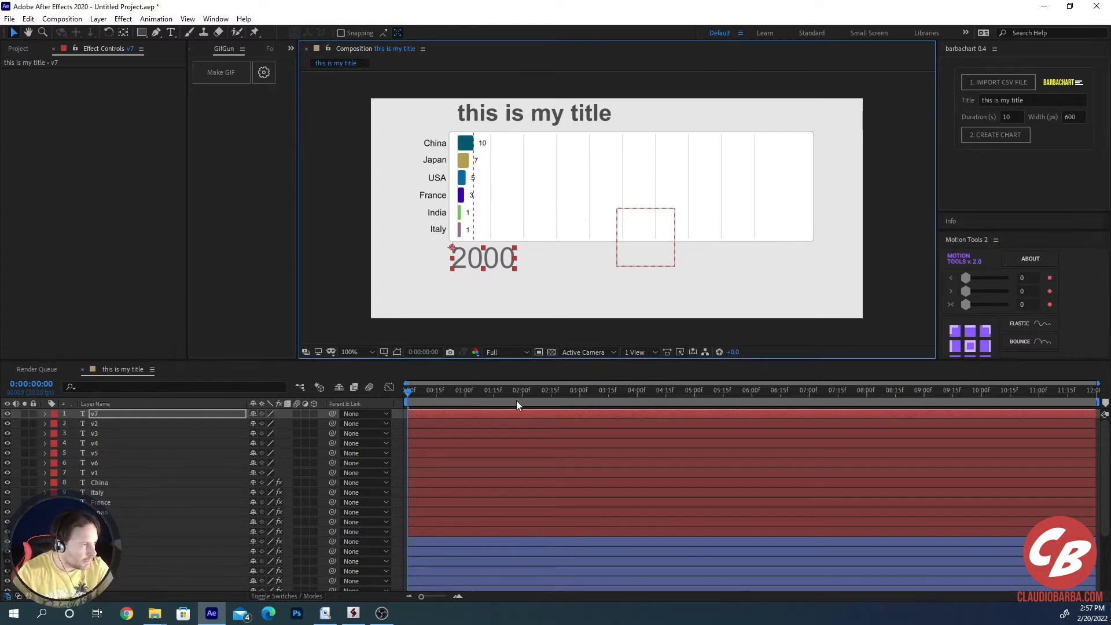
click(631, 391)
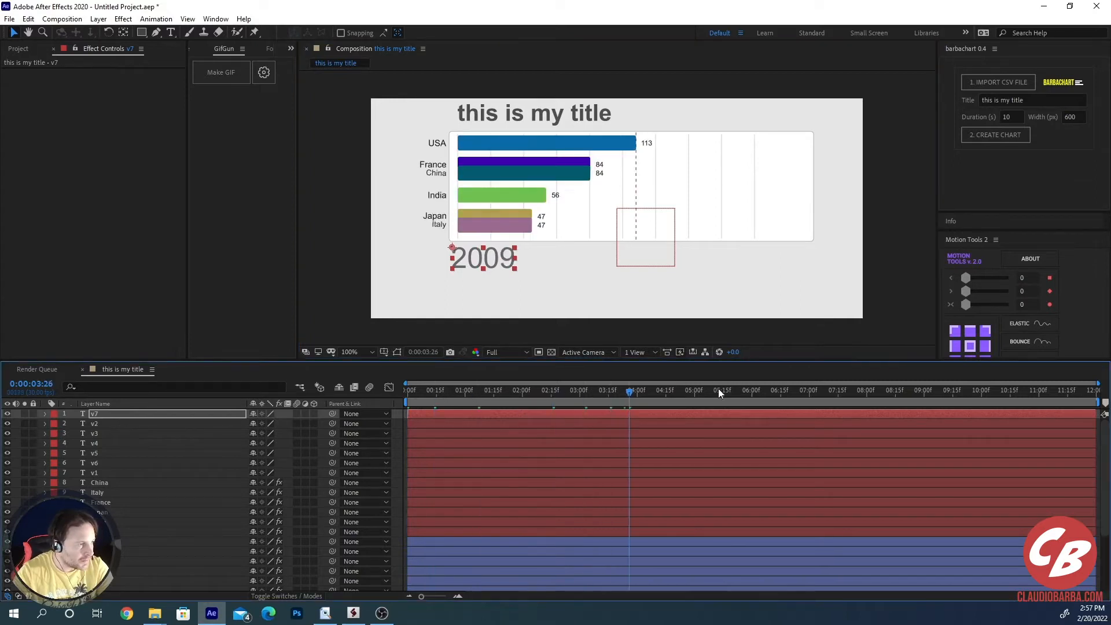
click(406, 389)
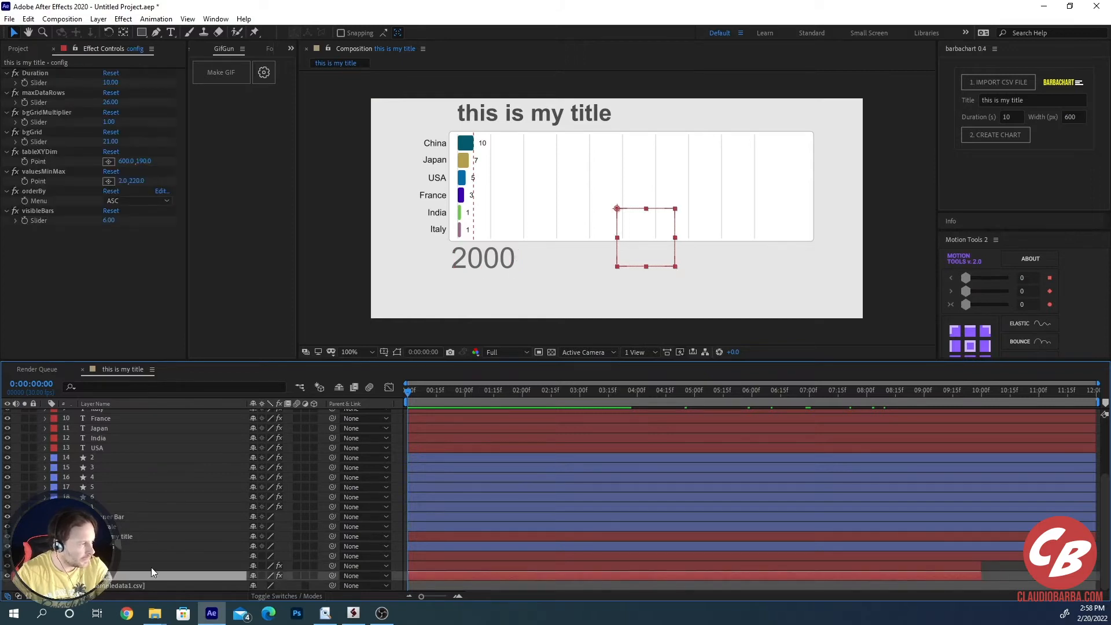
mouse_move(10, 246)
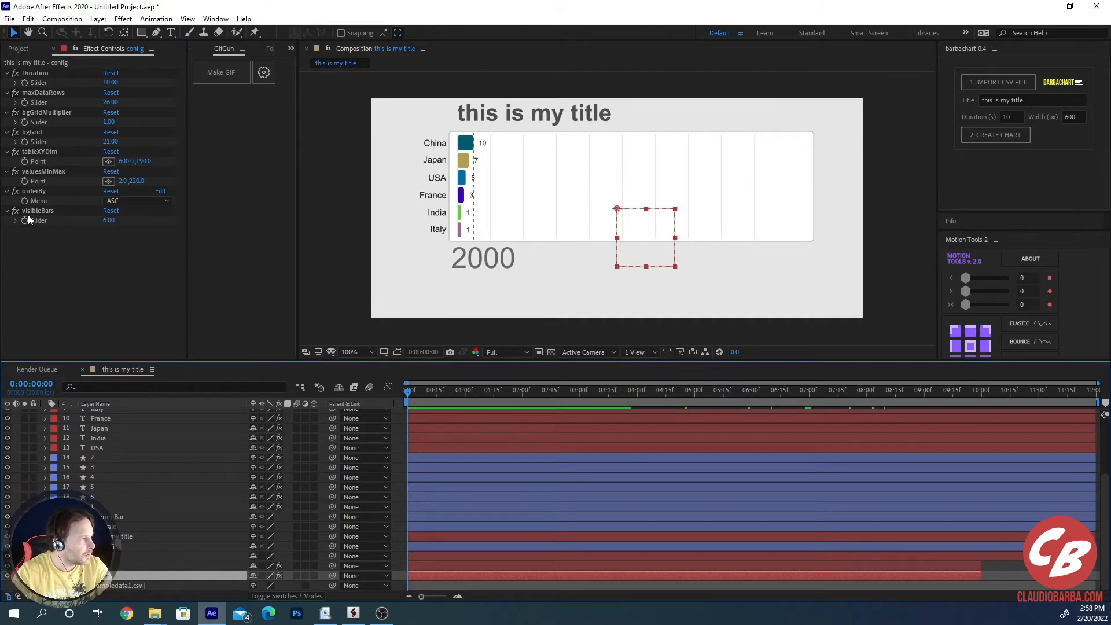
mouse_move(483, 147)
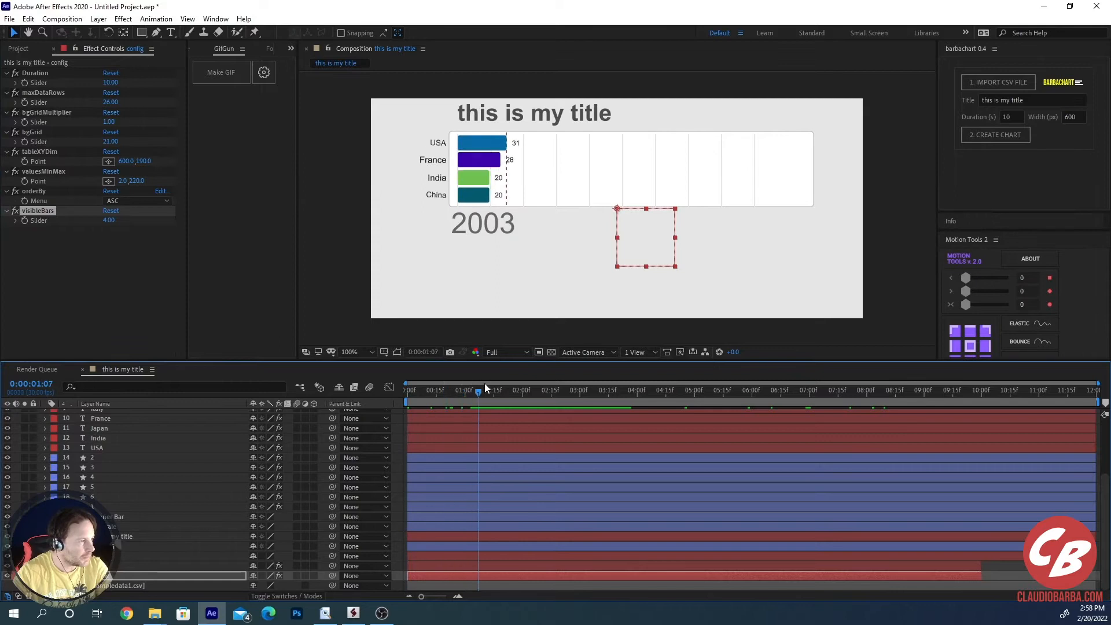
Step: Scrub the chart animation through 2004, 2005 and later years
drag(478, 390, 508, 390)
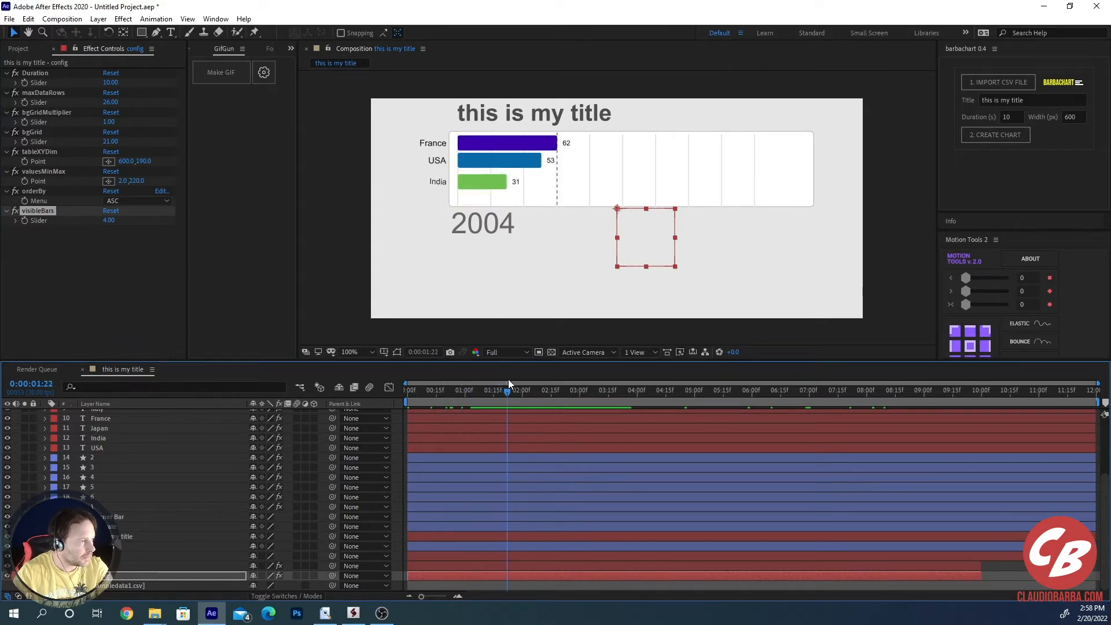
drag(508, 382, 531, 382)
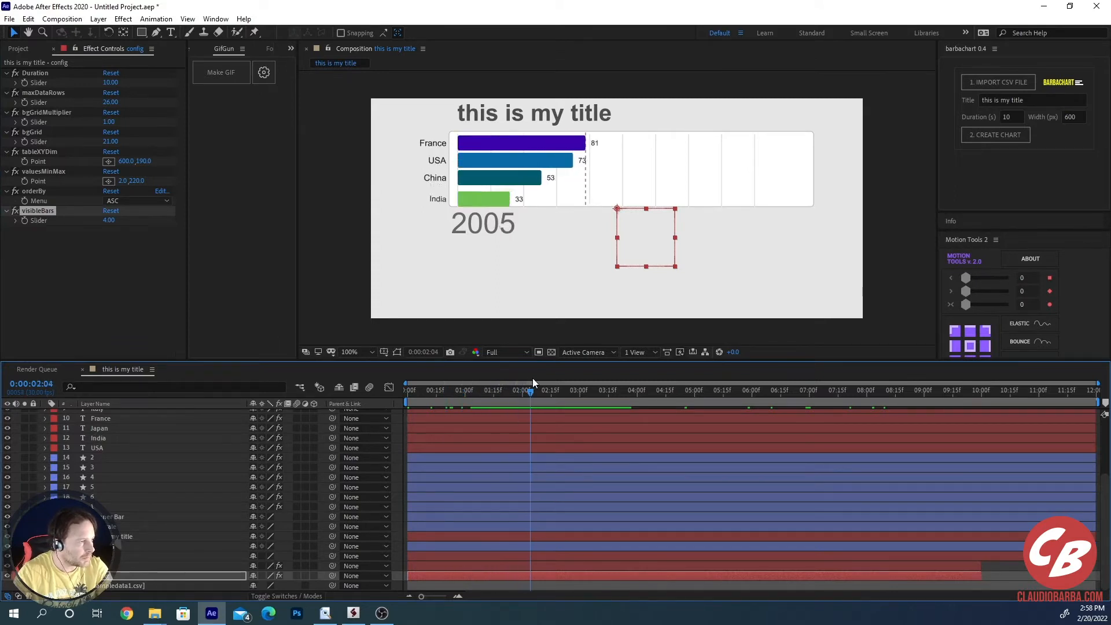
drag(532, 389, 438, 390)
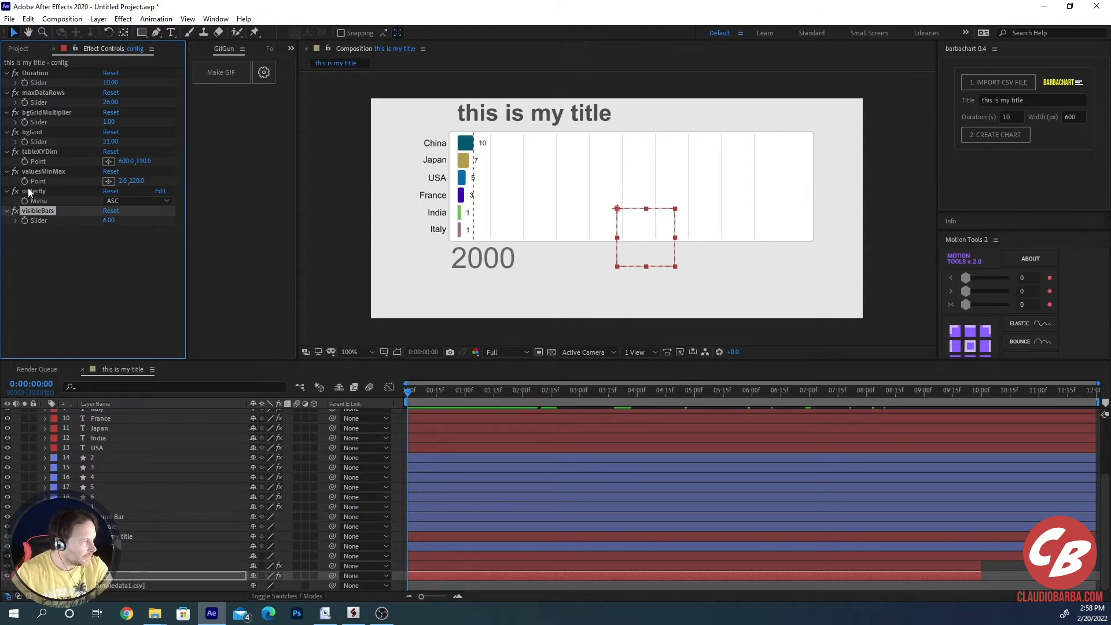
mouse_move(446, 391)
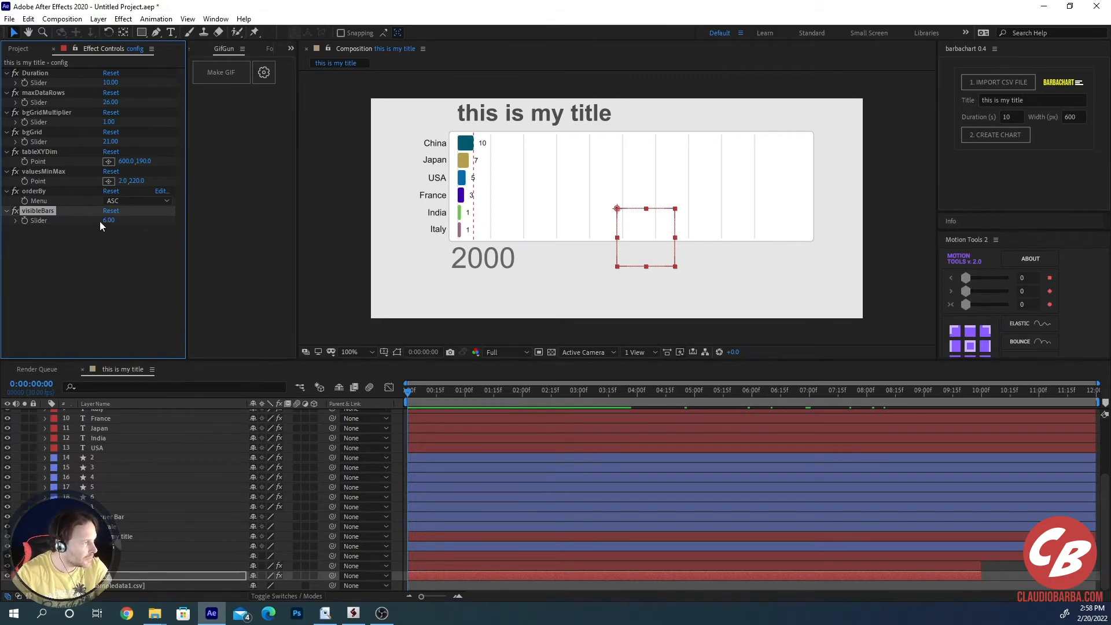
Step: Preview years 2007–2009, try orderBy DESC, then set NO ORDER and check later years
click(573, 389)
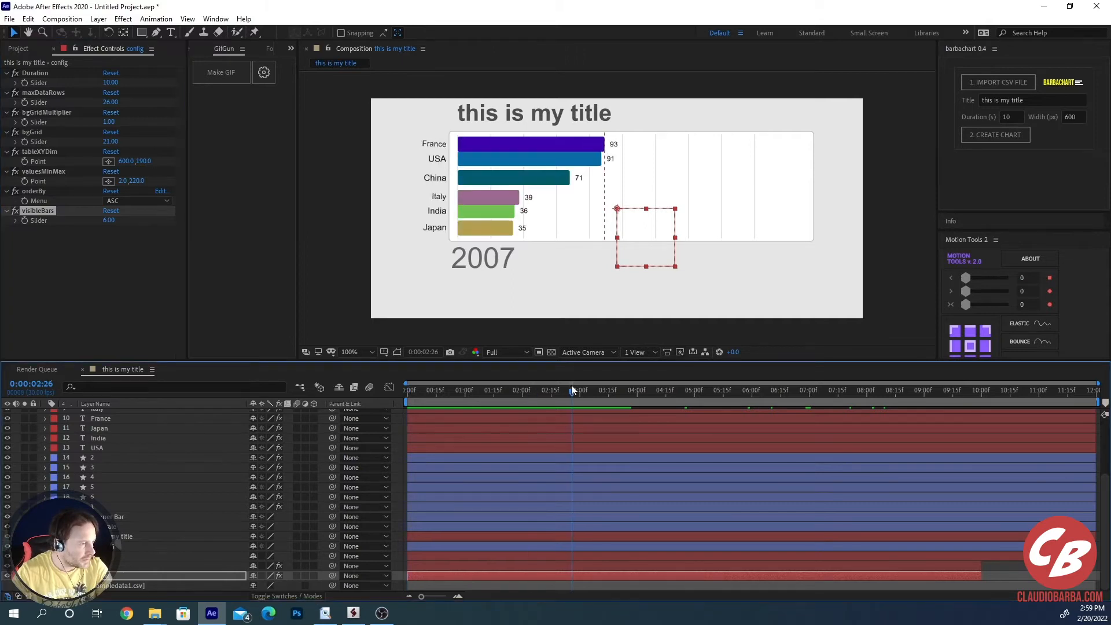
mouse_move(602, 395)
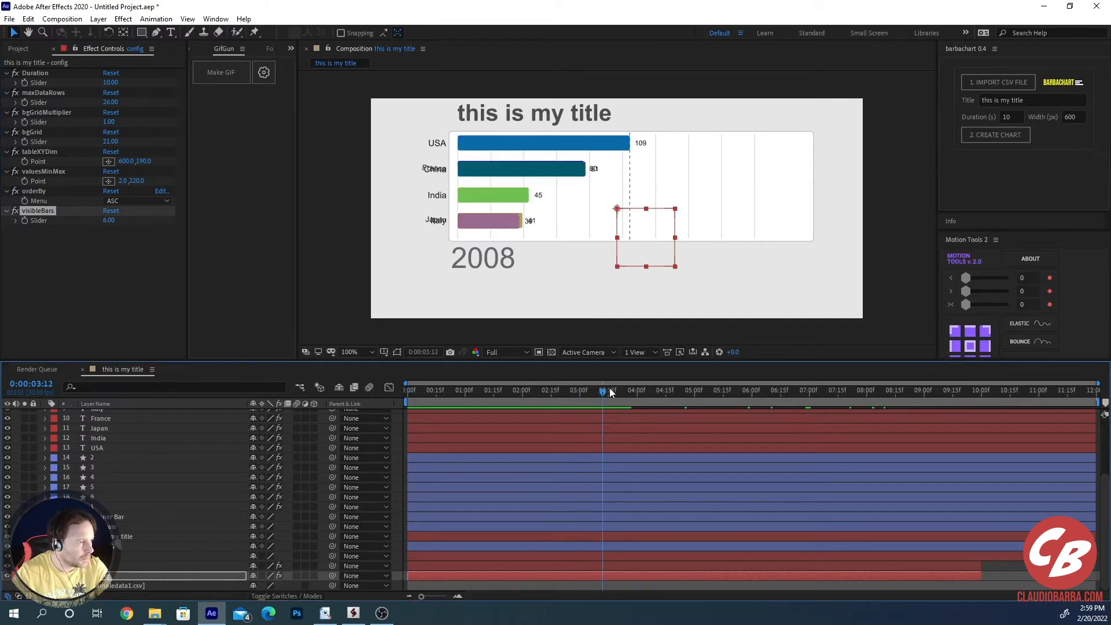
drag(608, 392, 613, 391)
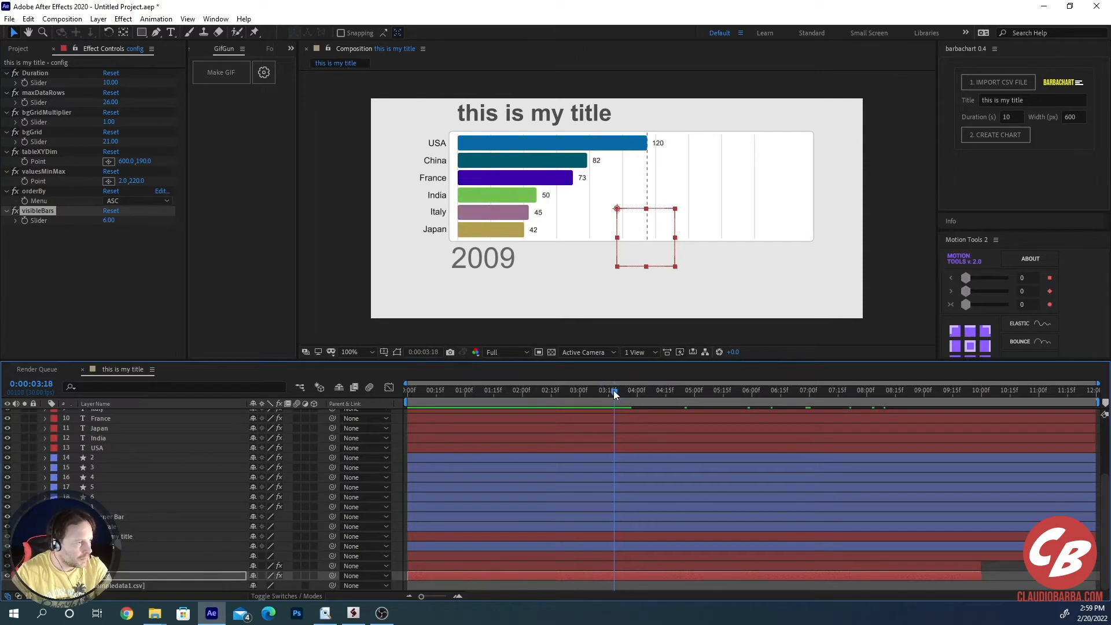
click(137, 201)
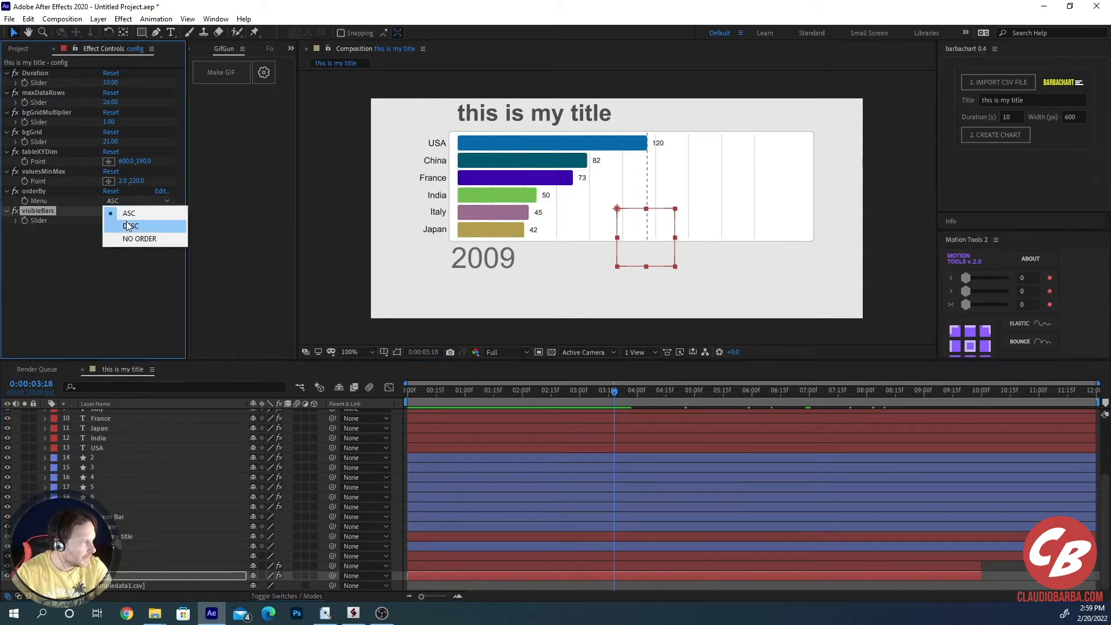
click(130, 225)
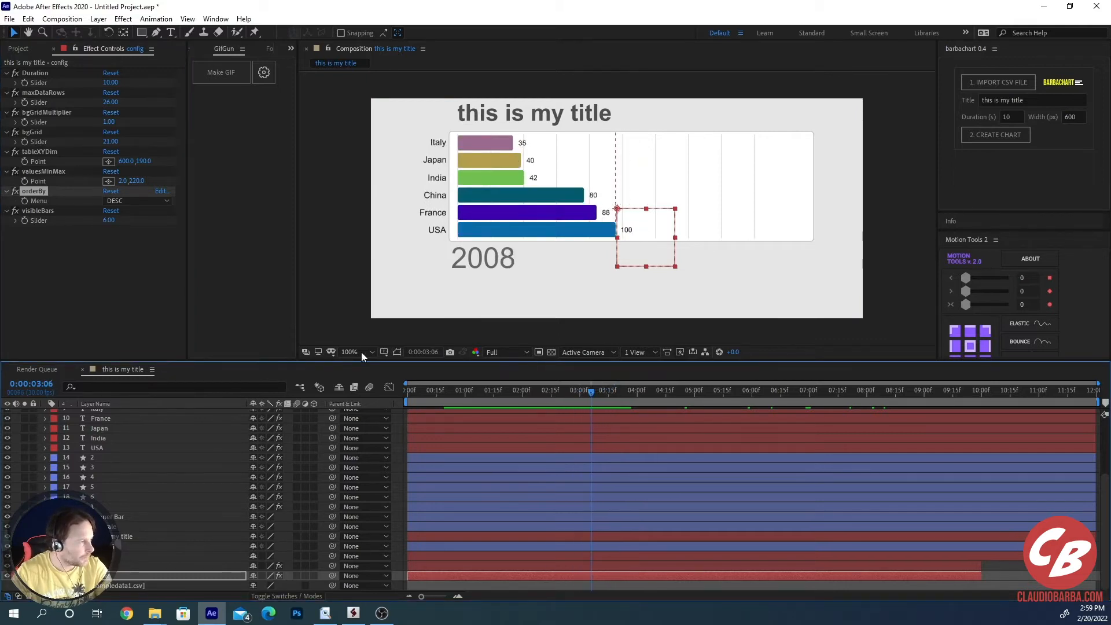
mouse_move(127, 210)
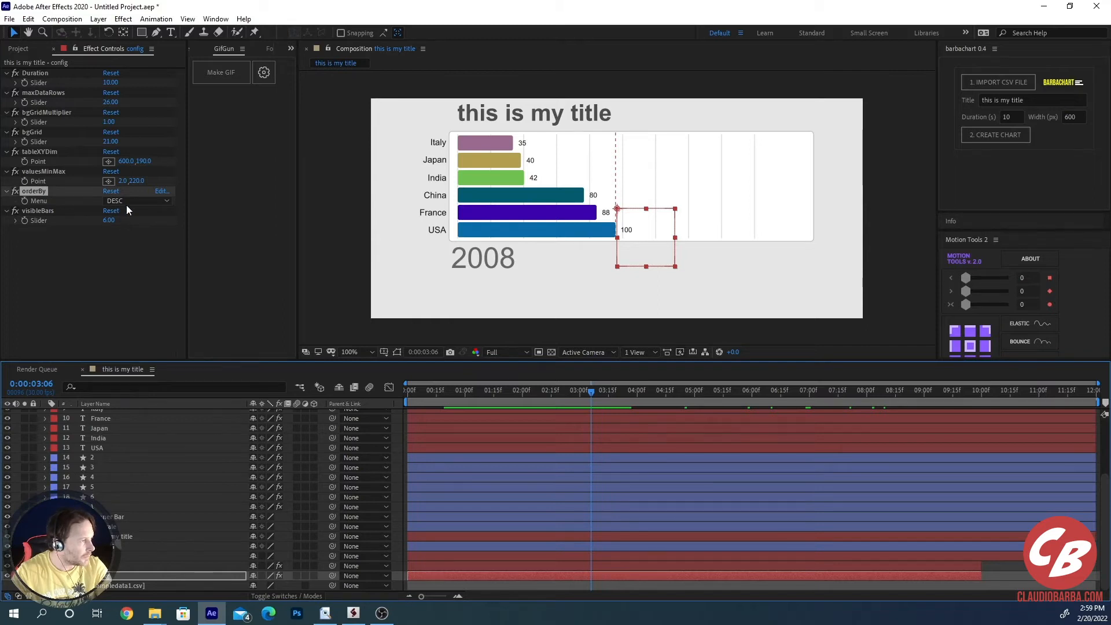
click(137, 201)
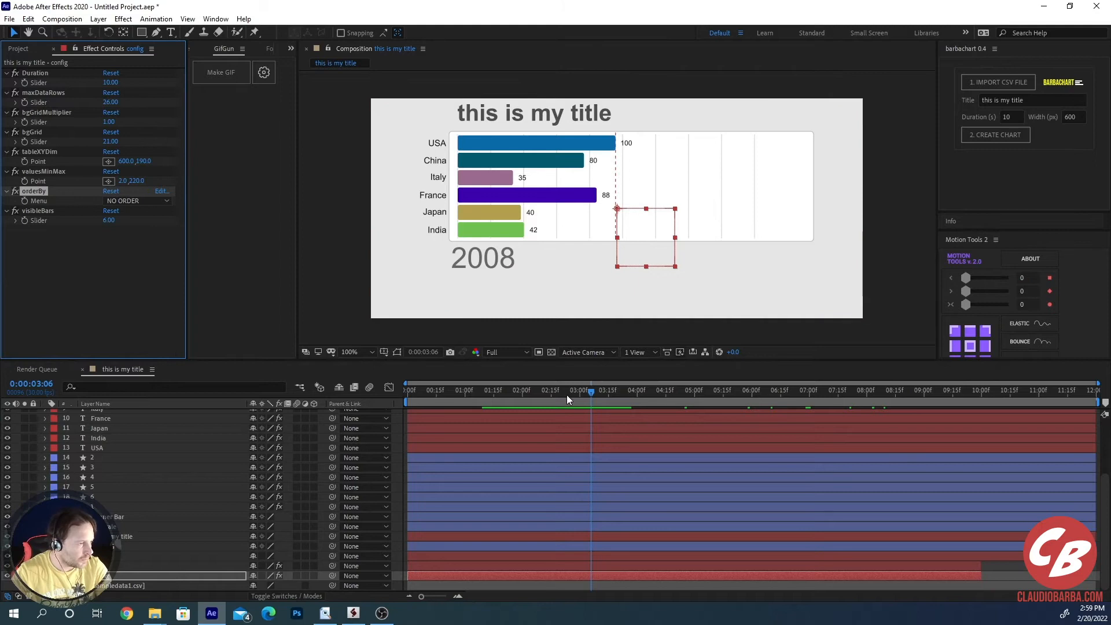
mouse_move(567, 391)
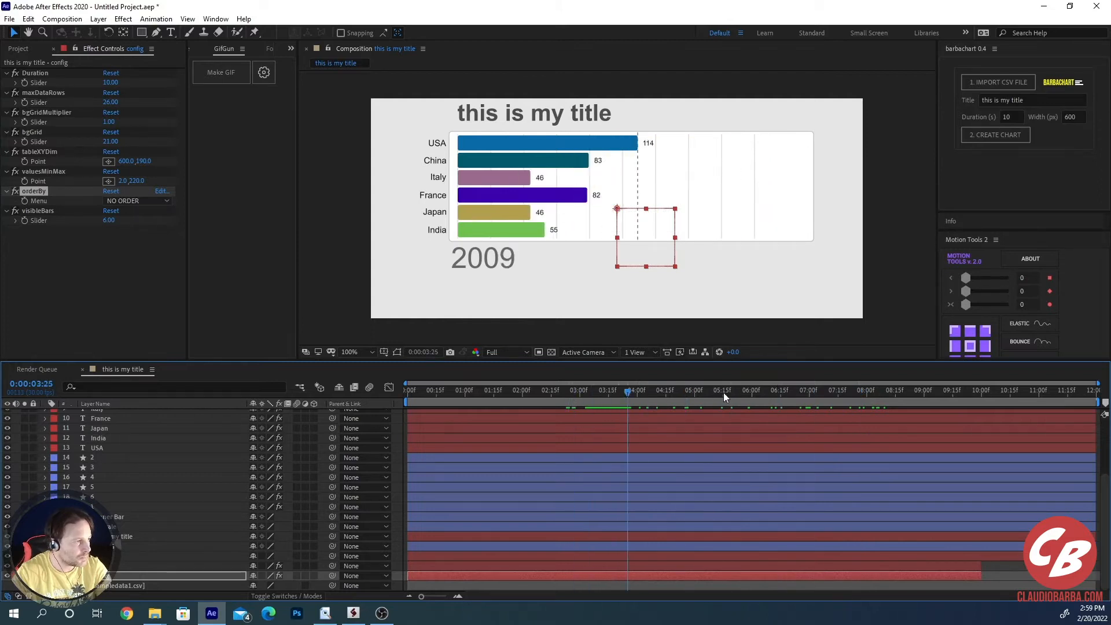
click(691, 391)
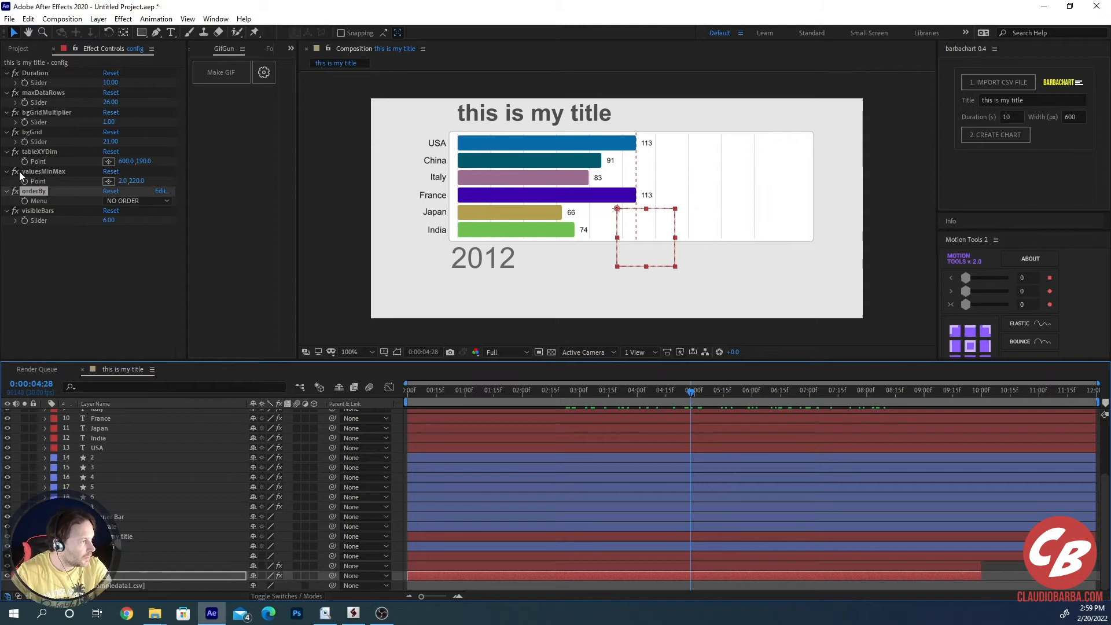
mouse_move(51, 174)
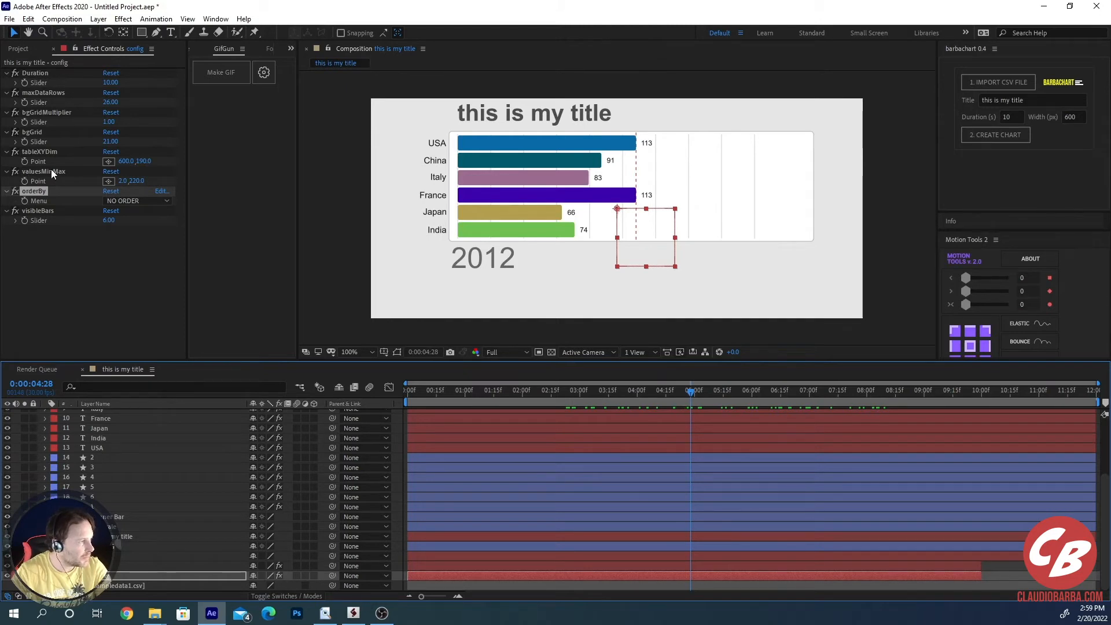
mouse_move(124, 183)
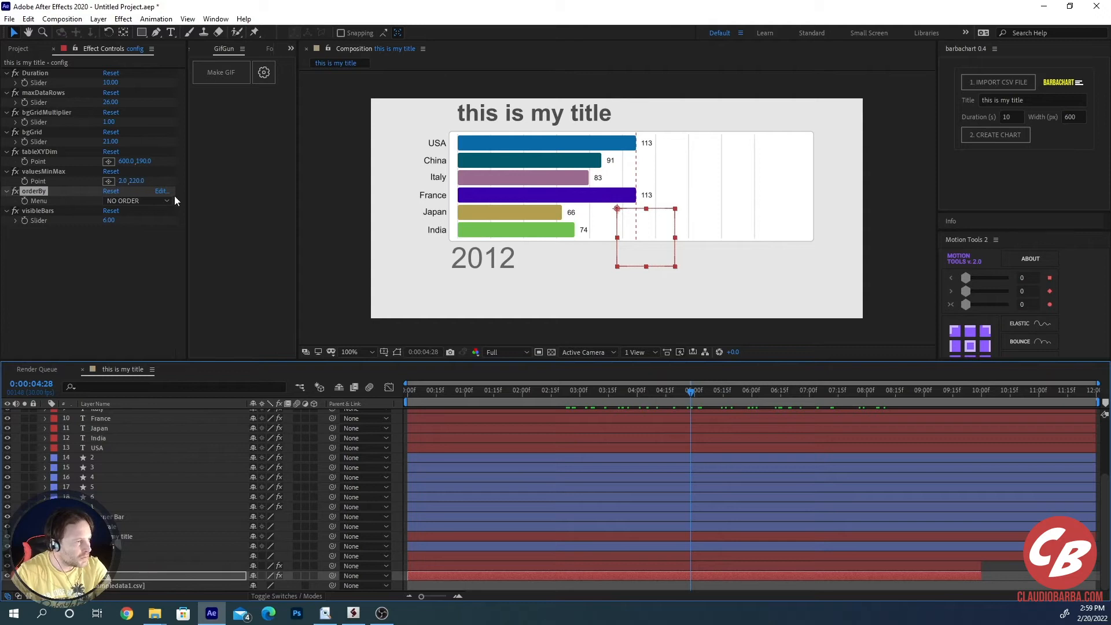
mouse_move(146, 230)
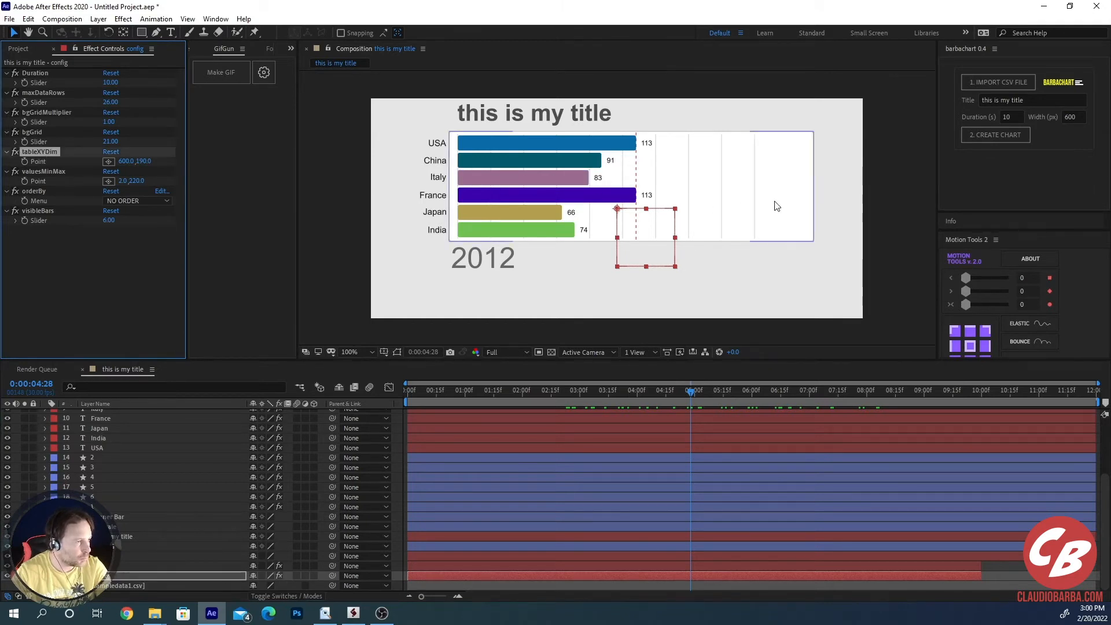
mouse_move(809, 189)
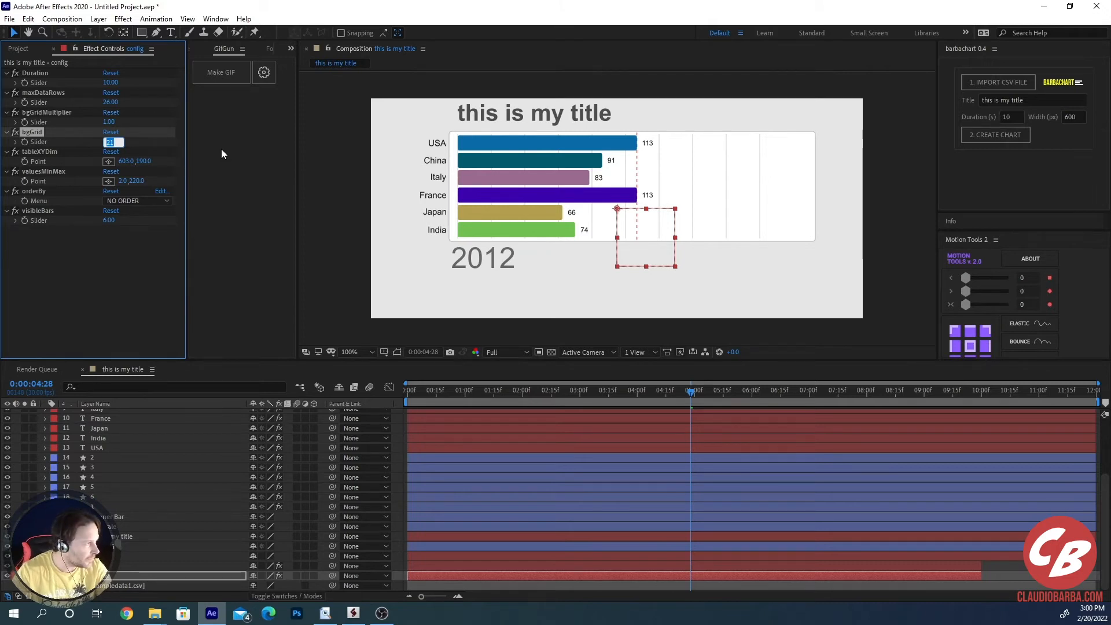
Step: Set the bgGrid value to 33 and rewind the preview to year 2002
text(50)
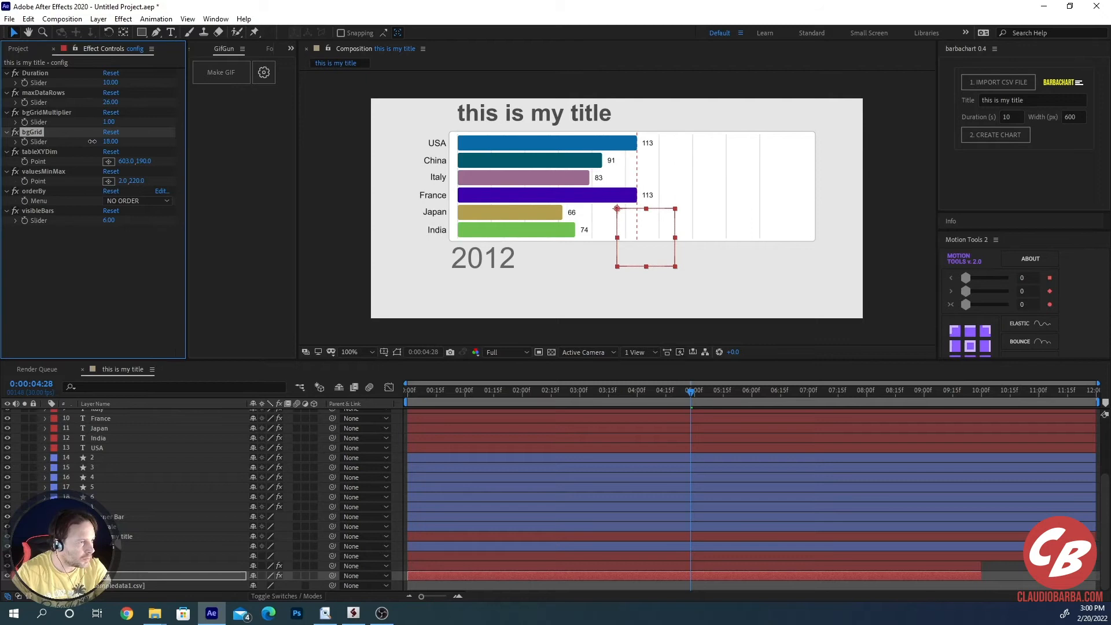
click(108, 141)
text(33)
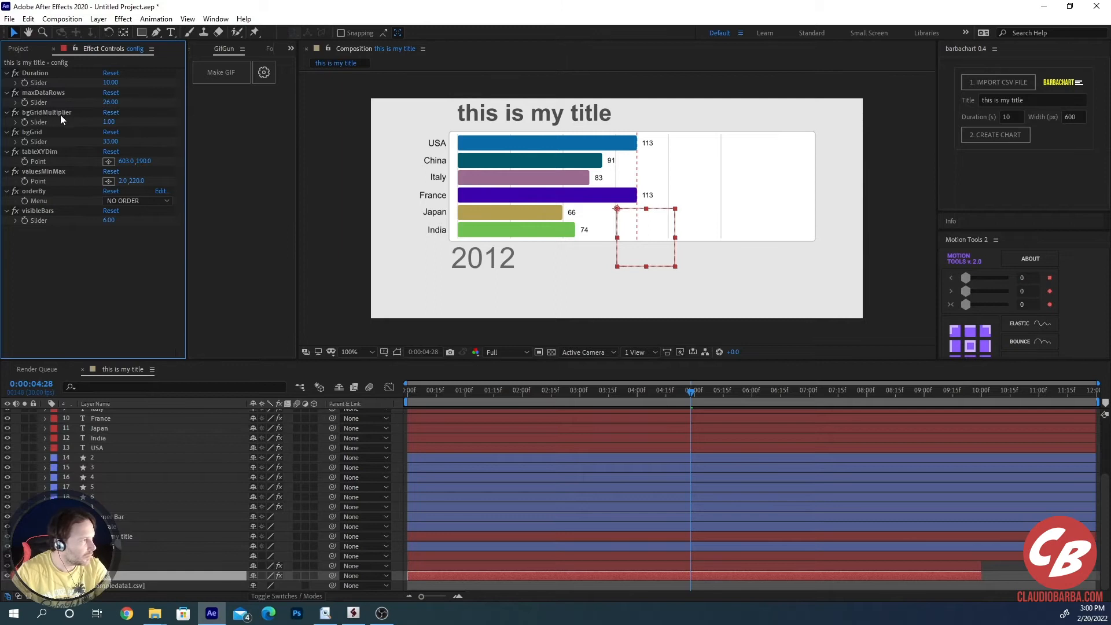
mouse_move(63, 127)
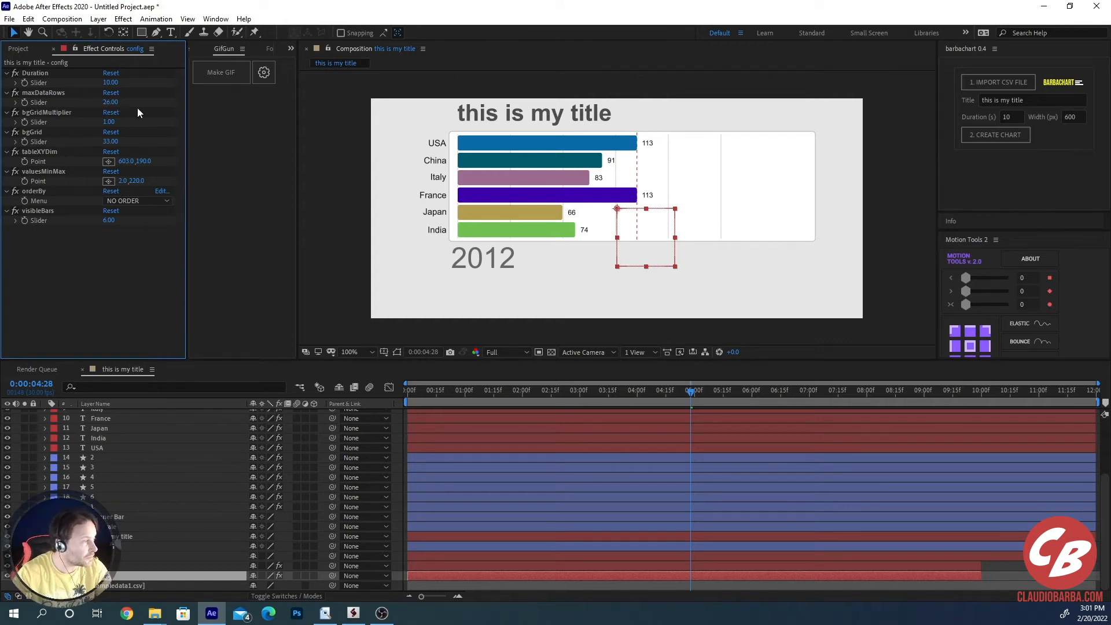
mouse_move(46, 81)
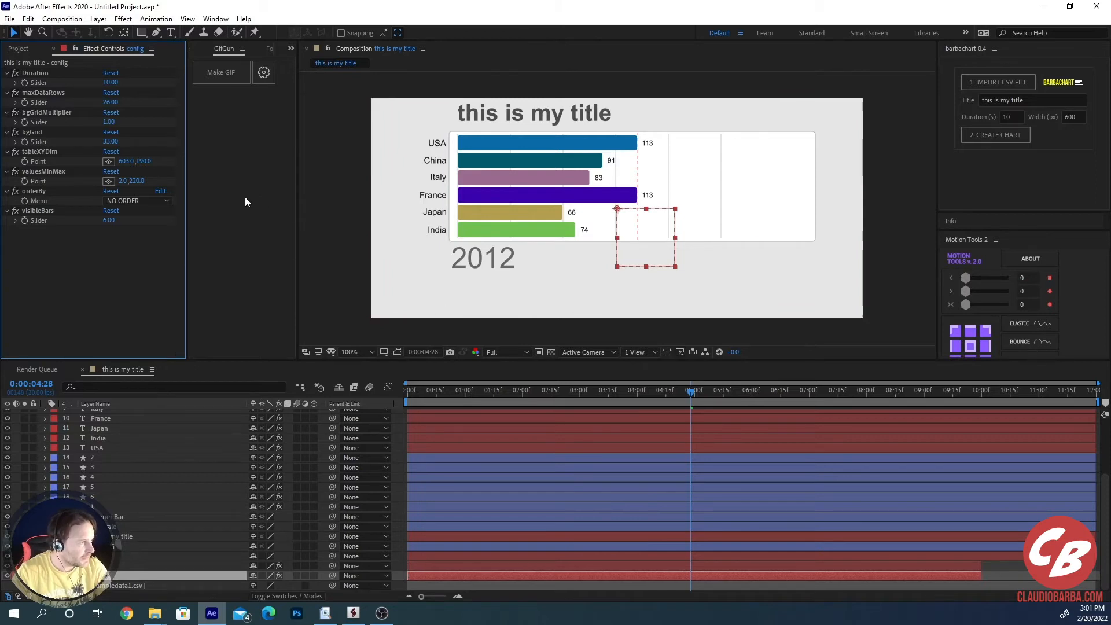
mouse_move(509, 411)
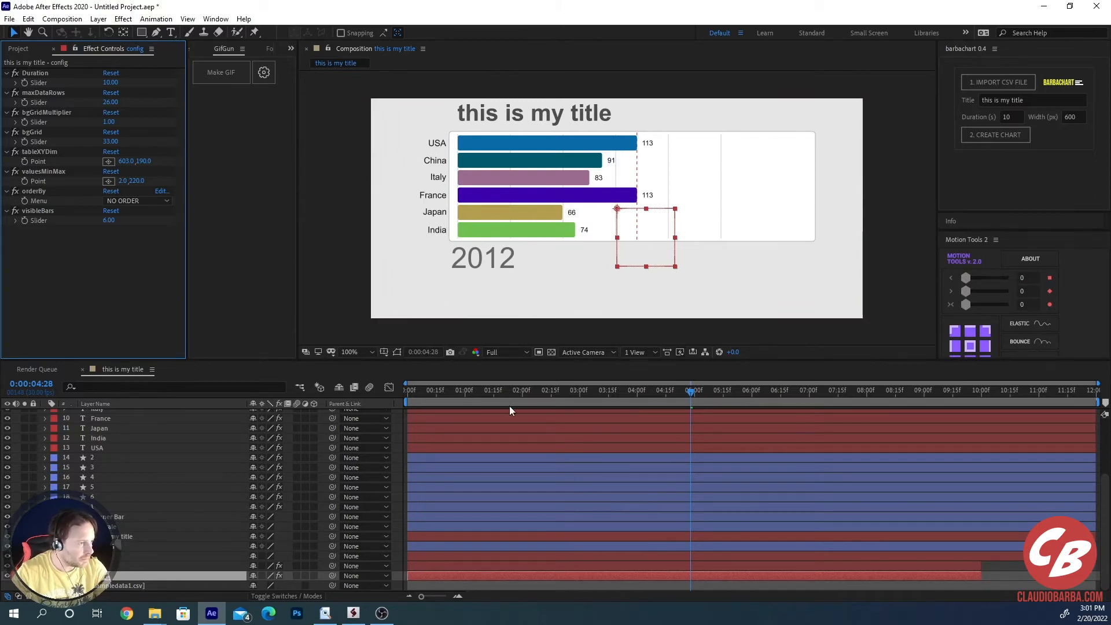
click(463, 391)
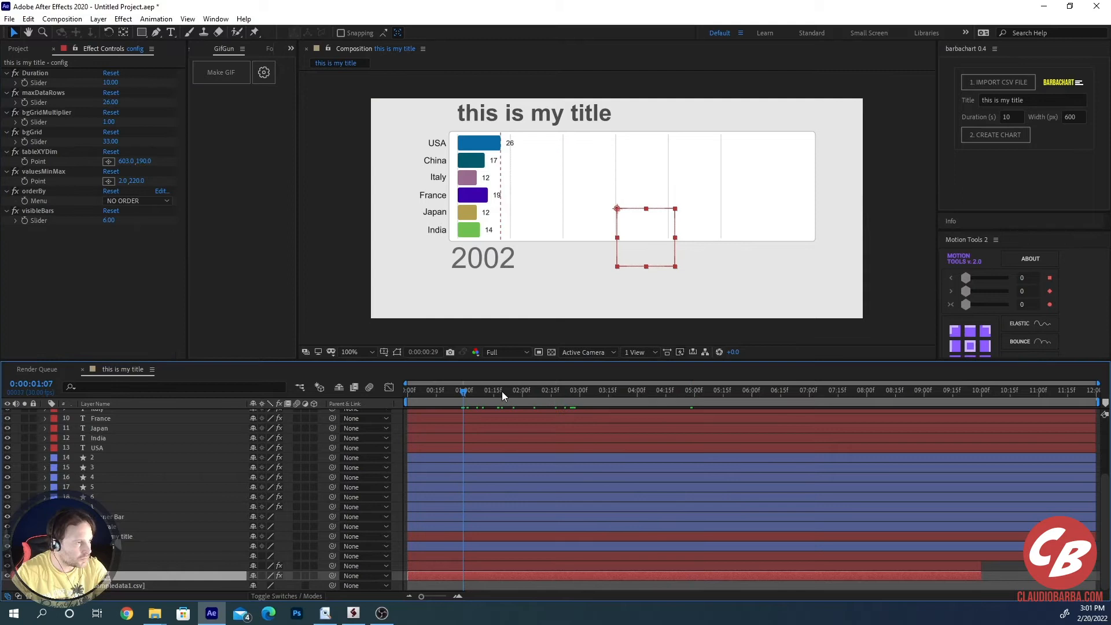
Step: Select the BarbaChart Title field to retype the title
click(996, 83)
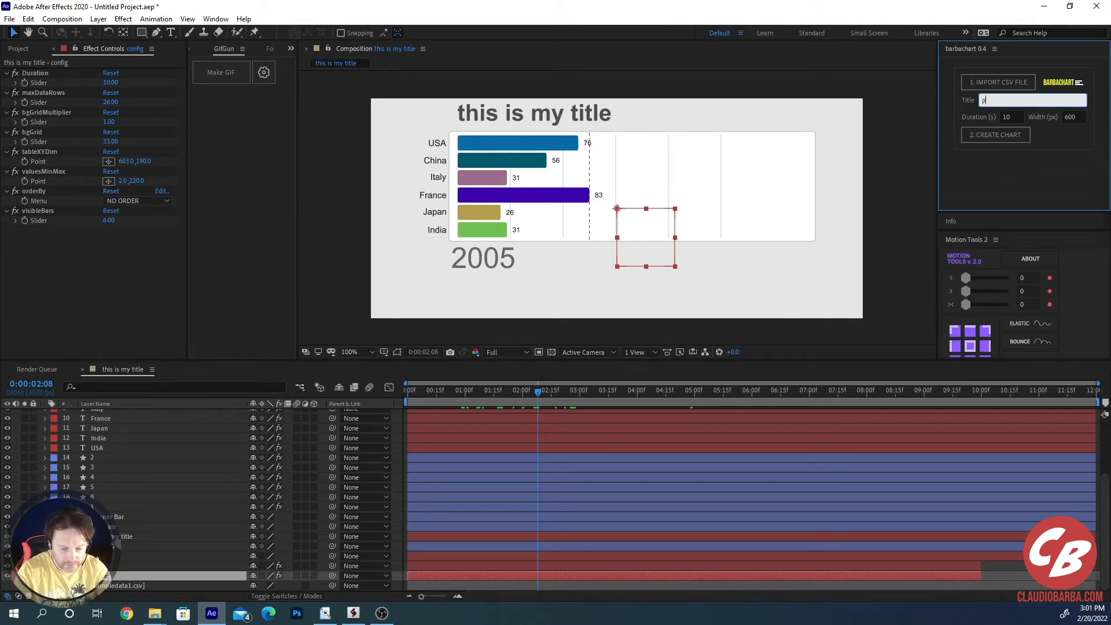
Step: Create a 15-second 'pandemic' chart and preview it at March 2020
text(andemic)
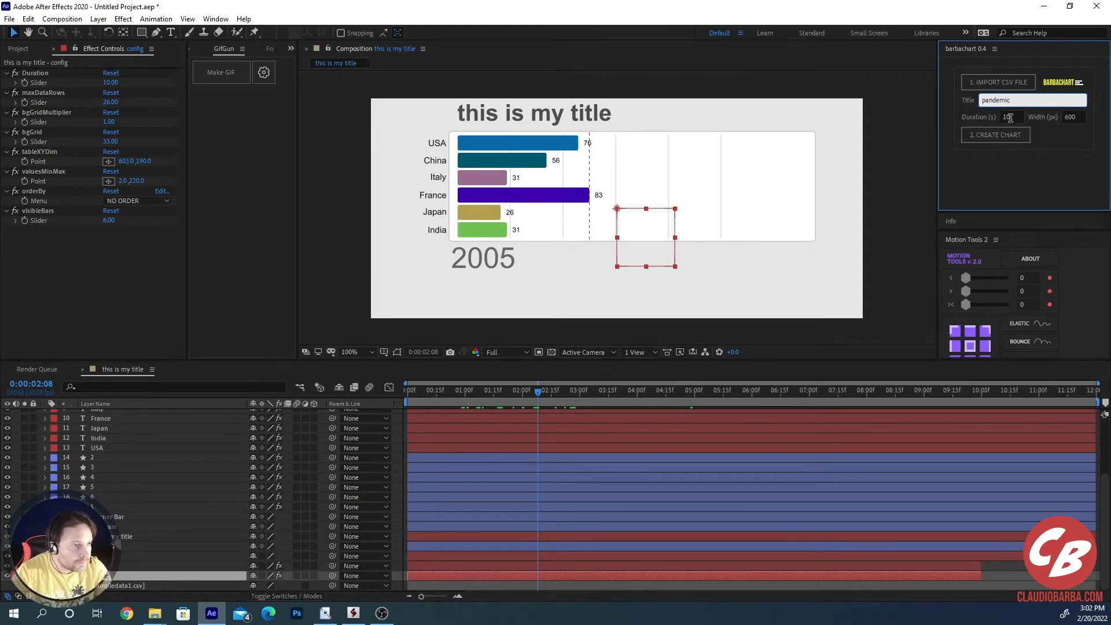
text(15)
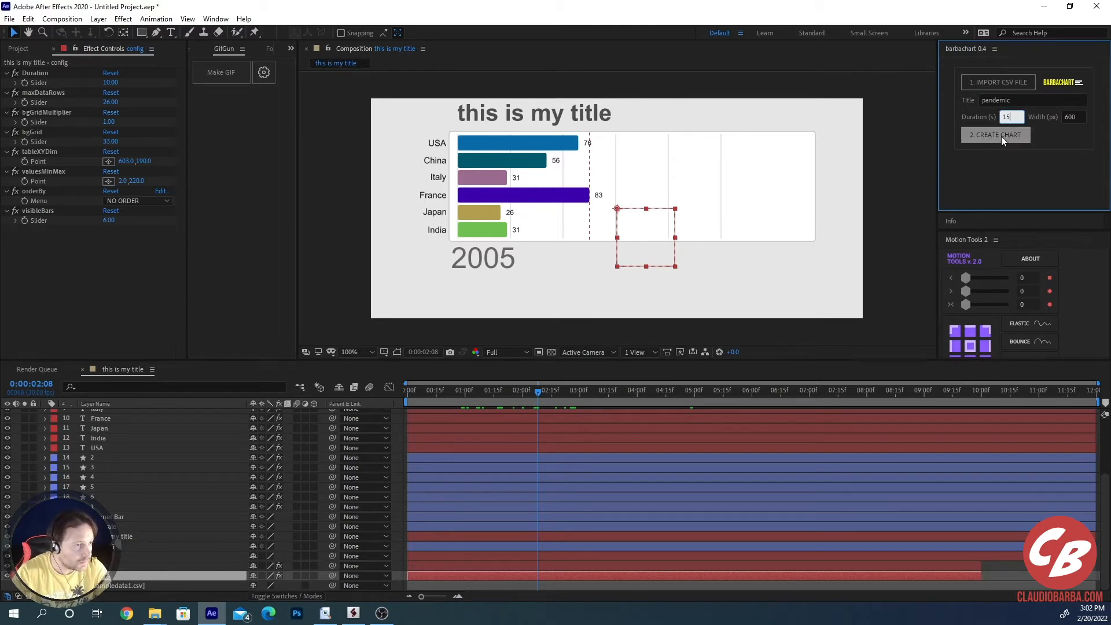
click(994, 135)
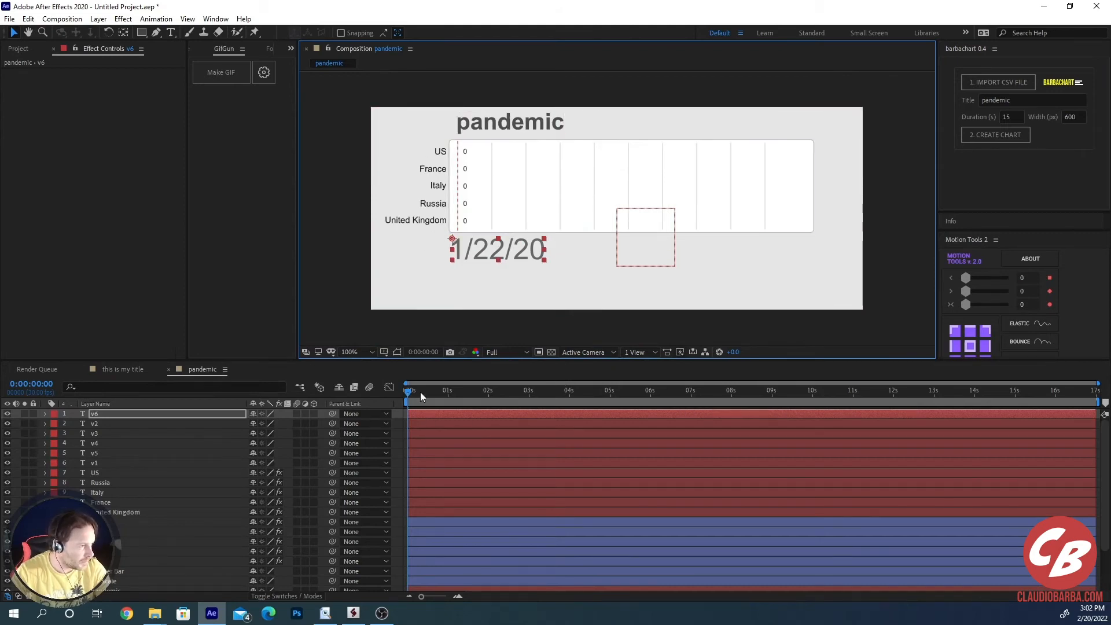
click(527, 391)
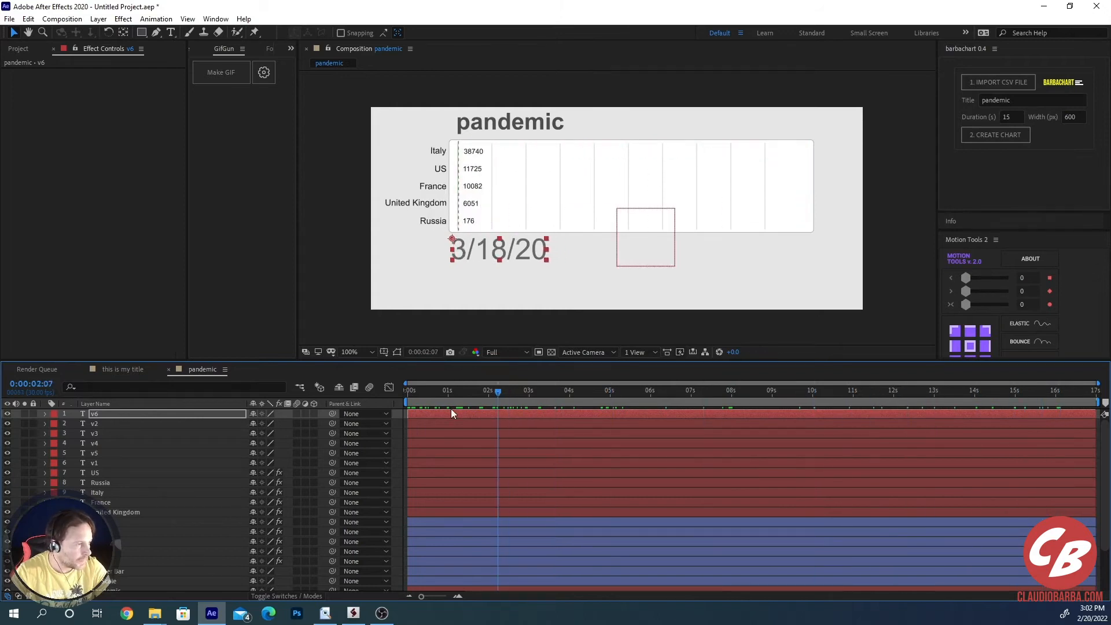
click(430, 391)
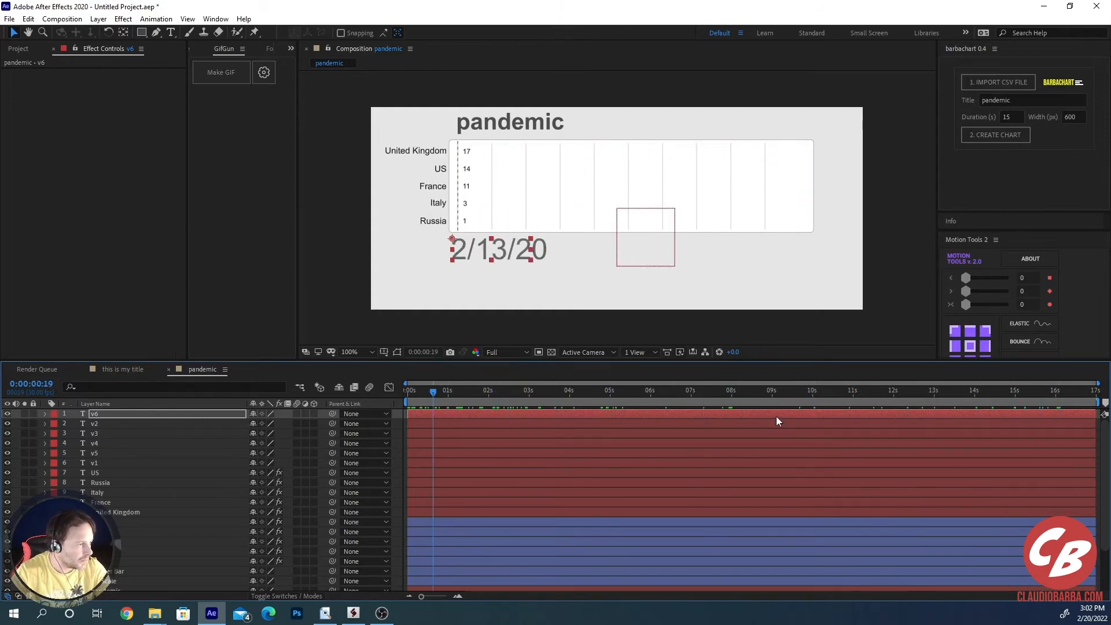
click(468, 408)
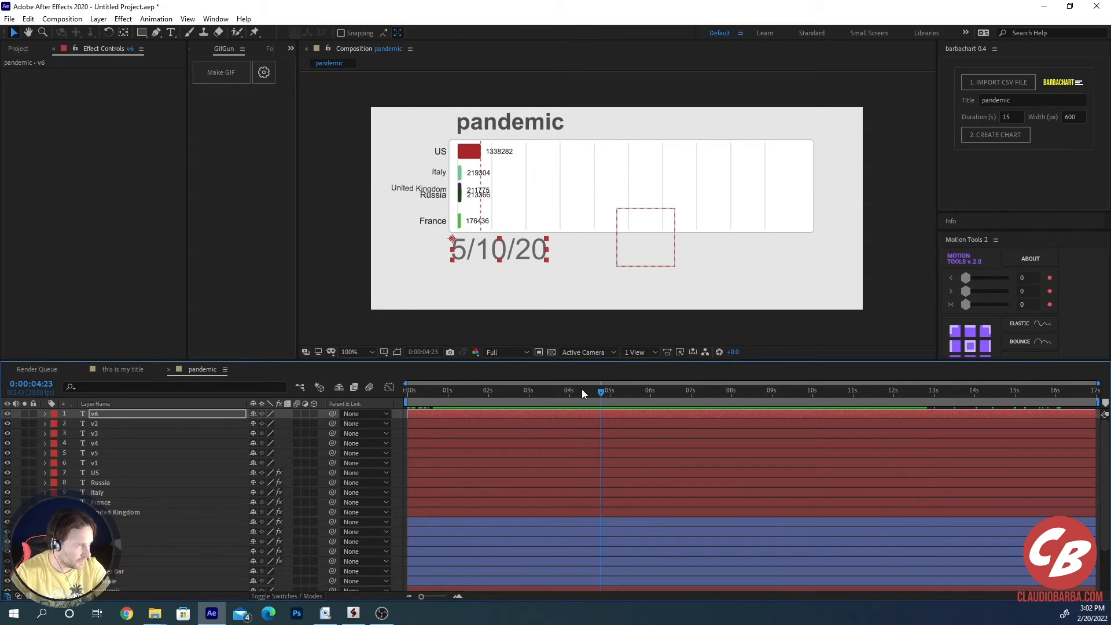
drag(600, 391, 662, 391)
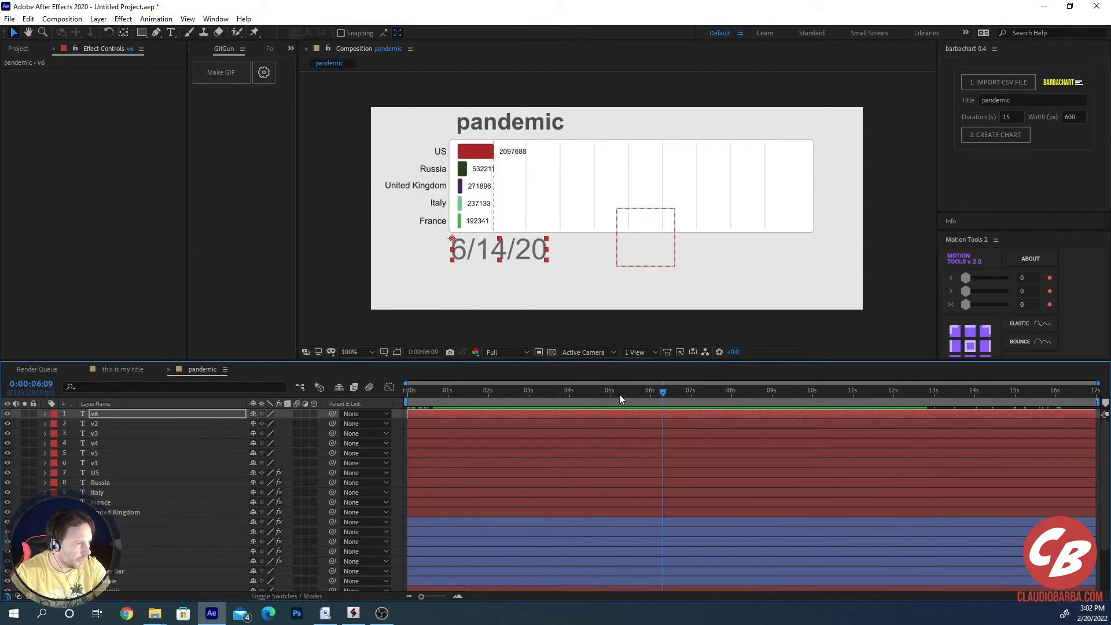
mouse_move(620, 398)
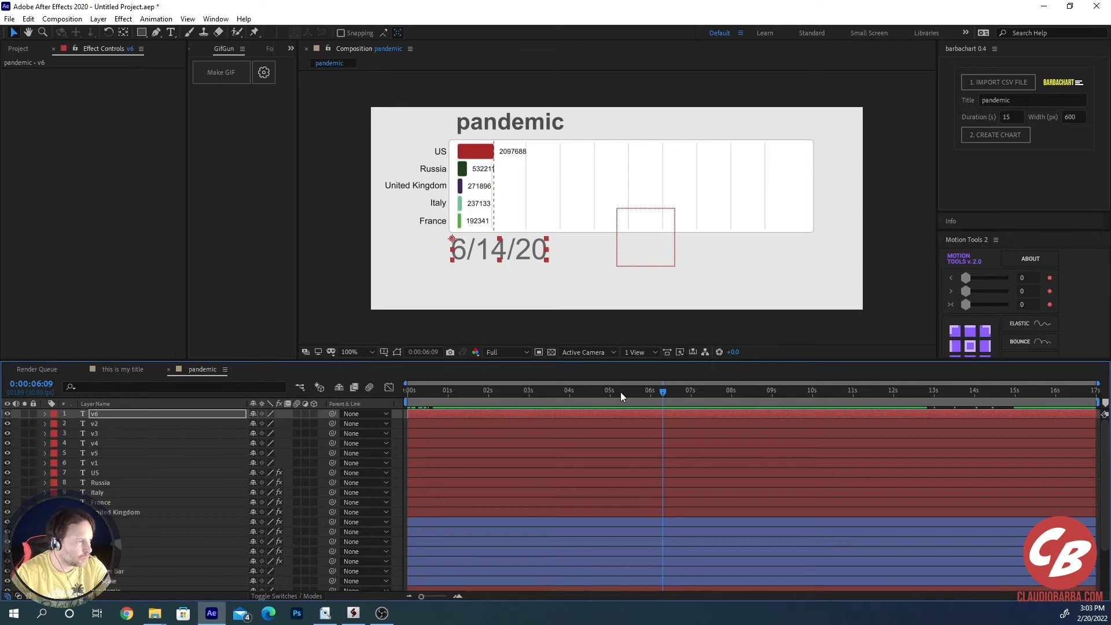
mouse_move(631, 395)
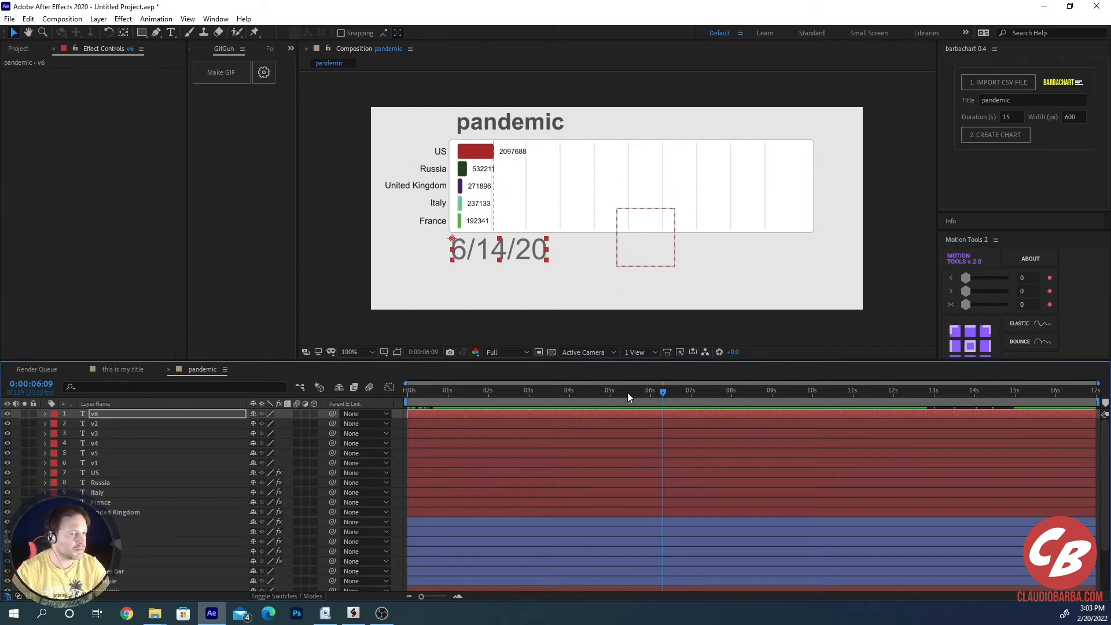
mouse_move(655, 398)
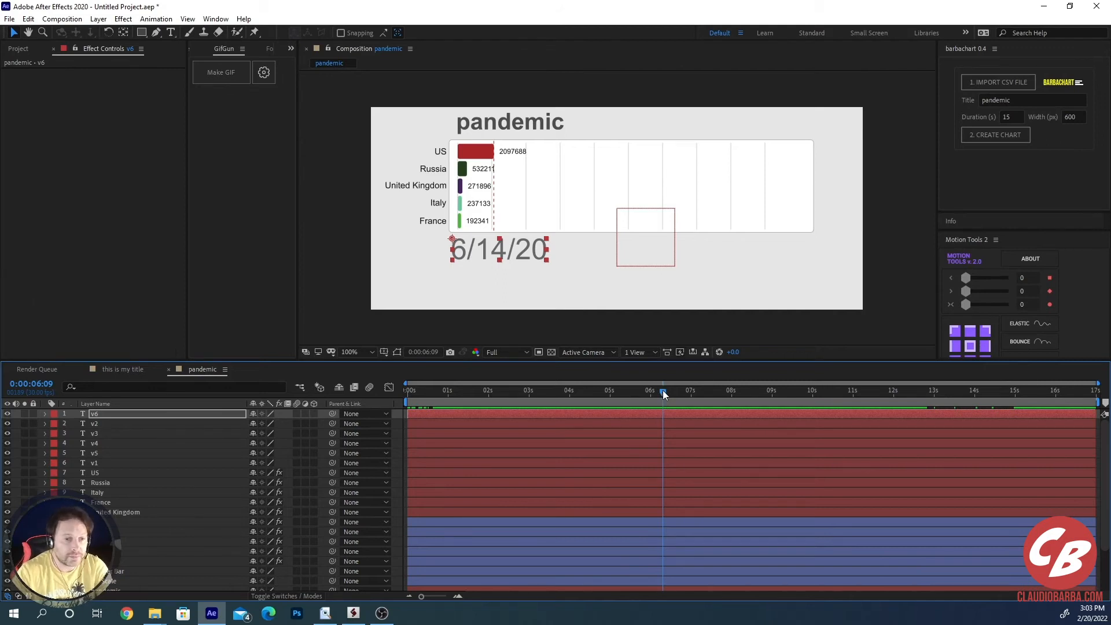
mouse_move(662, 394)
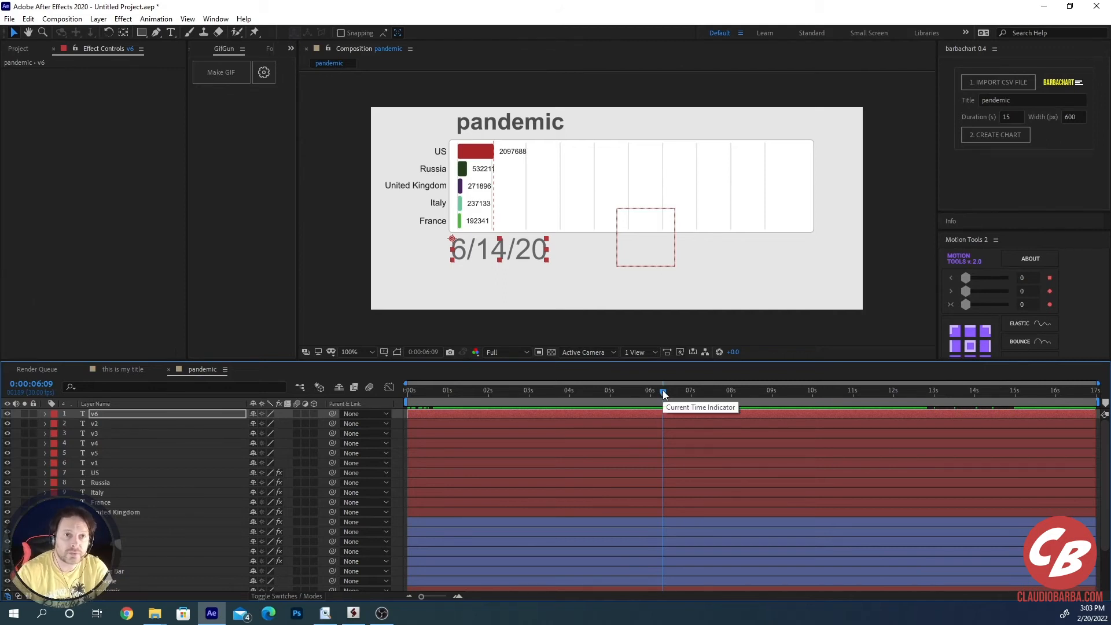
mouse_move(687, 391)
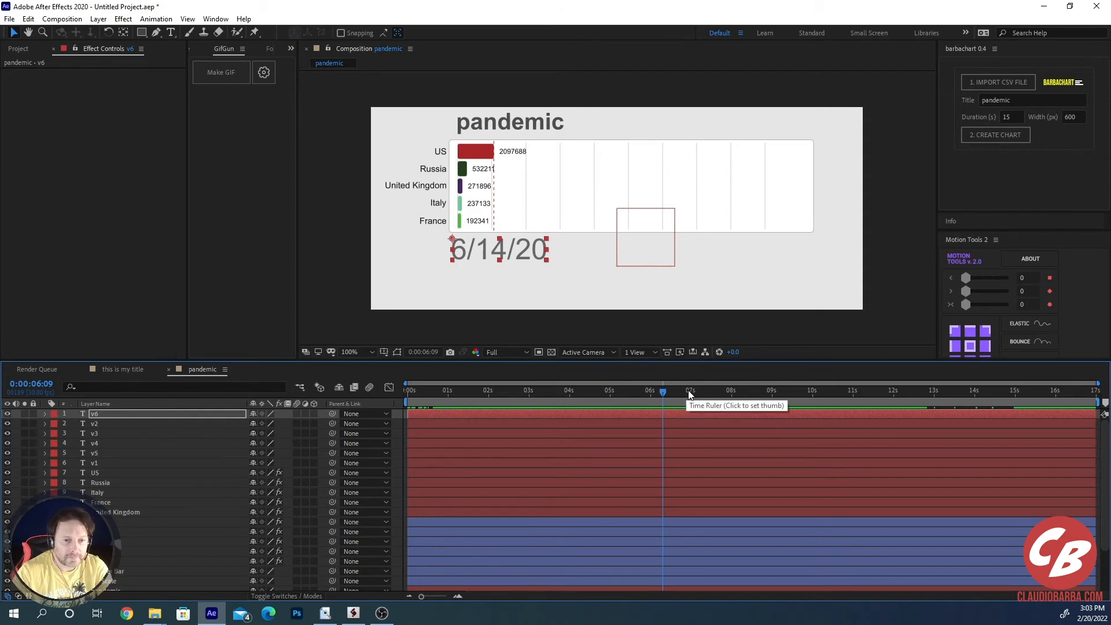
mouse_move(694, 394)
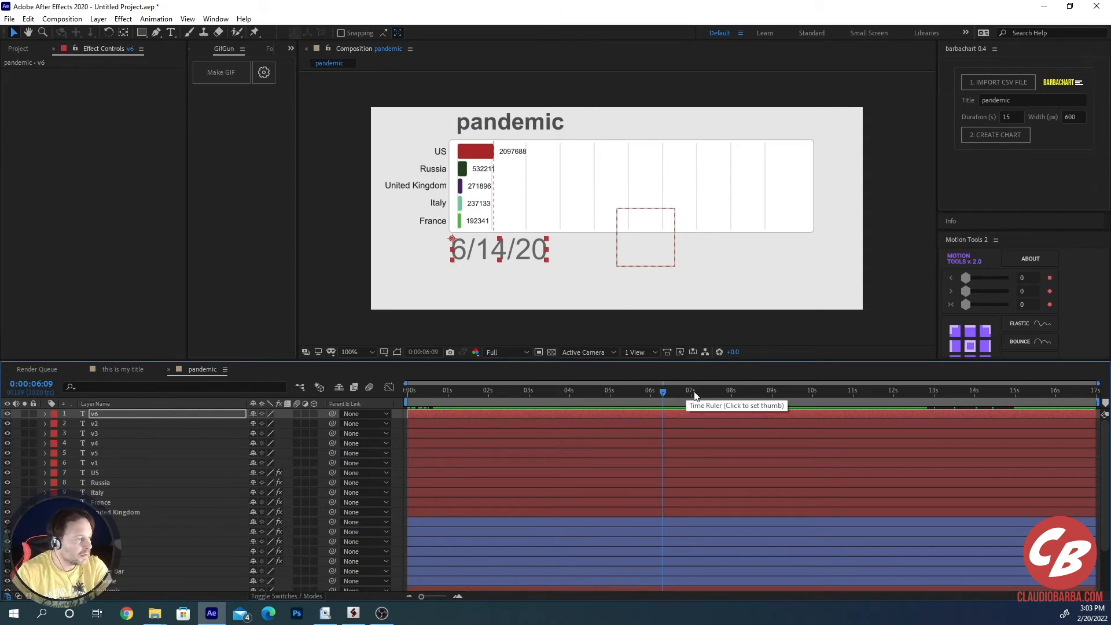
mouse_move(638, 397)
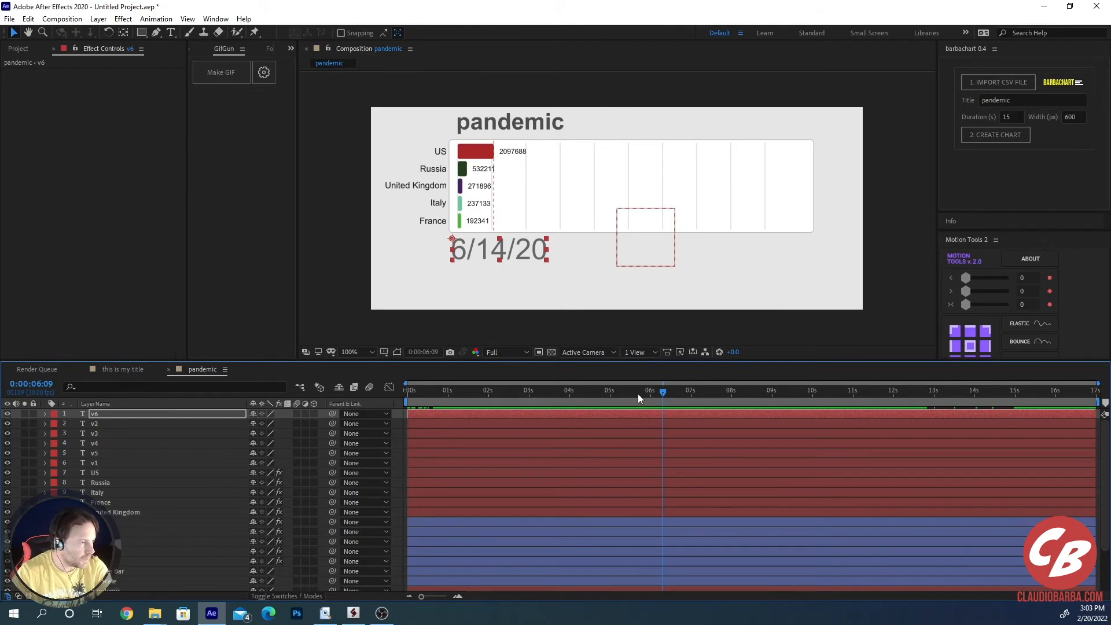
mouse_move(639, 397)
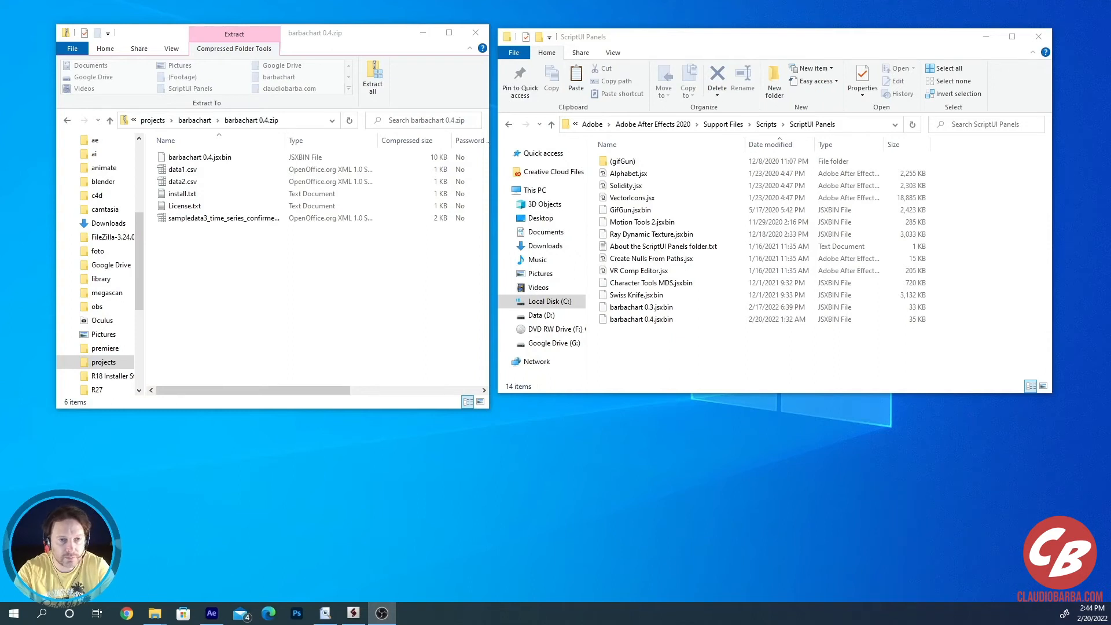
click(186, 193)
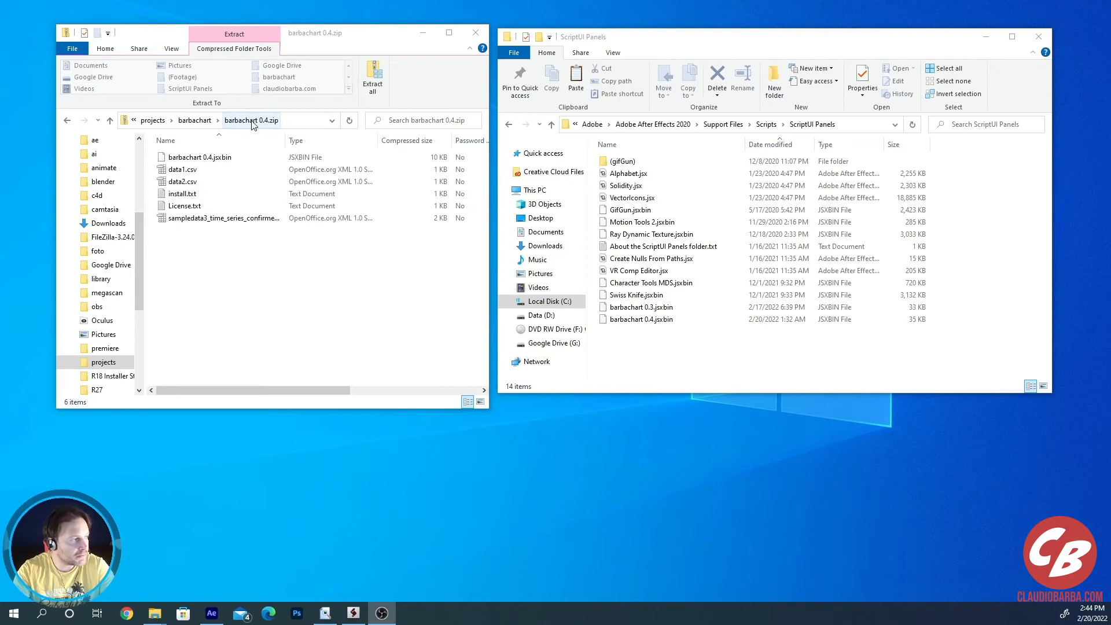
click(223, 218)
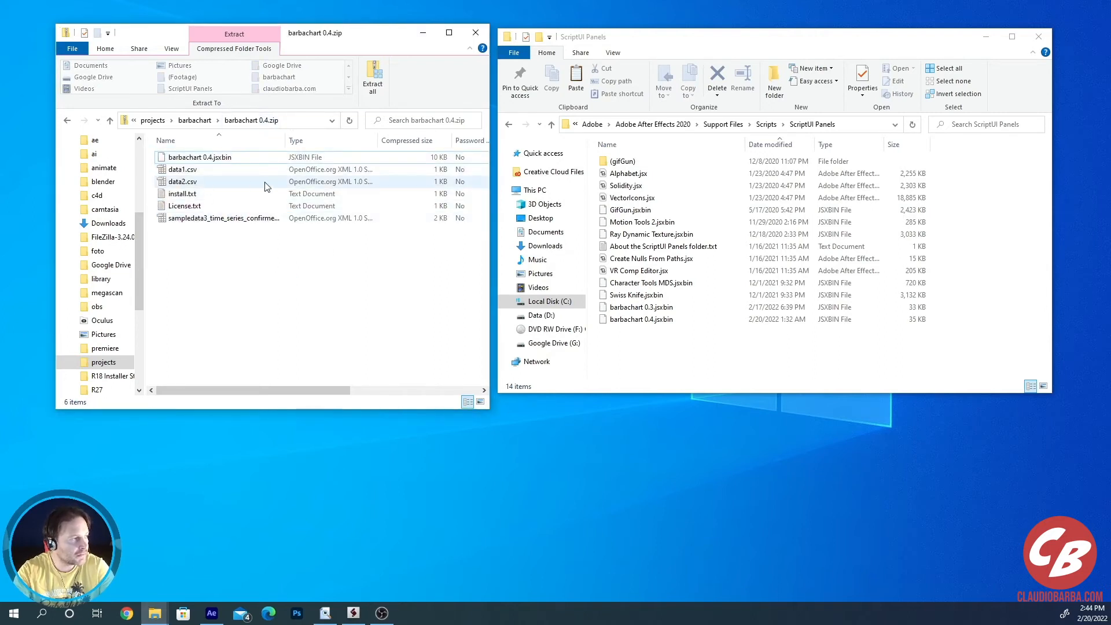
click(201, 157)
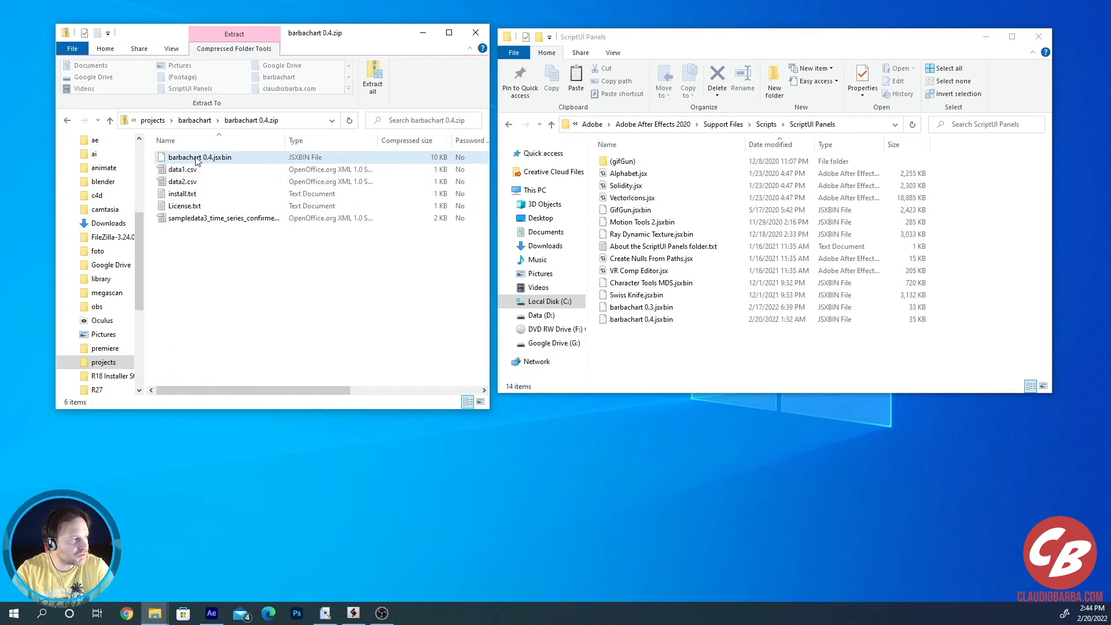
mouse_move(228, 162)
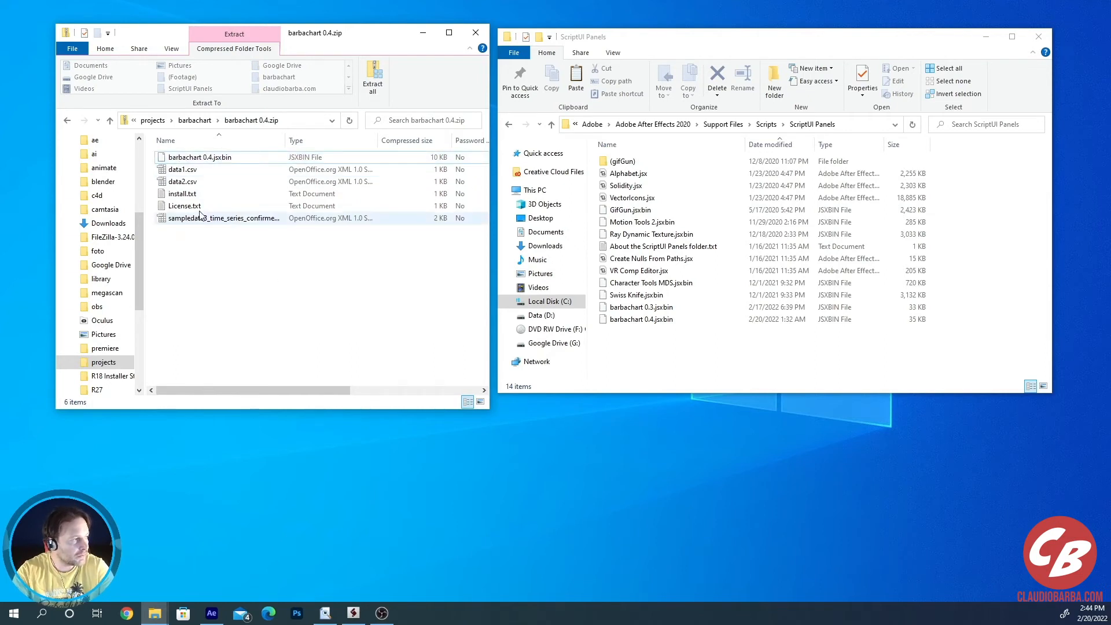
click(183, 170)
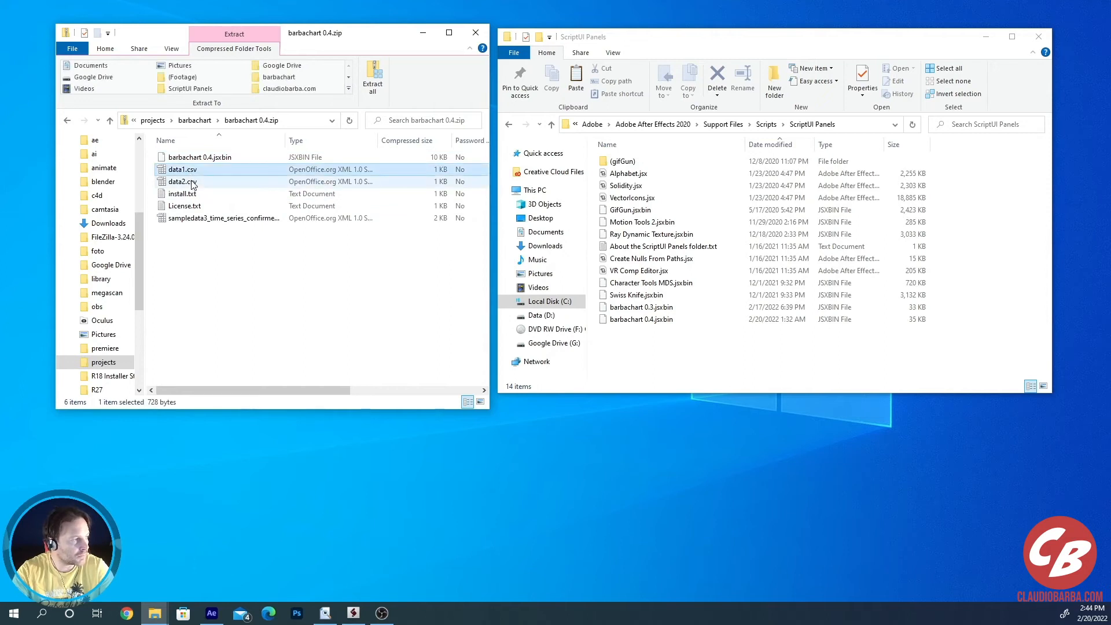
click(183, 170)
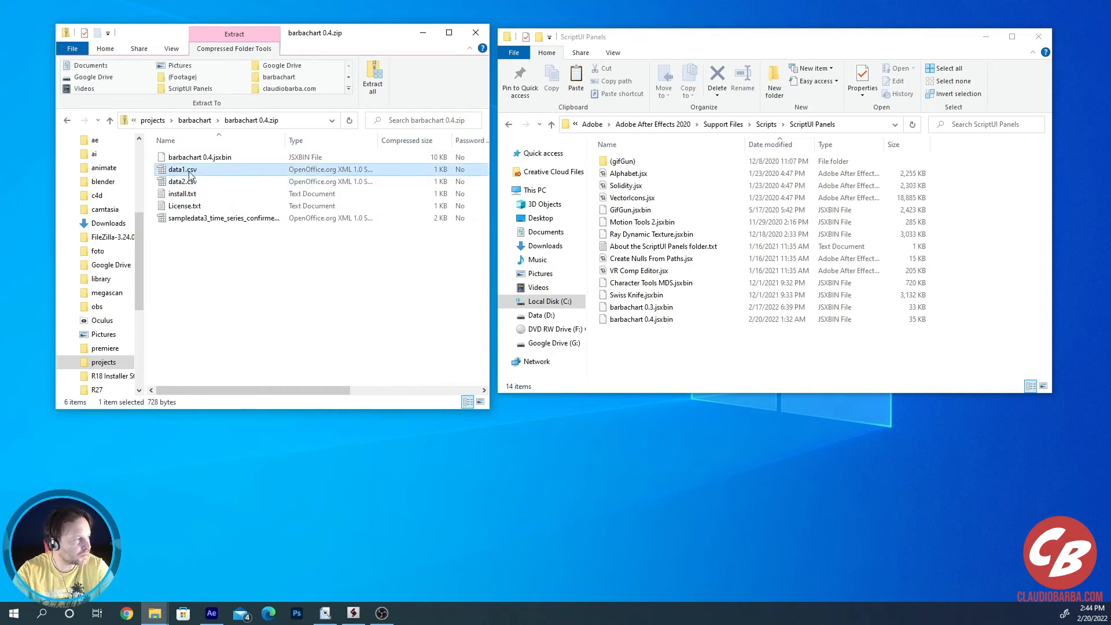
click(183, 181)
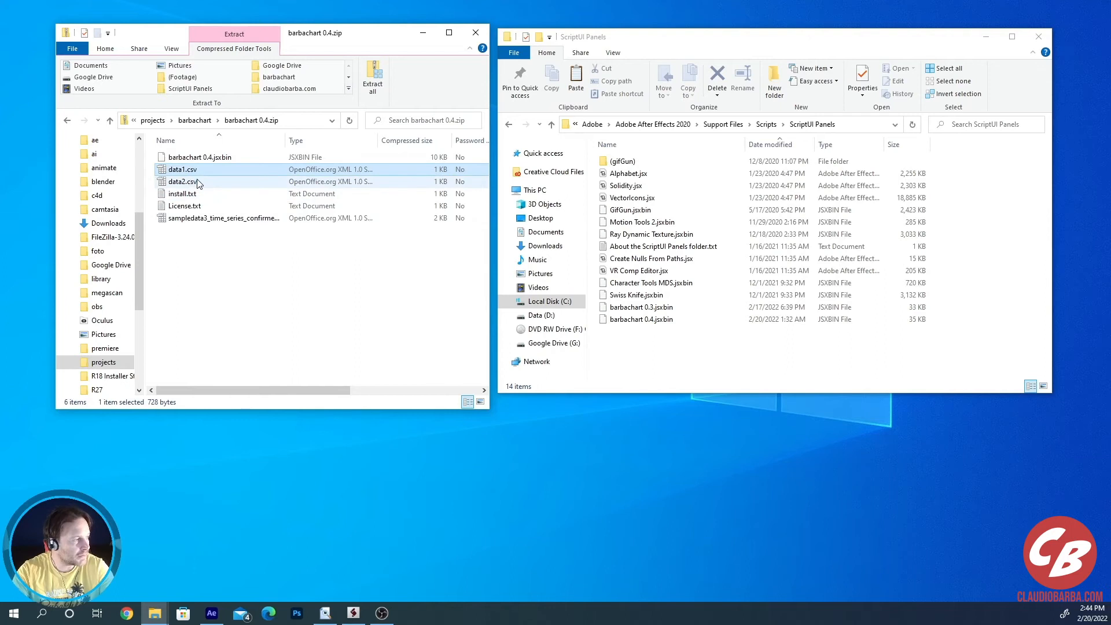
mouse_move(210, 188)
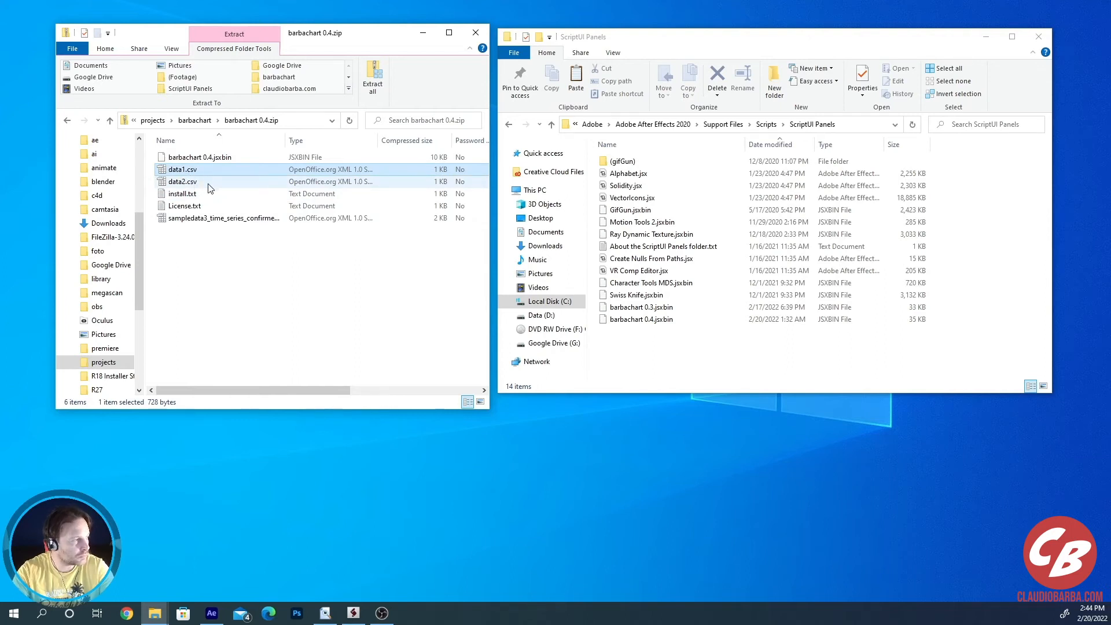
click(183, 169)
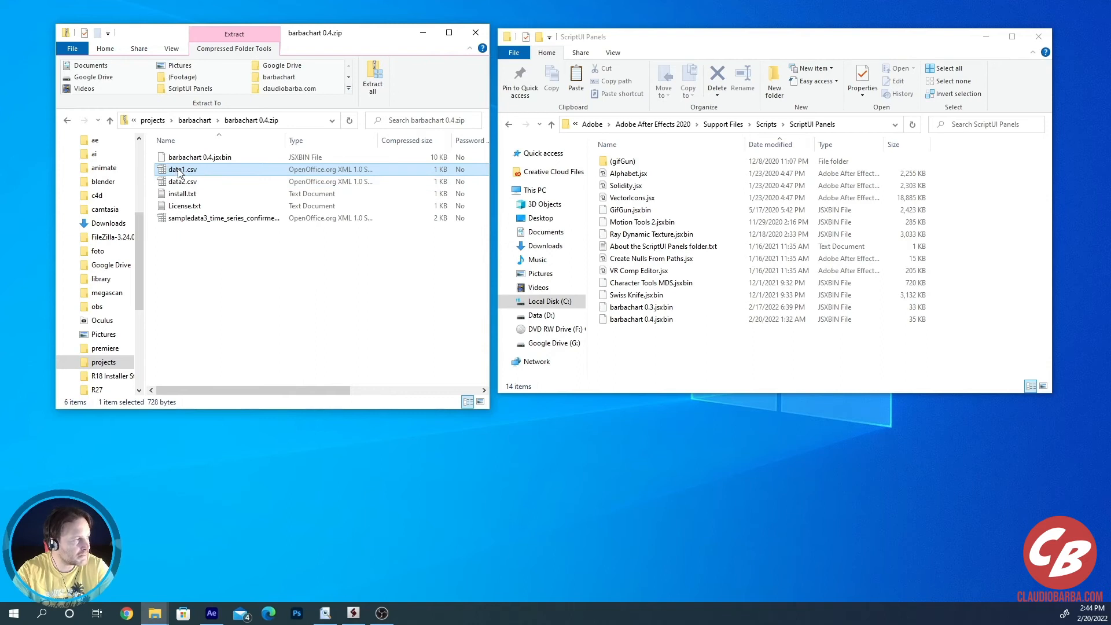
click(224, 217)
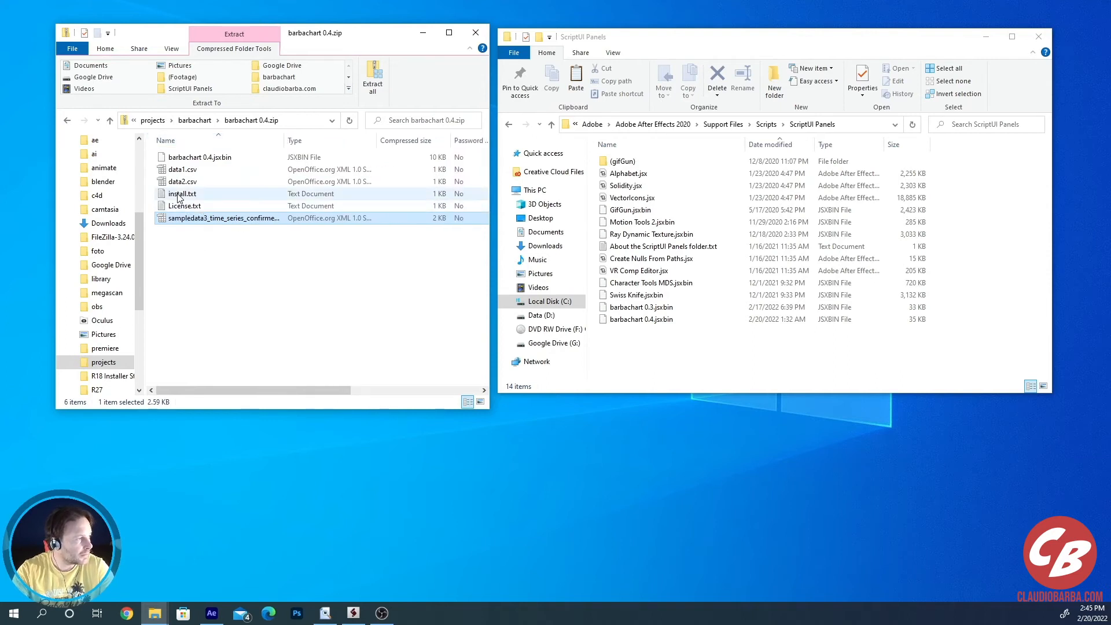
click(184, 206)
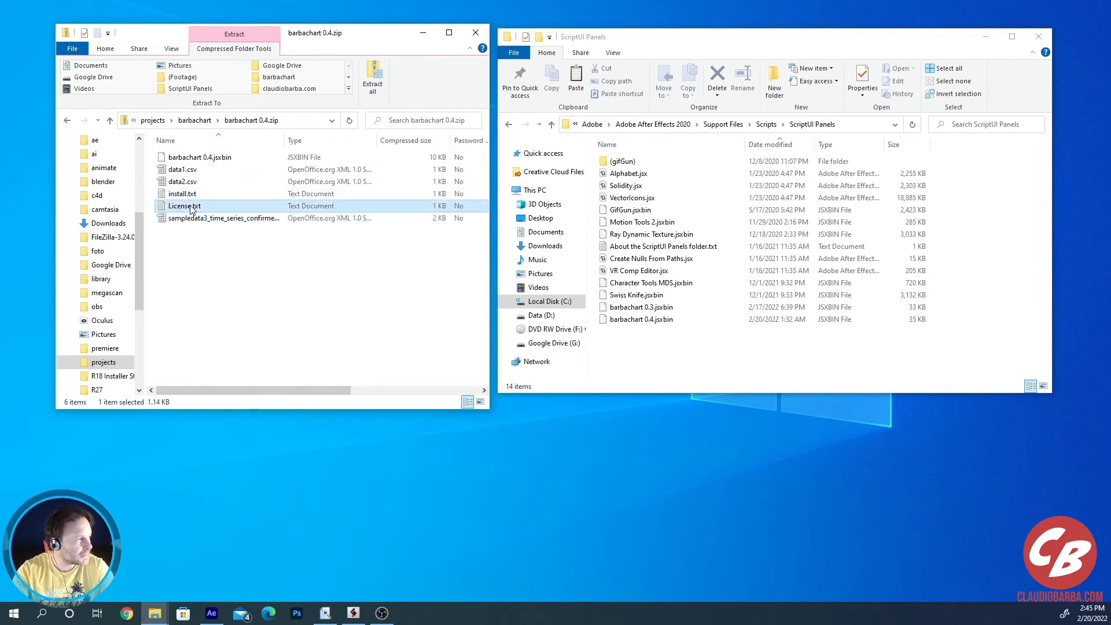
double_click(184, 205)
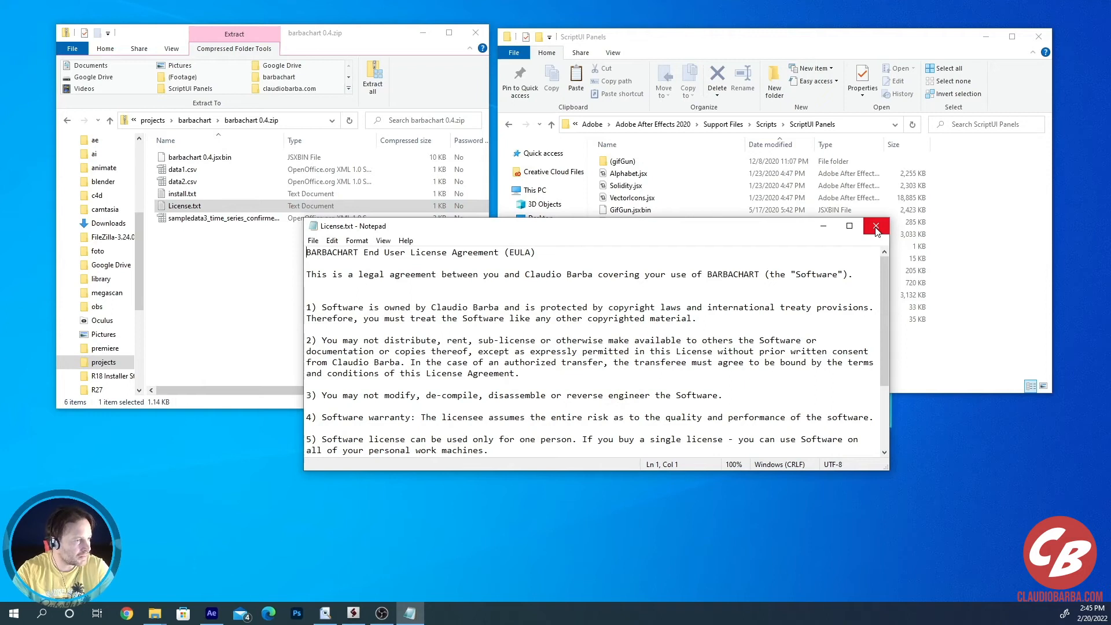
click(875, 226)
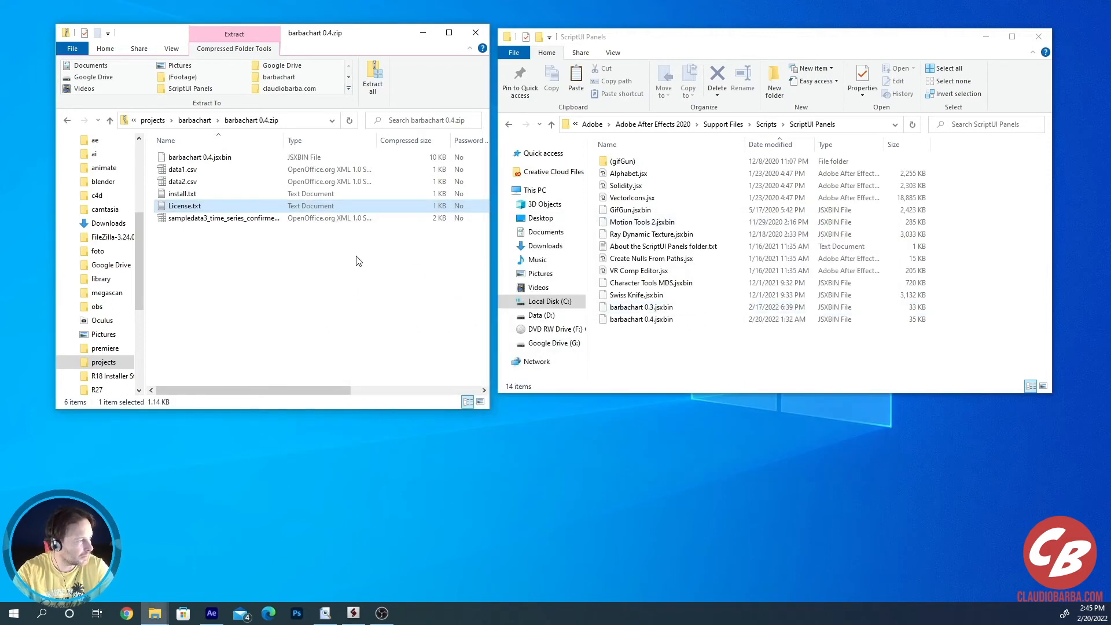
mouse_move(244, 239)
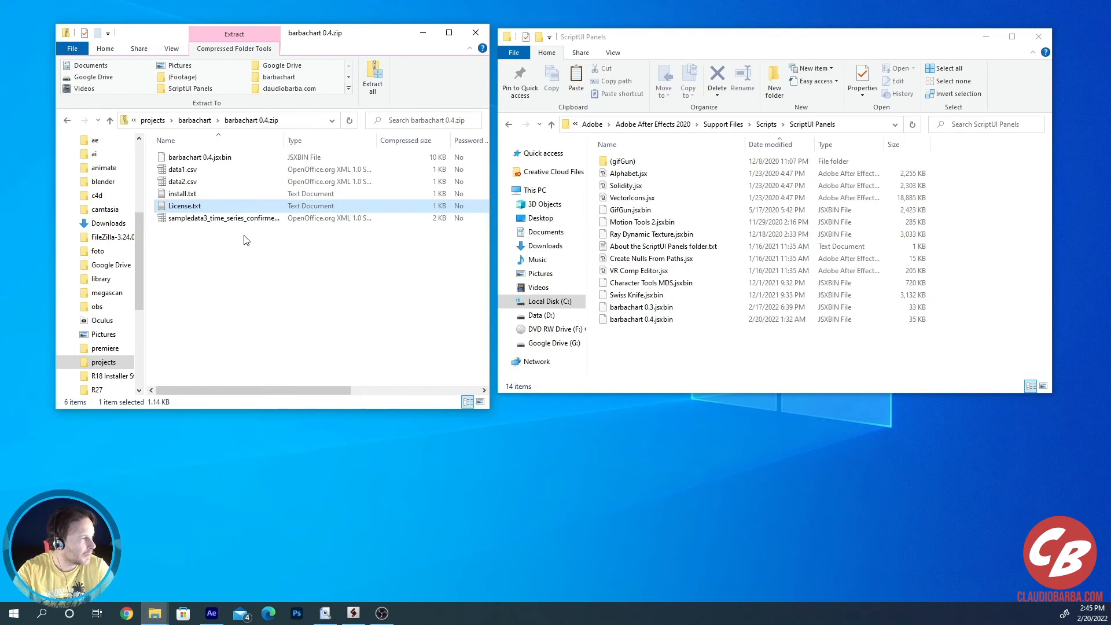
double_click(181, 193)
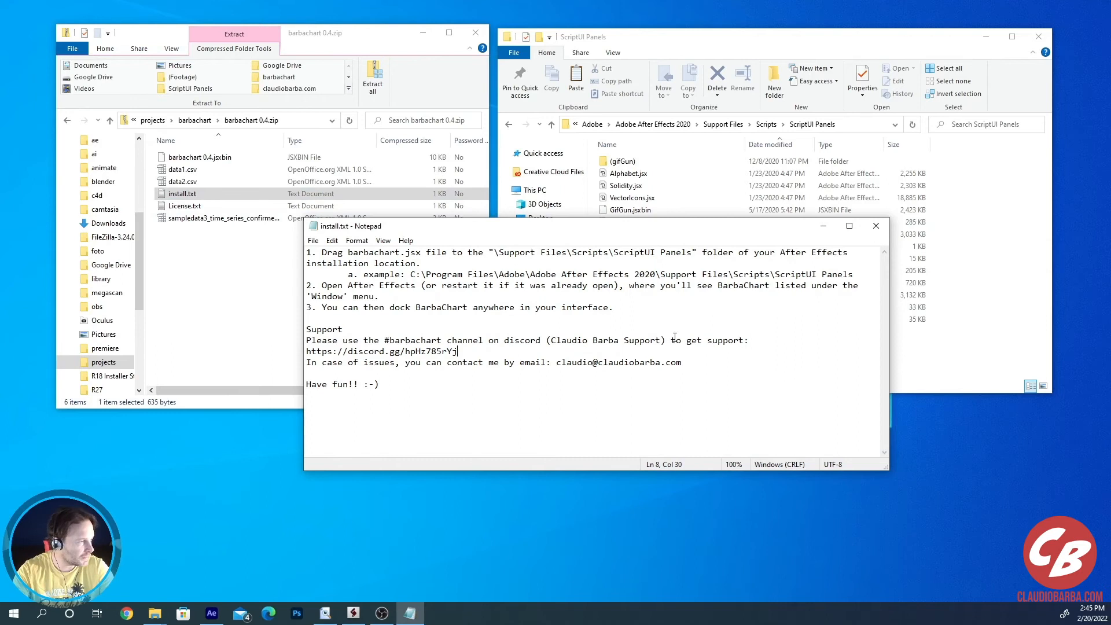
mouse_move(875, 225)
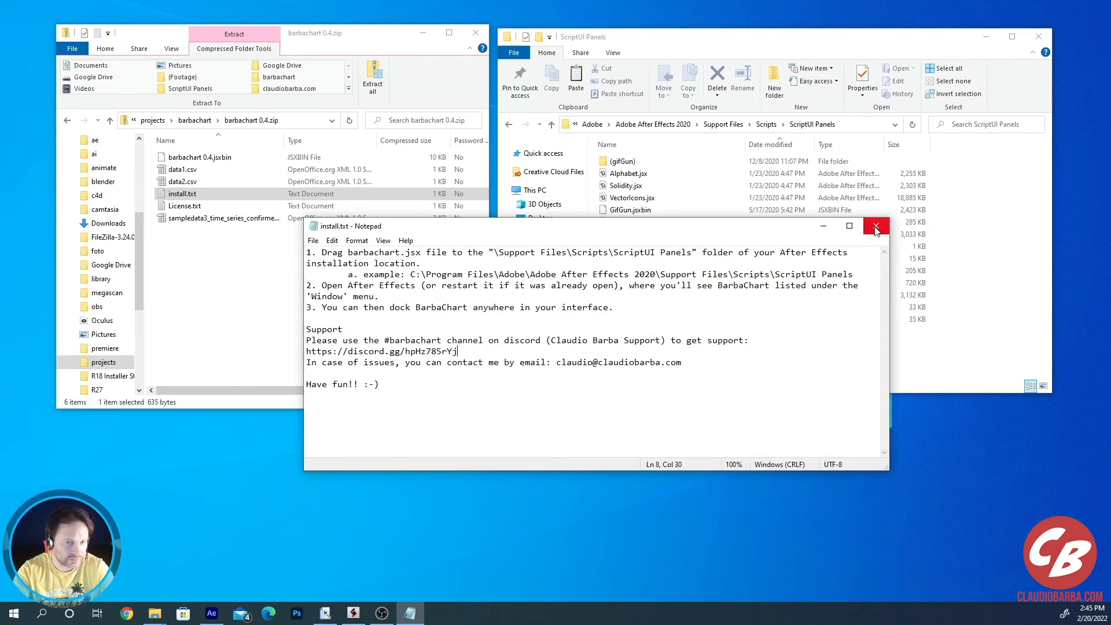
Step: Close install.txt and select barbachart 0.4.jsxbin in the zip window
click(876, 226)
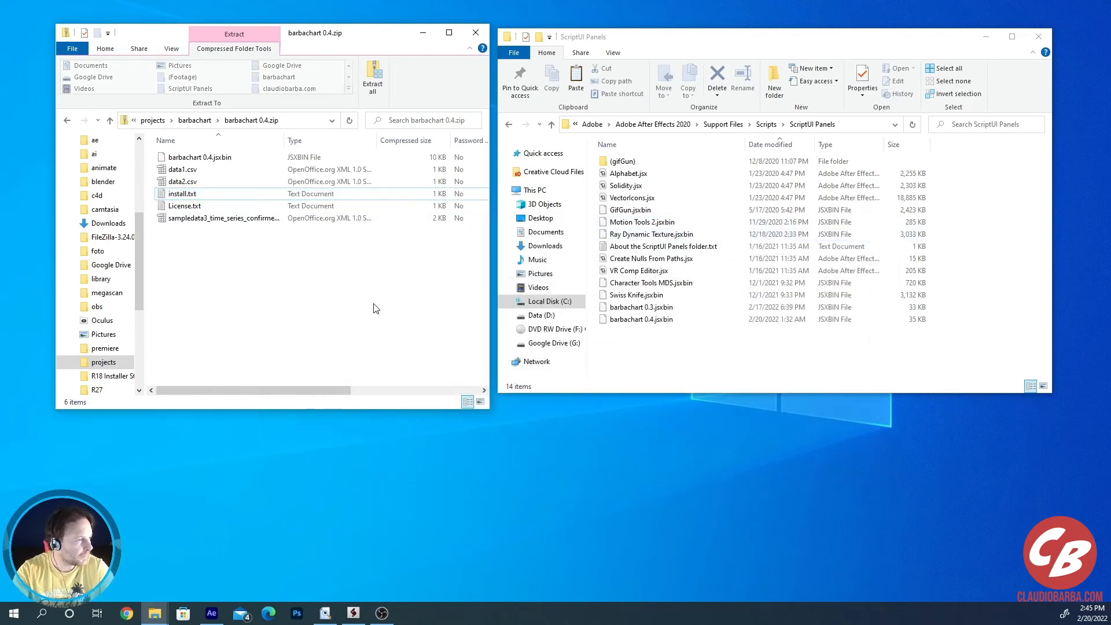
click(206, 157)
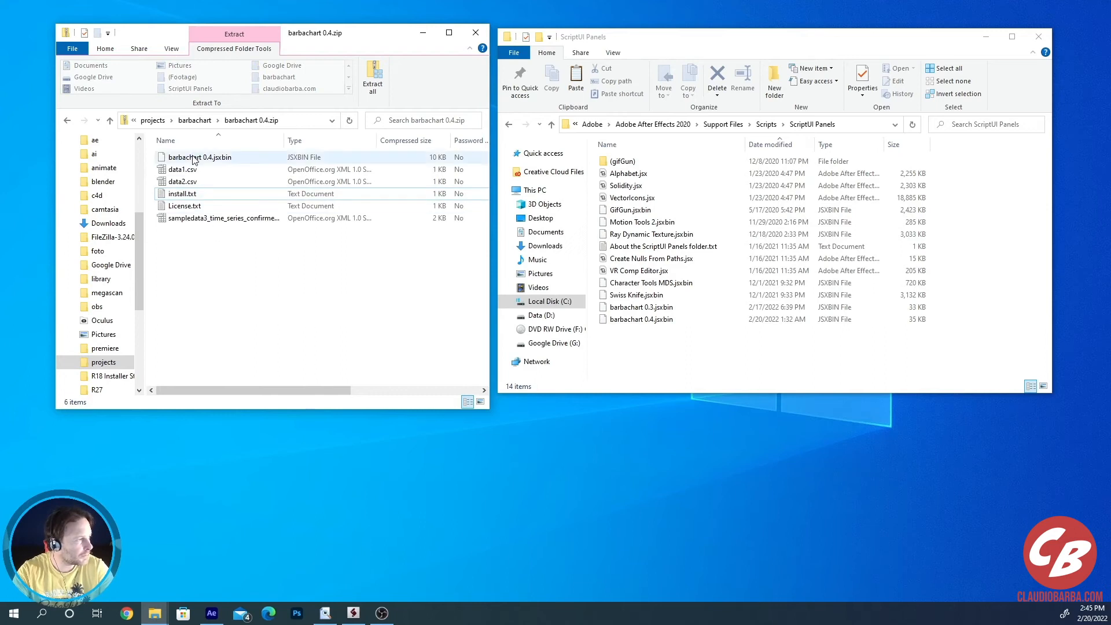
click(199, 156)
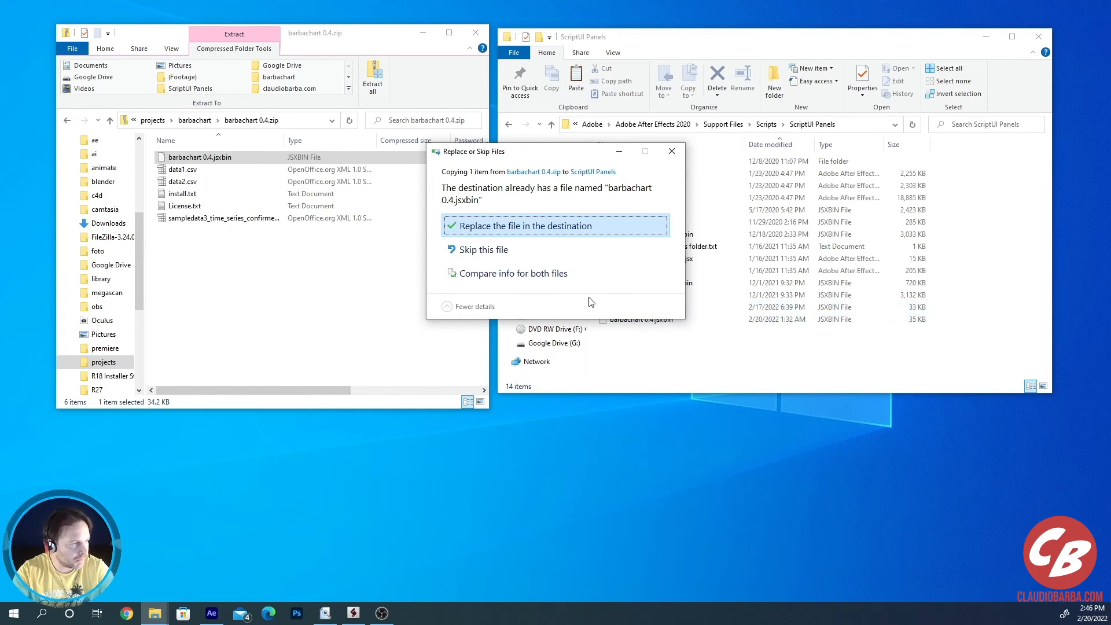
Step: Replace the existing barbachart 0.4.jsxbin in ScriptUI Panels with the zip's copy
click(523, 225)
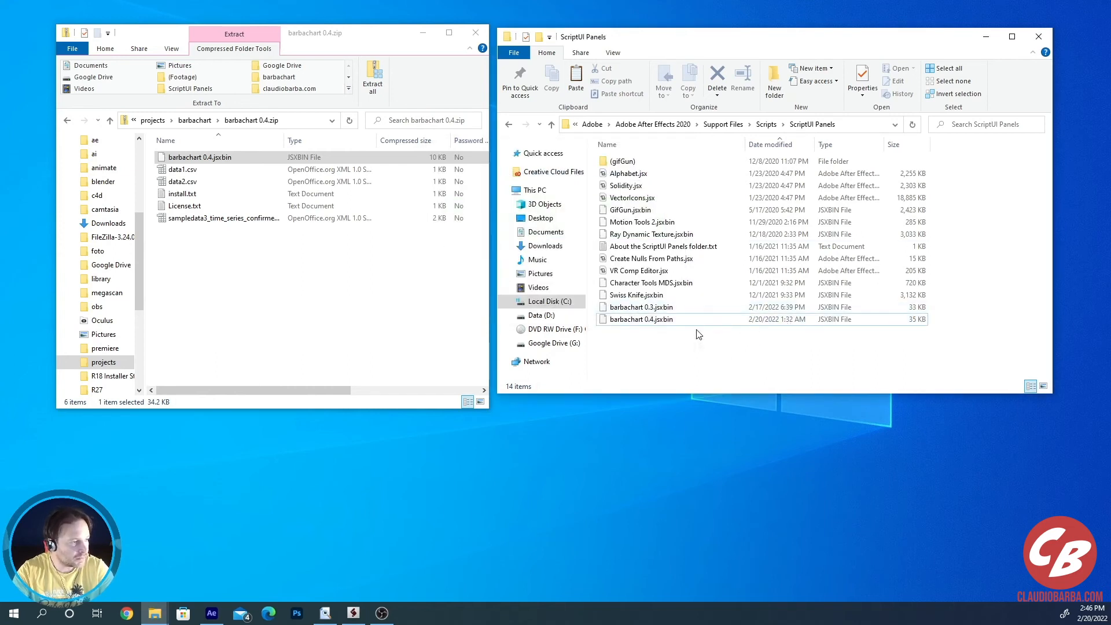
mouse_move(750, 342)
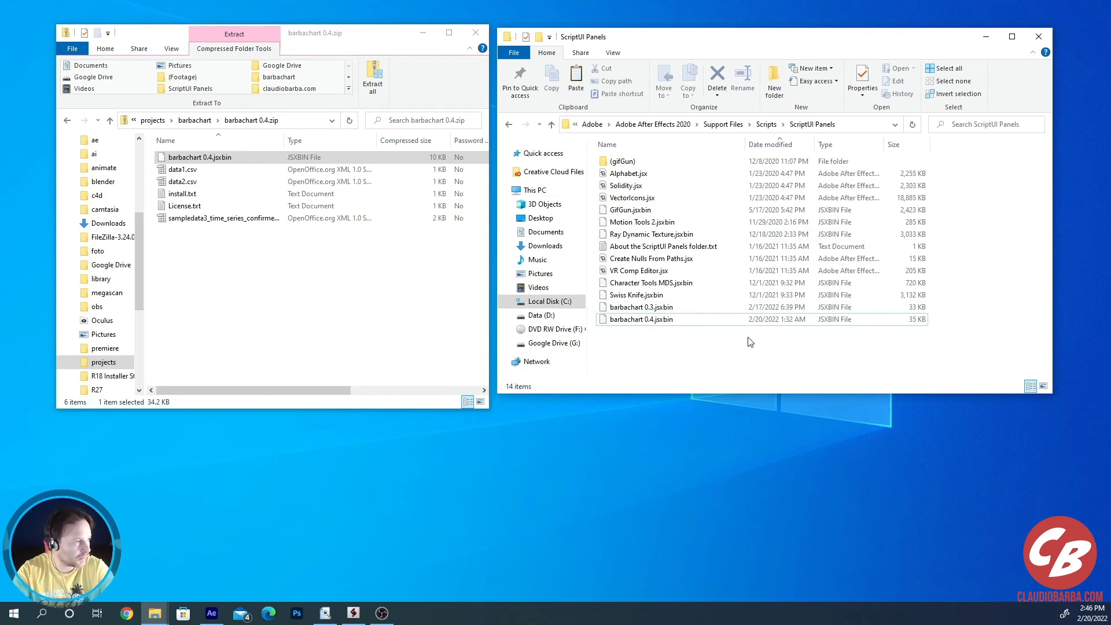
mouse_move(771, 363)
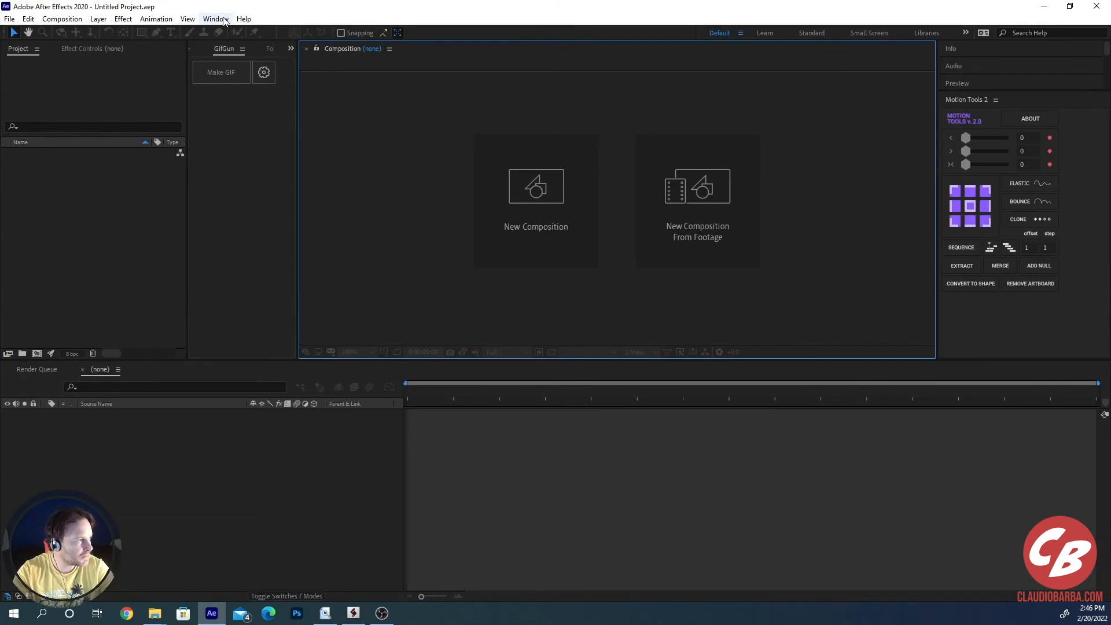
Step: Dock the BarbaChart 0.4 panel above Info and open its CSV import file browser
click(214, 19)
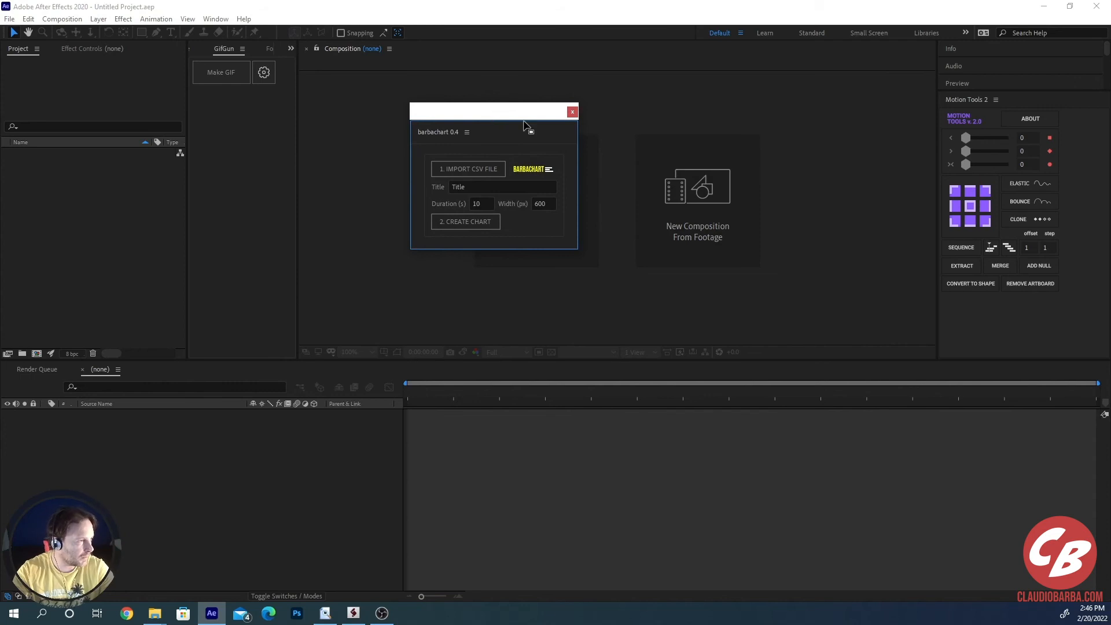
drag(524, 117, 498, 92)
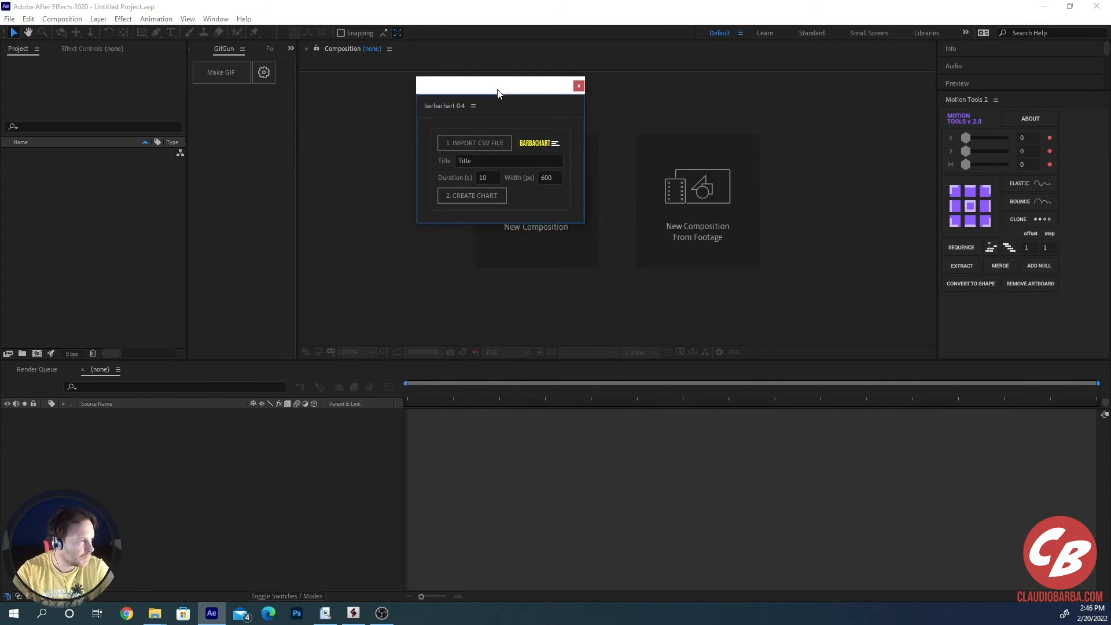
mouse_move(511, 92)
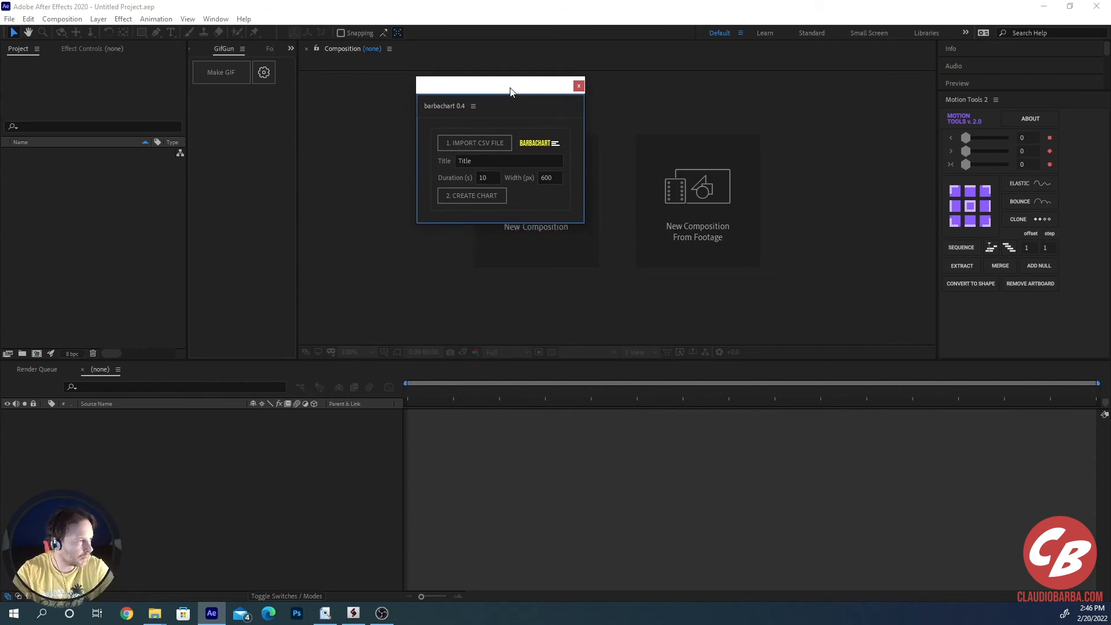
drag(510, 91, 517, 74)
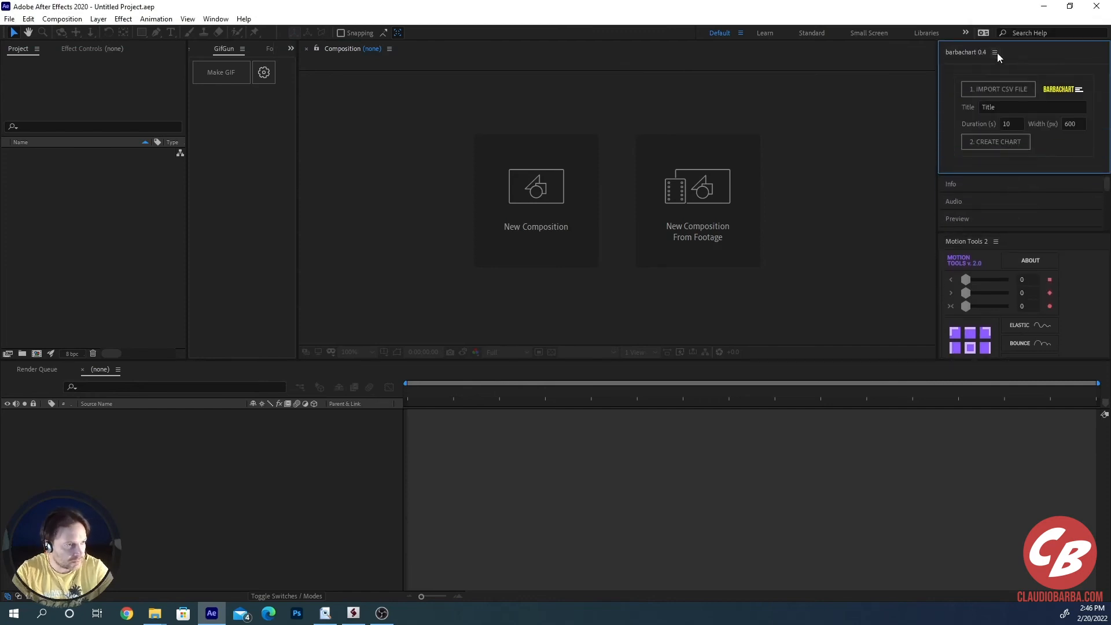
mouse_move(1009, 103)
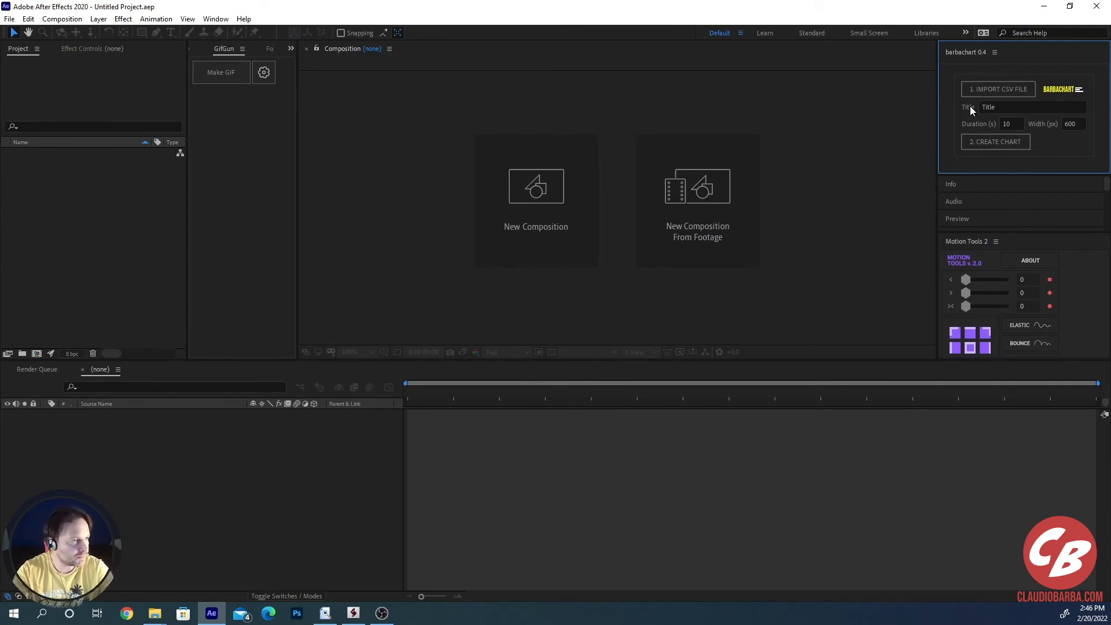
click(997, 89)
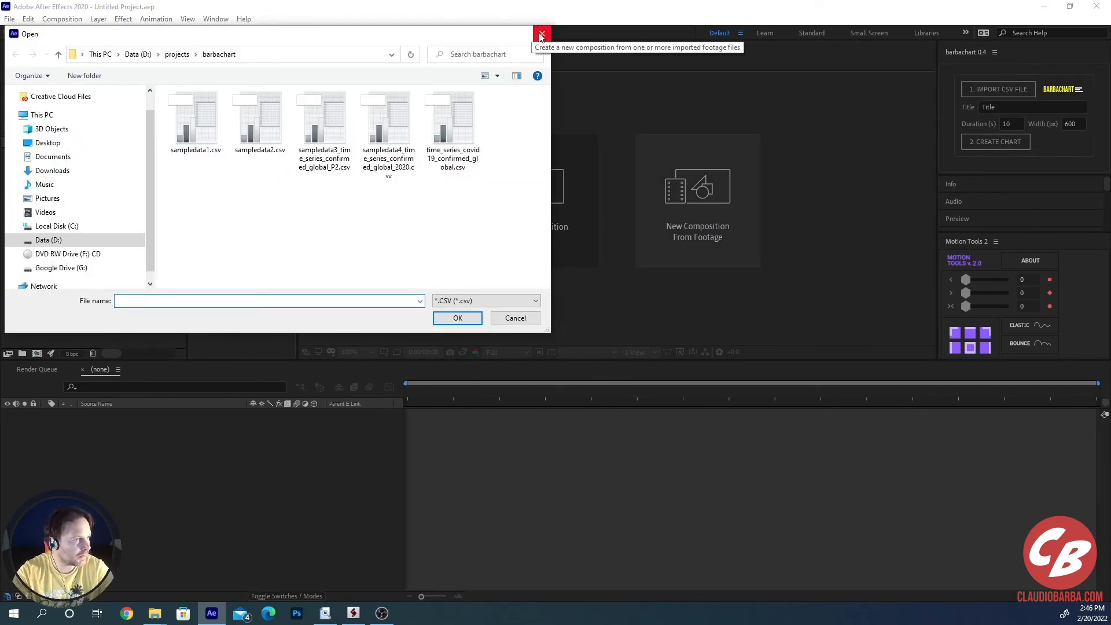
Step: Close the CSV Open dialog without choosing a data file
click(514, 318)
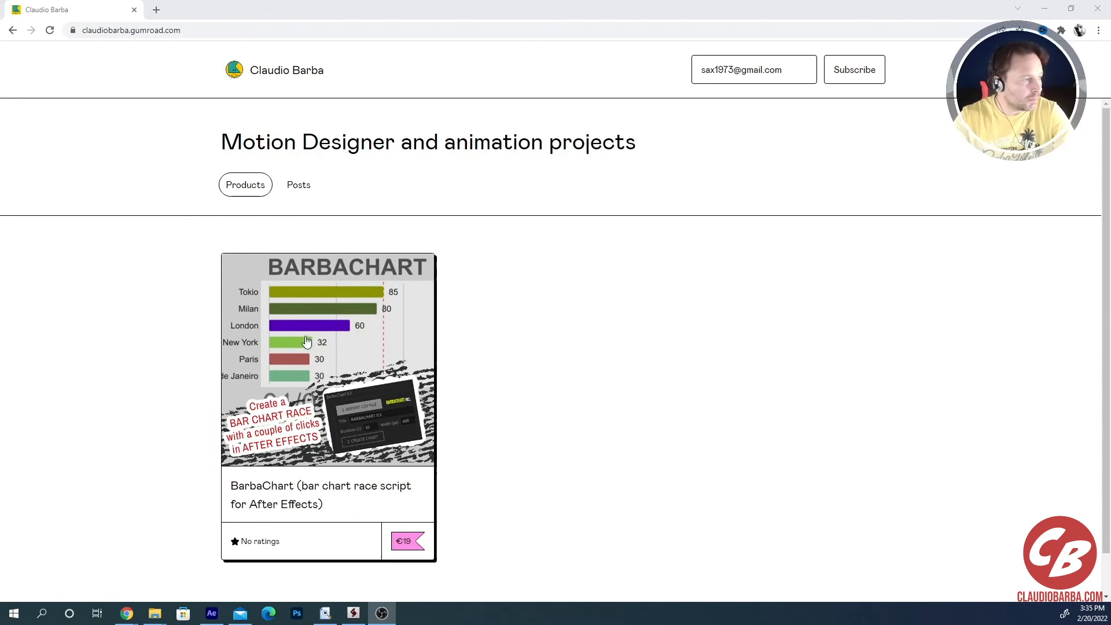
click(328, 360)
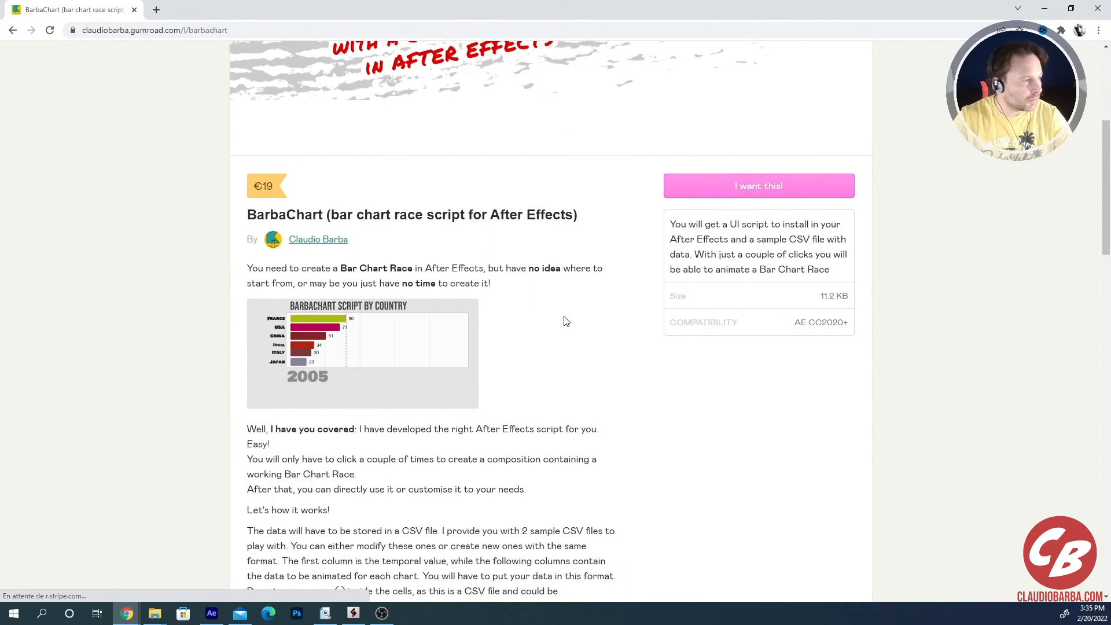
scroll(down, 3)
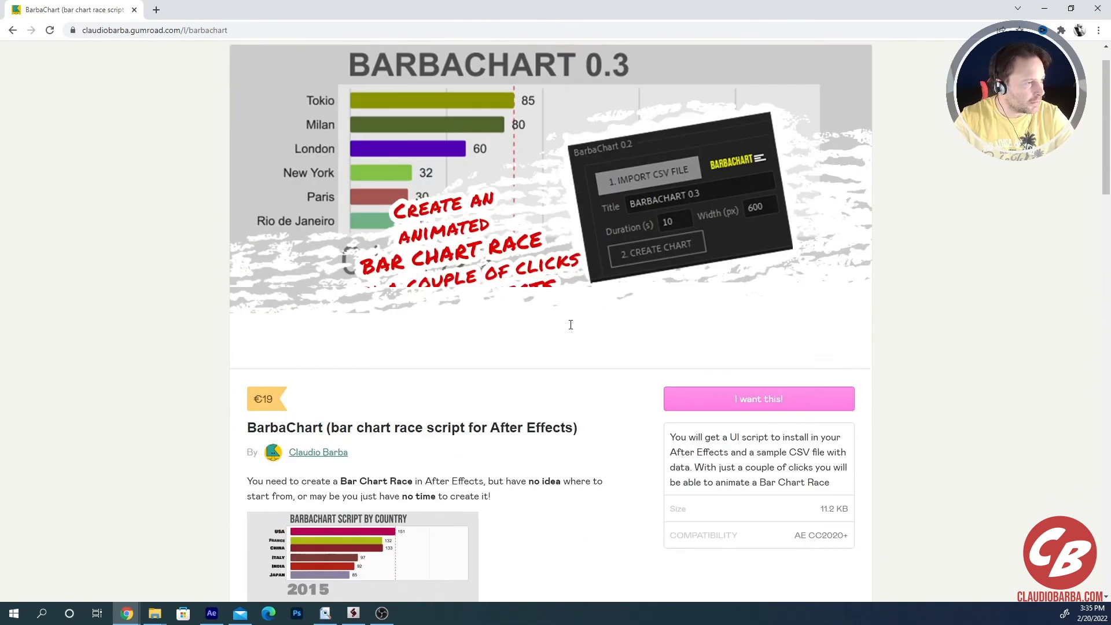
scroll(down, 3)
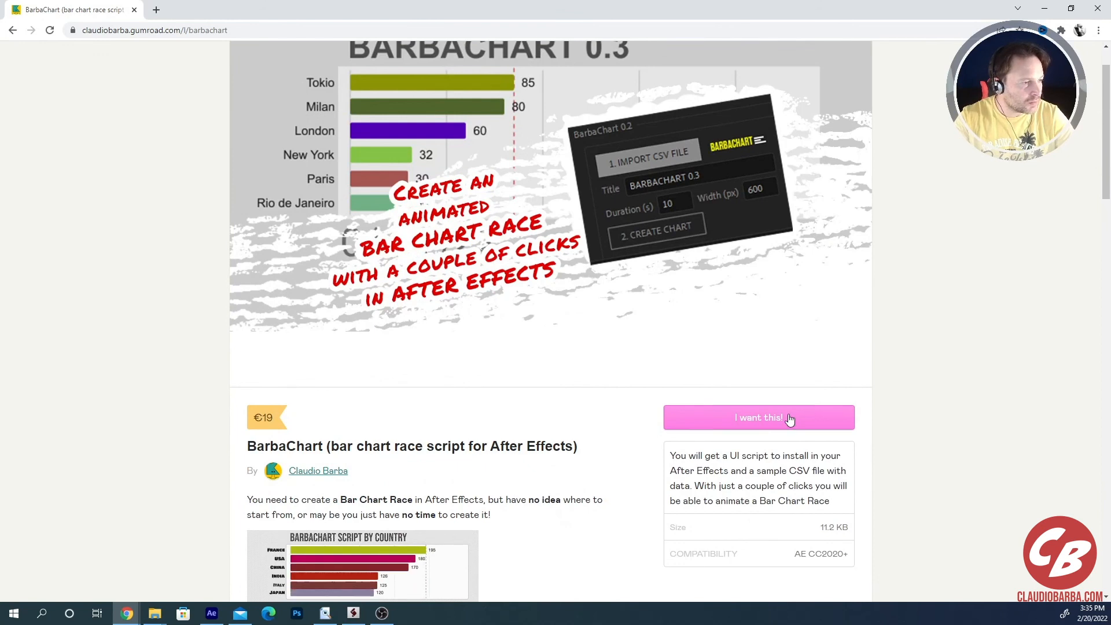
click(758, 417)
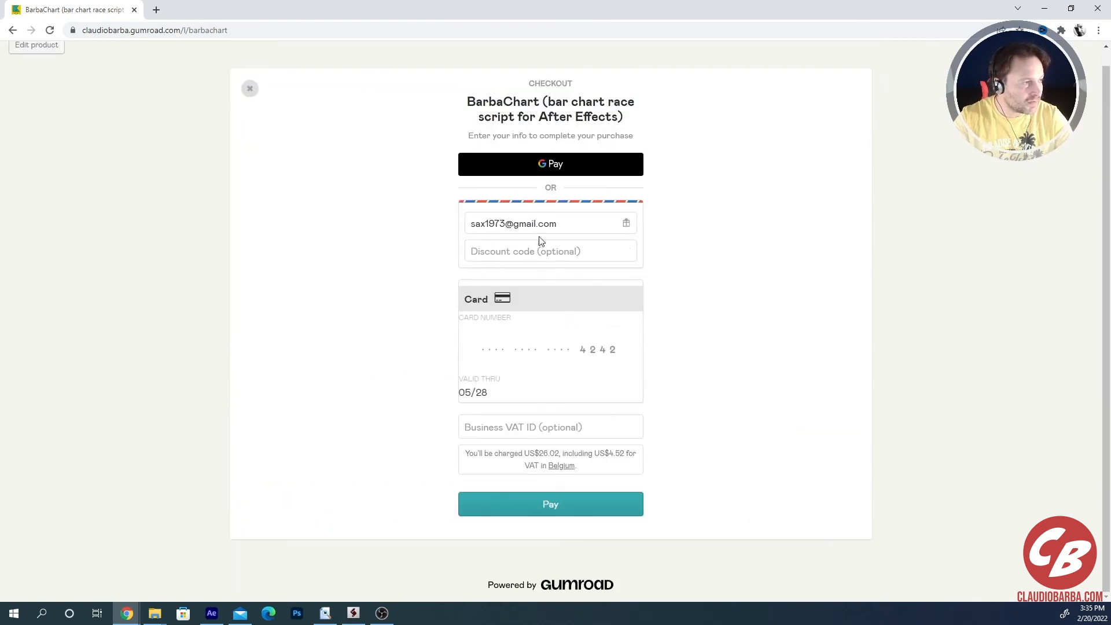
mouse_move(587, 330)
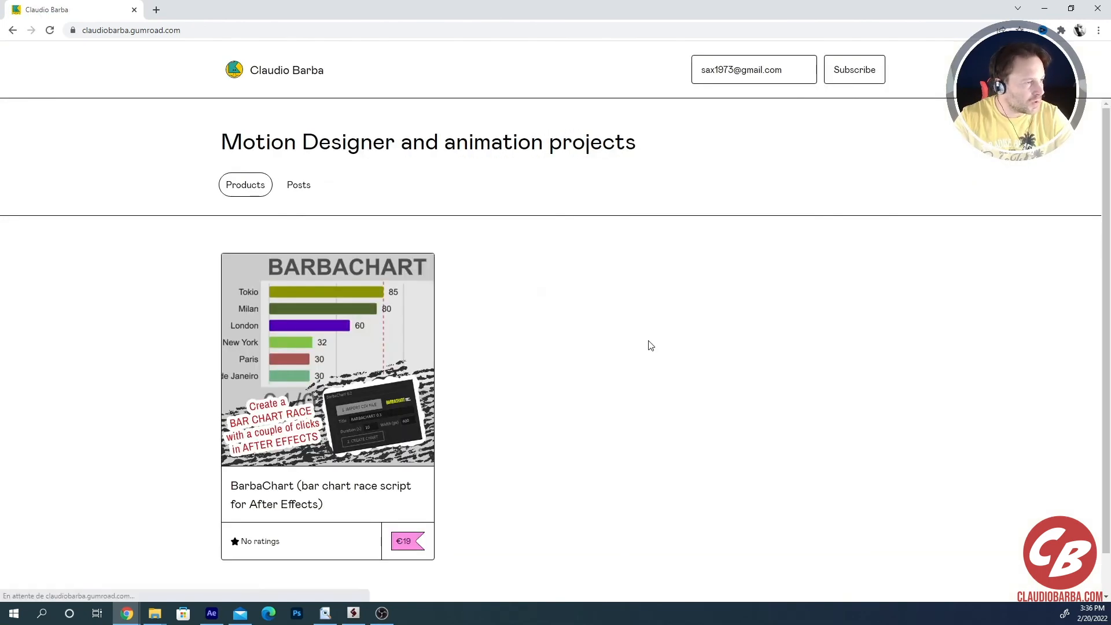
mouse_move(611, 337)
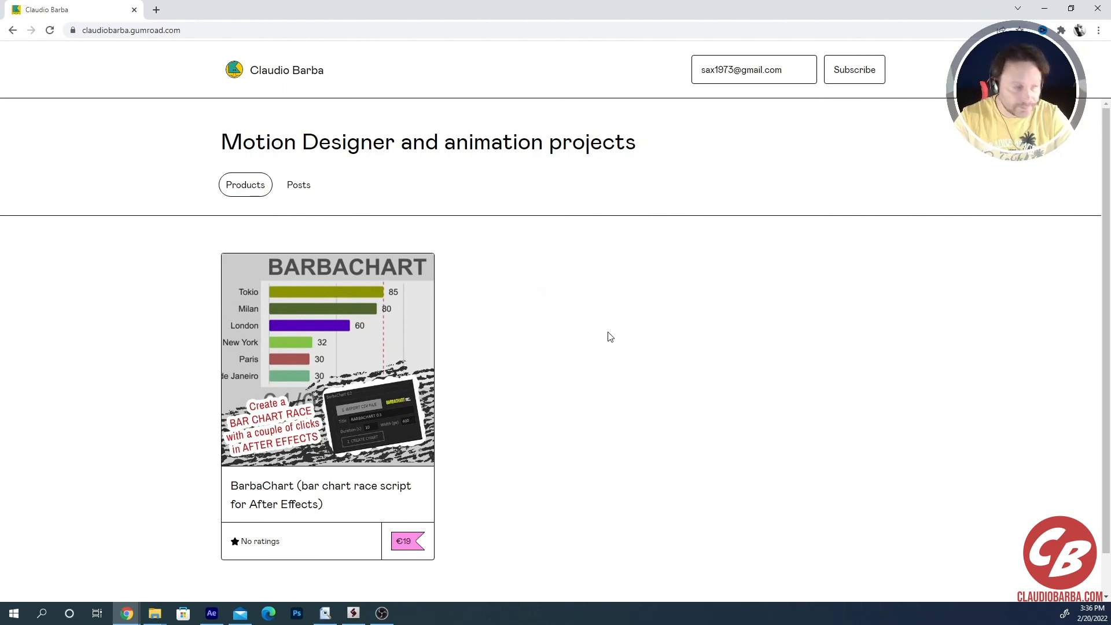
Step: Open the BarbaChart product and follow the claudiobarba.gumroad.com/follow installation link
click(327, 359)
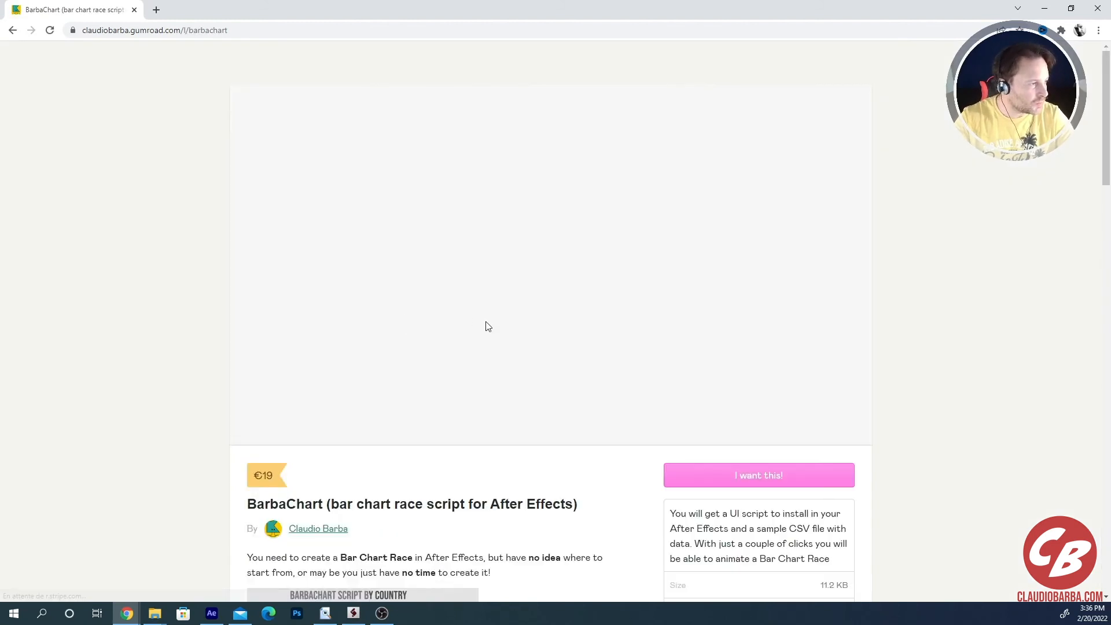
scroll(down, 3)
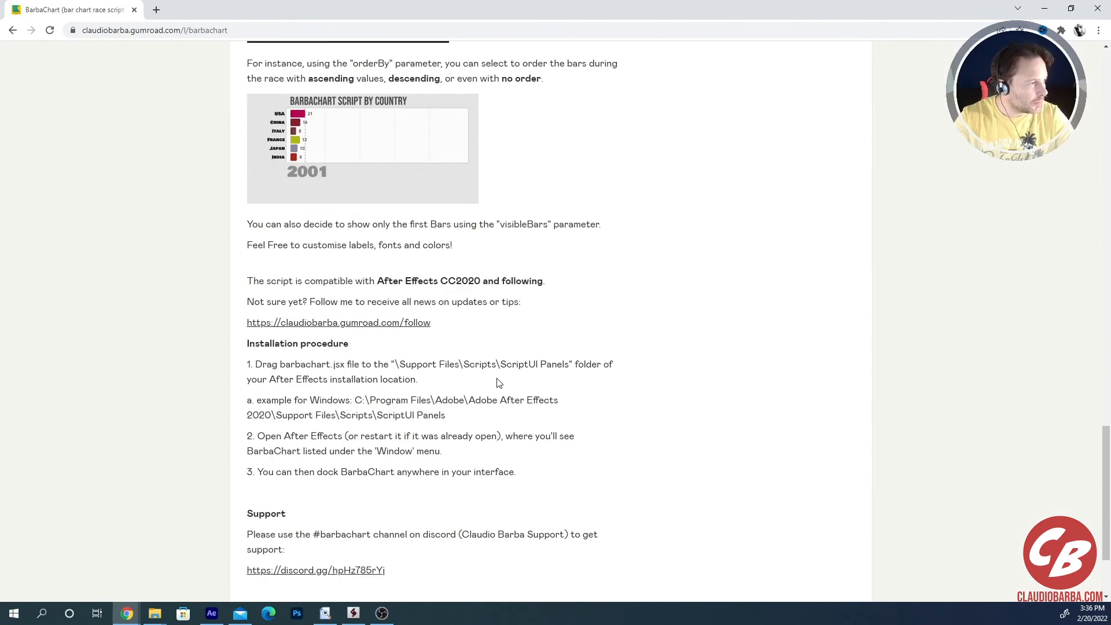
scroll(down, 3)
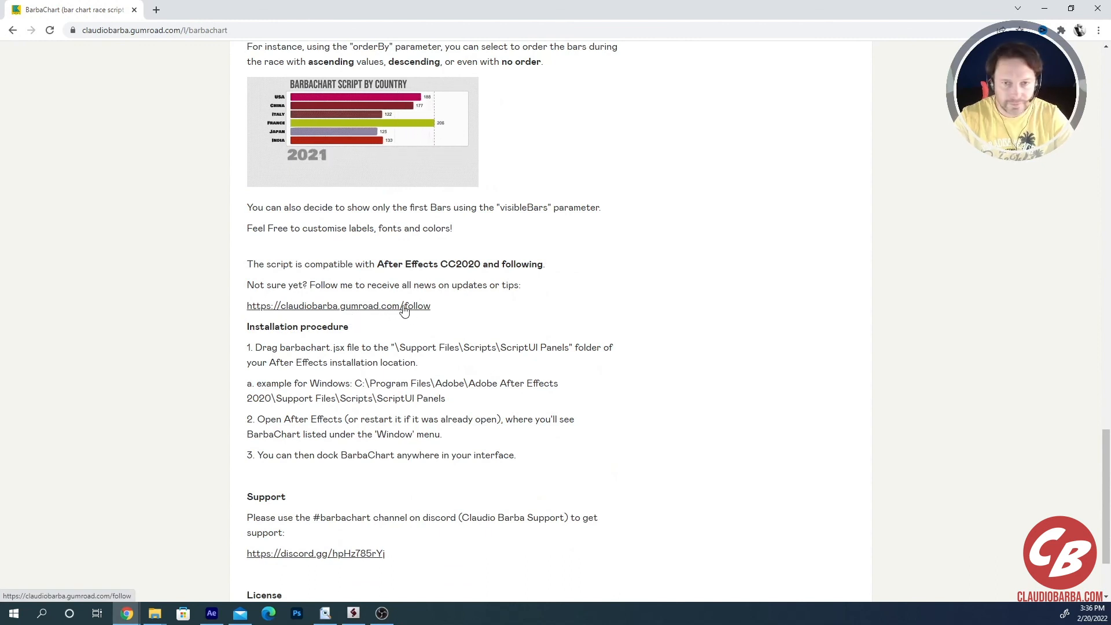
click(337, 306)
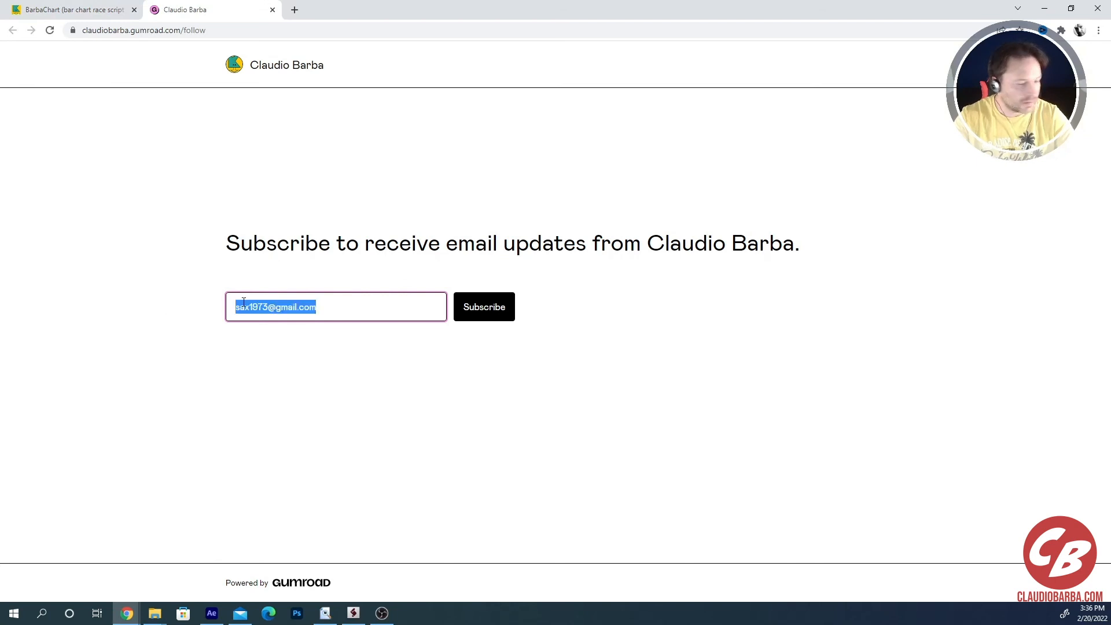
Step: Clear the subscribe form's email field and submit the subscription
click(484, 306)
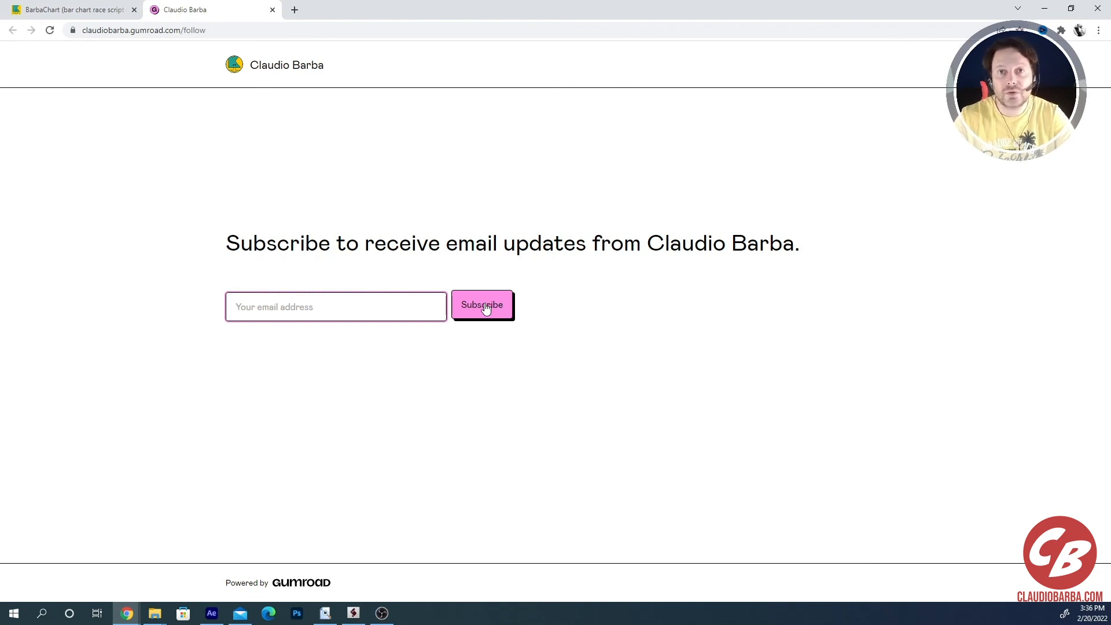
click(483, 305)
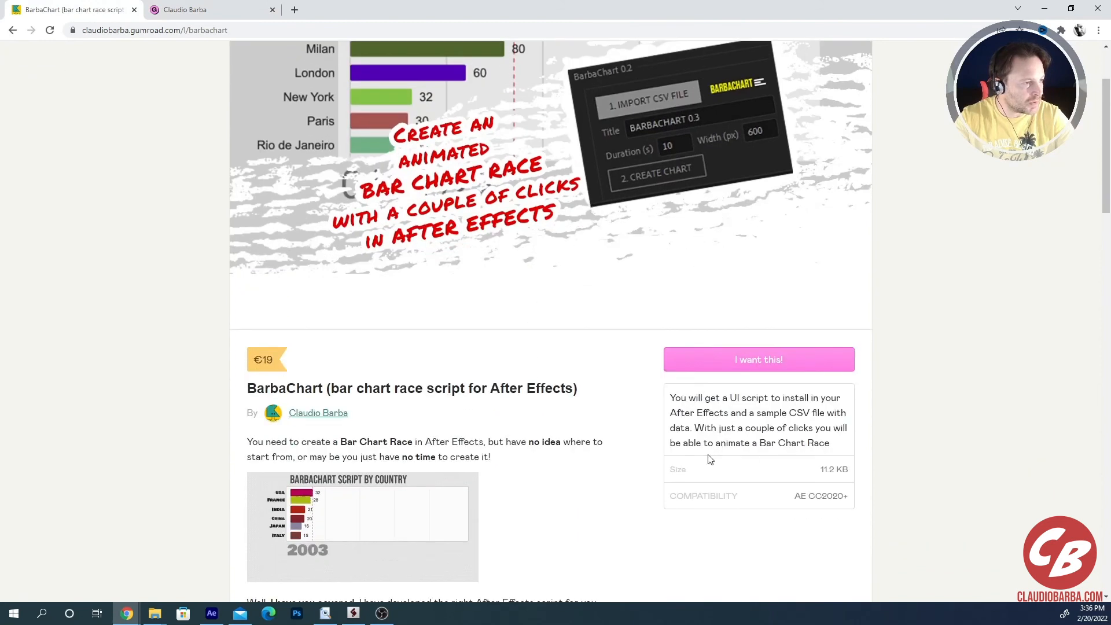
Step: Open the BarbaChart checkout showing US$26.02 and focus the discount code field
click(758, 359)
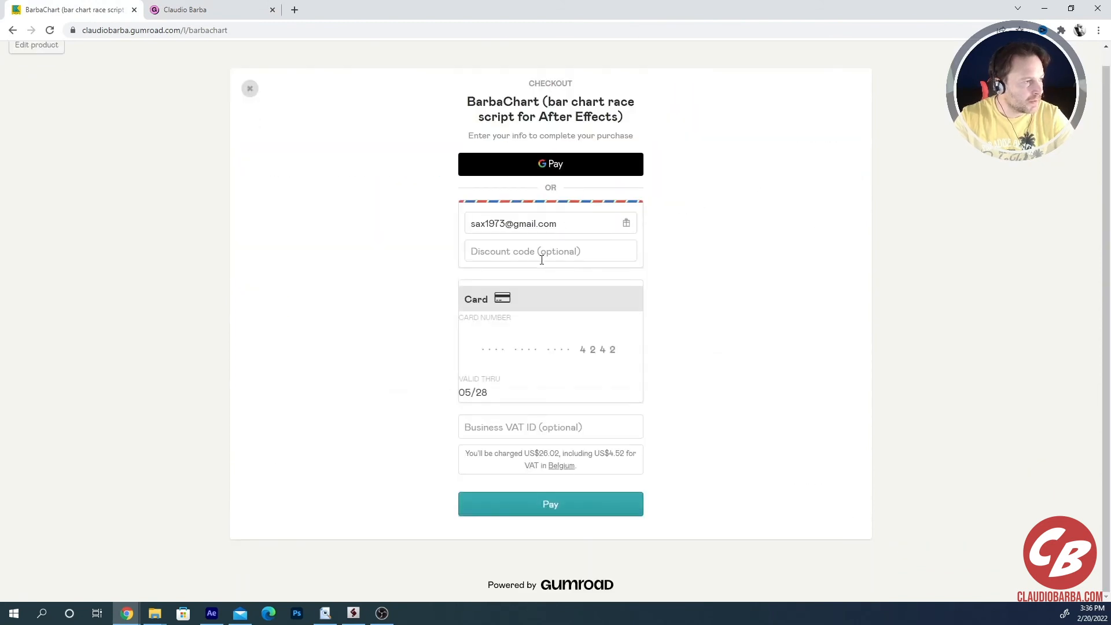
click(550, 250)
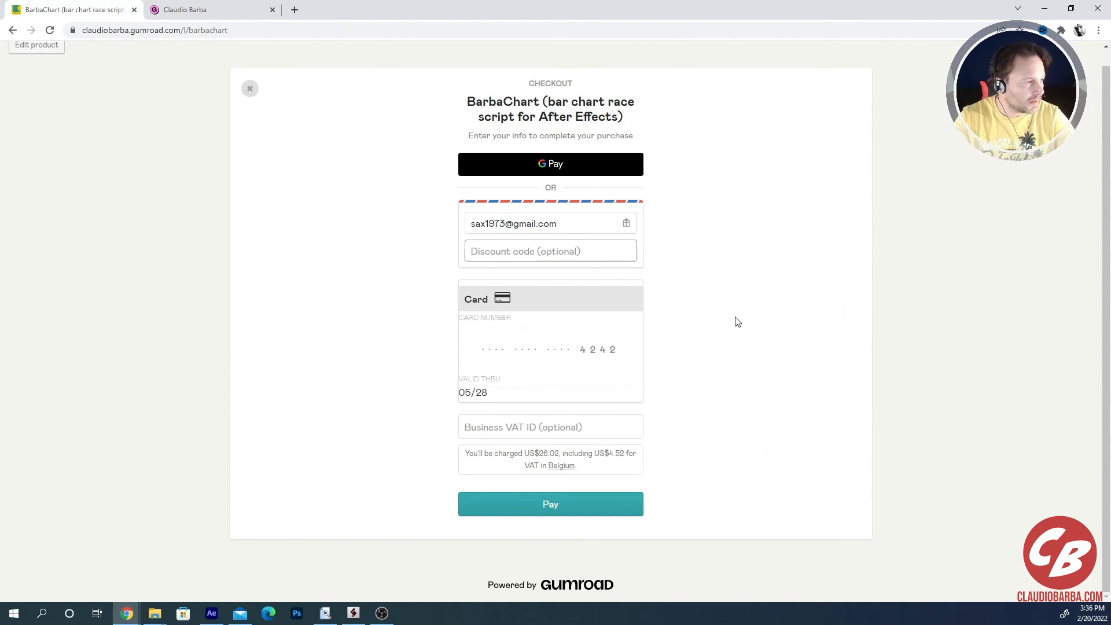
click(550, 250)
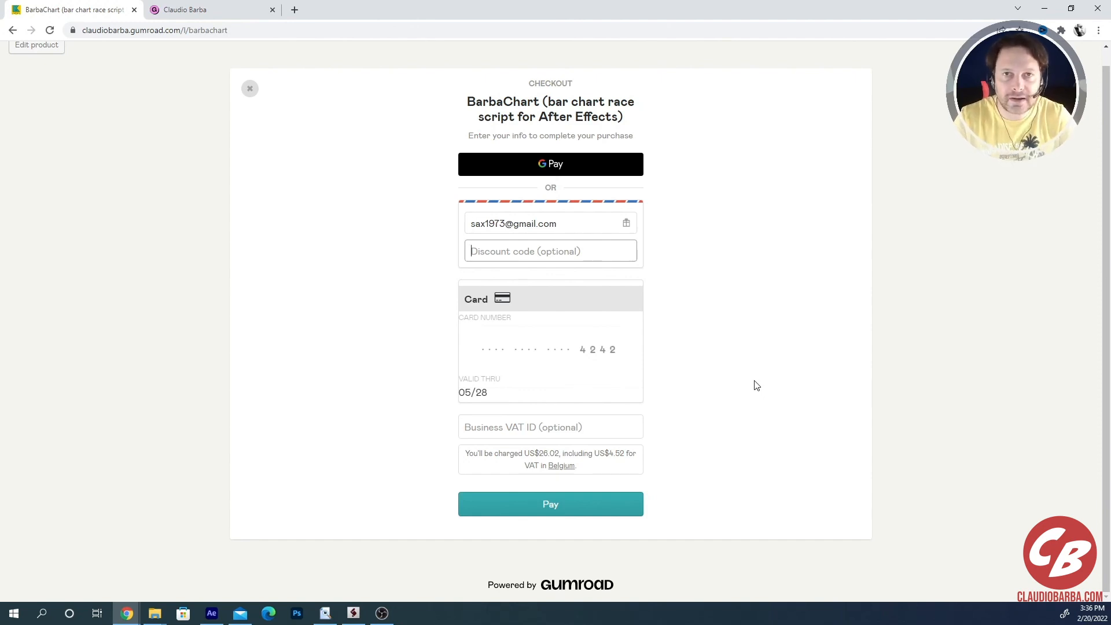
mouse_move(735, 336)
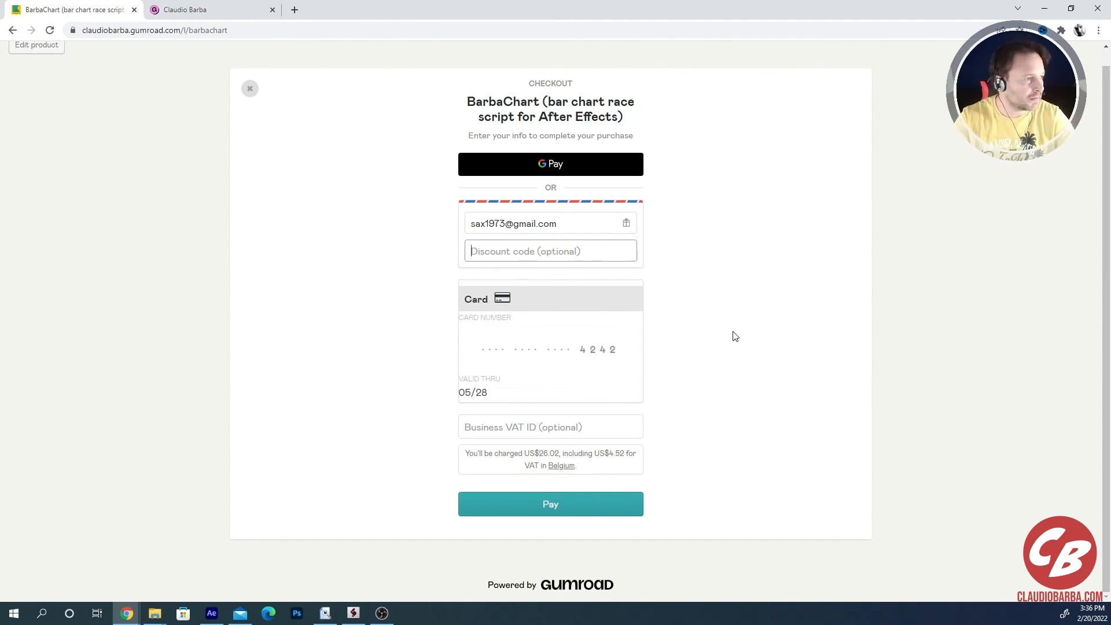
mouse_move(754, 339)
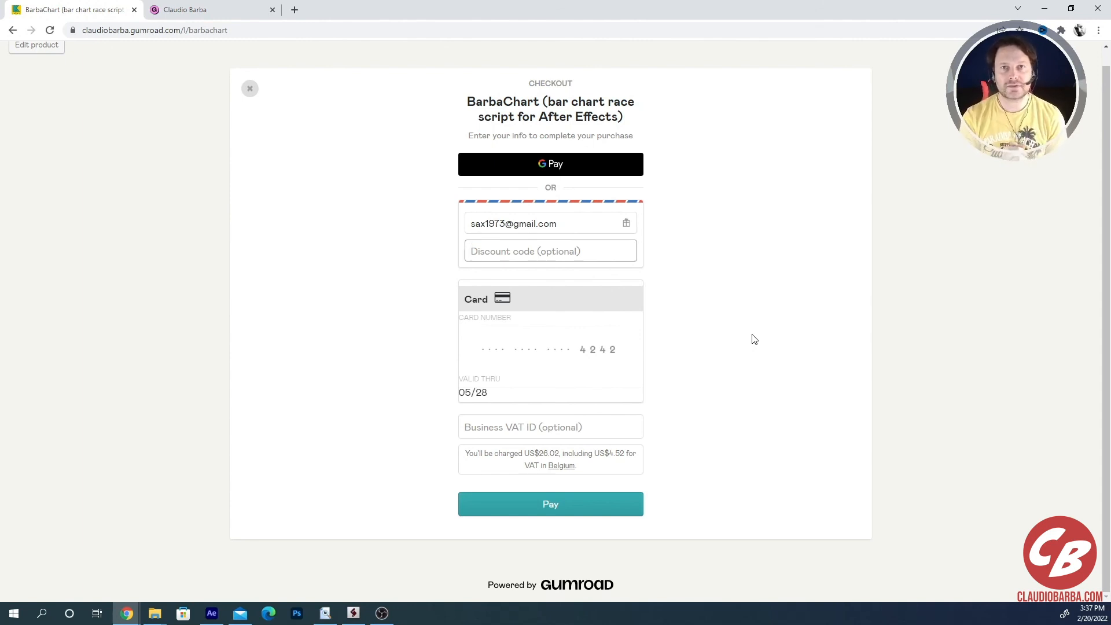
click(549, 251)
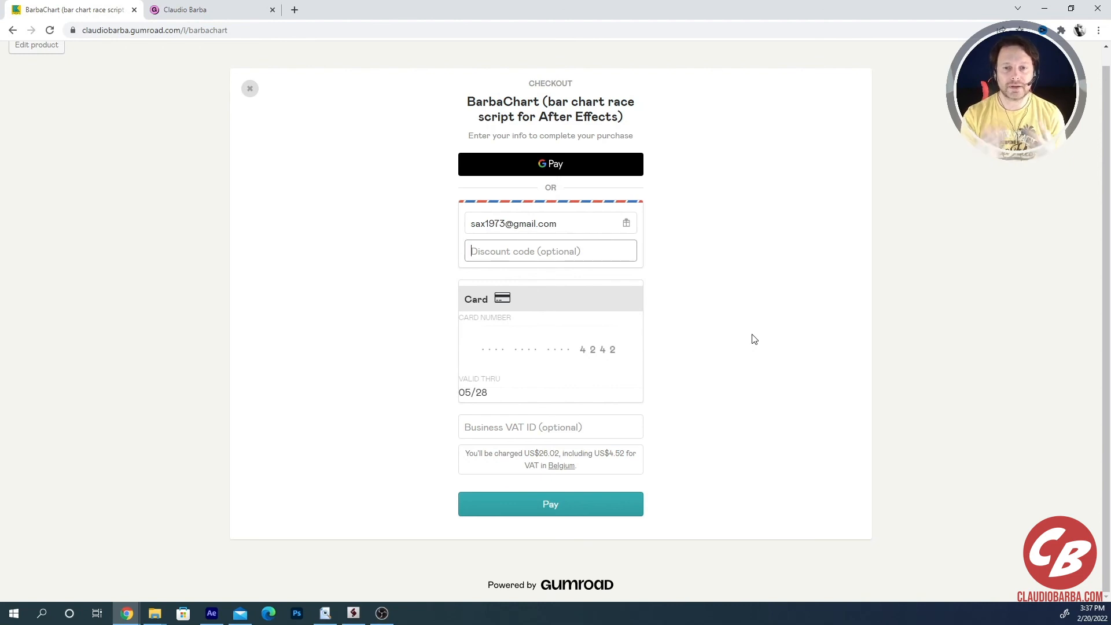